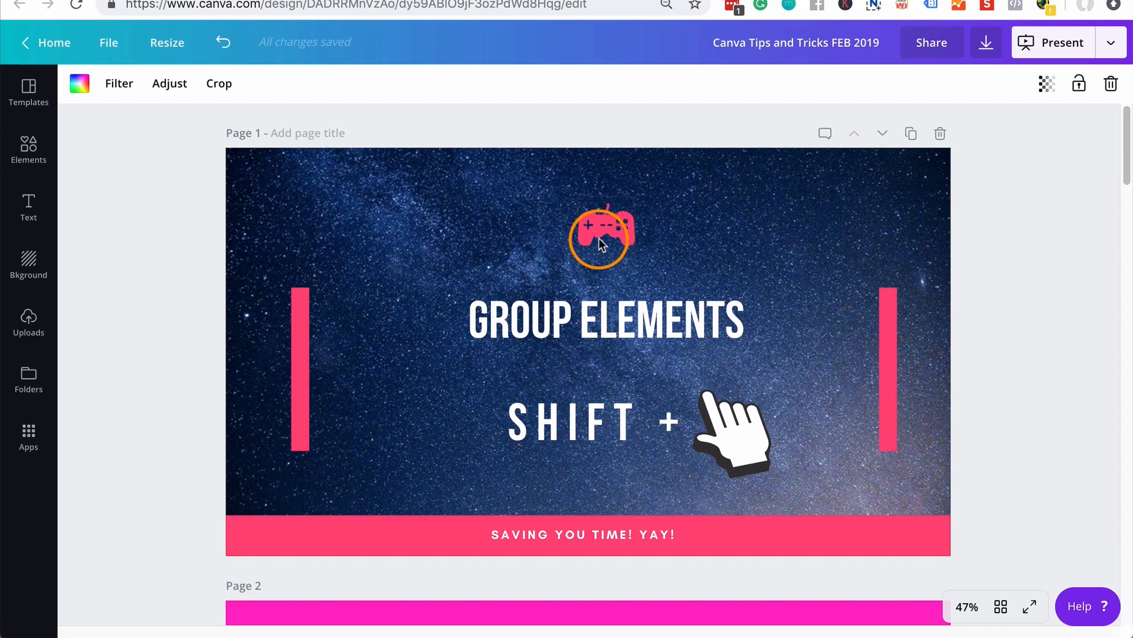
- Nudge the controller icon above the title, then group all page 1 elements
left_click(600, 235)
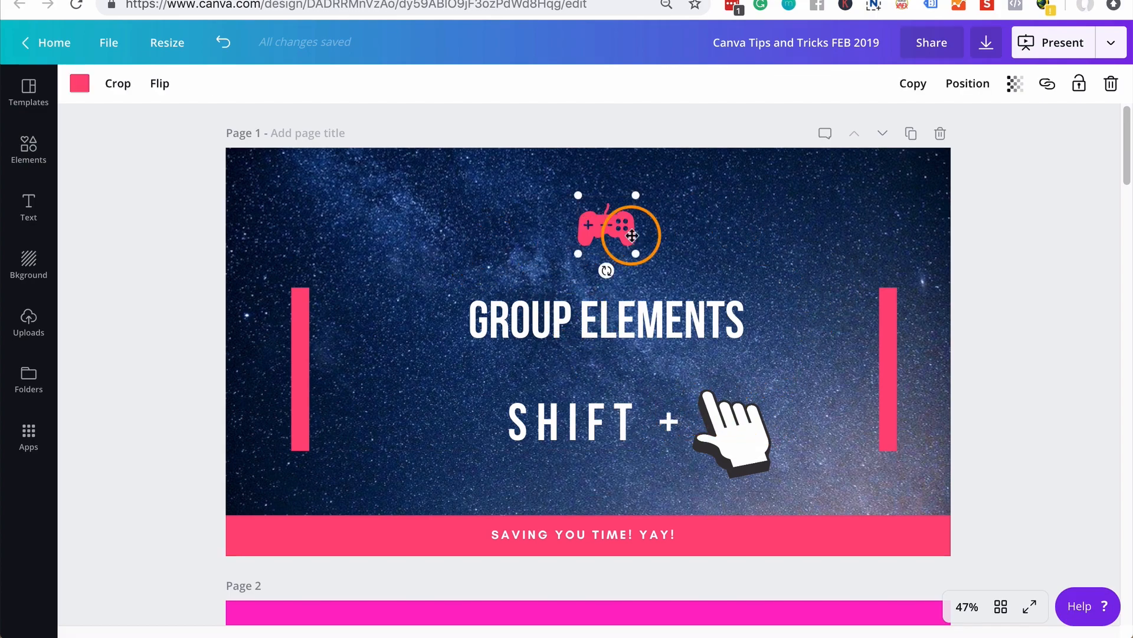
left_click_drag(628, 234, 611, 227)
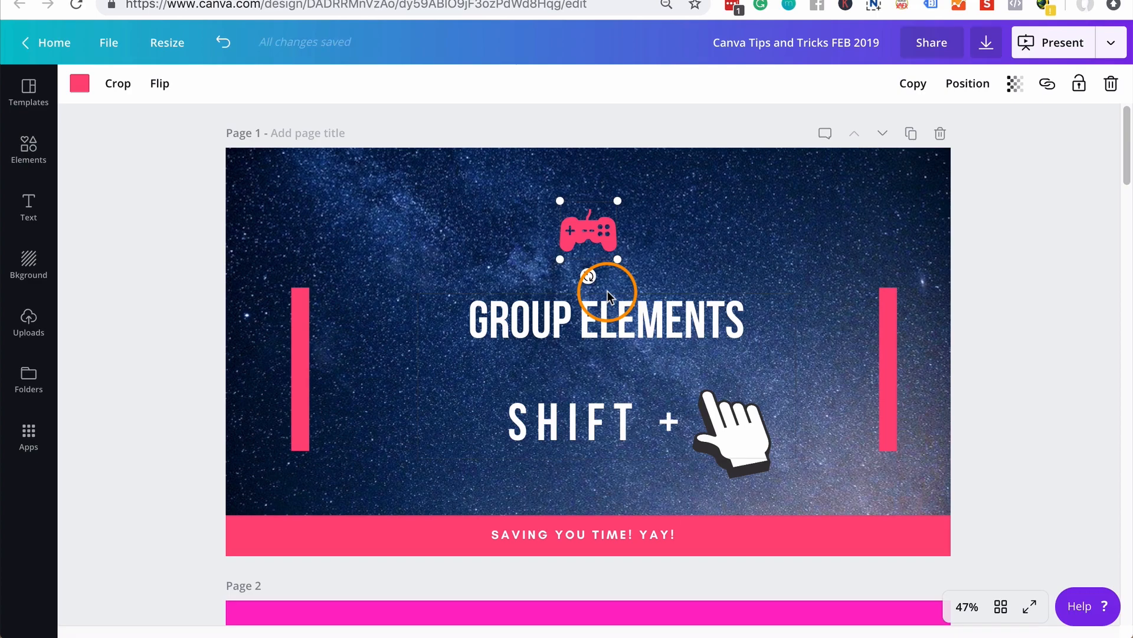
mouse_move(382, 242)
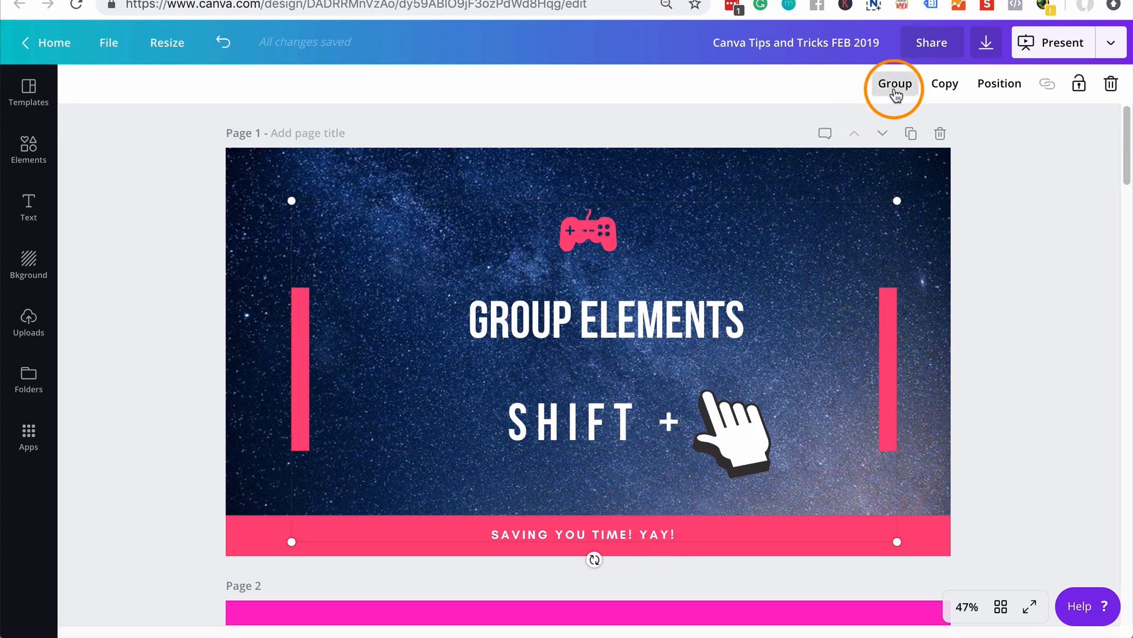
left_click(894, 83)
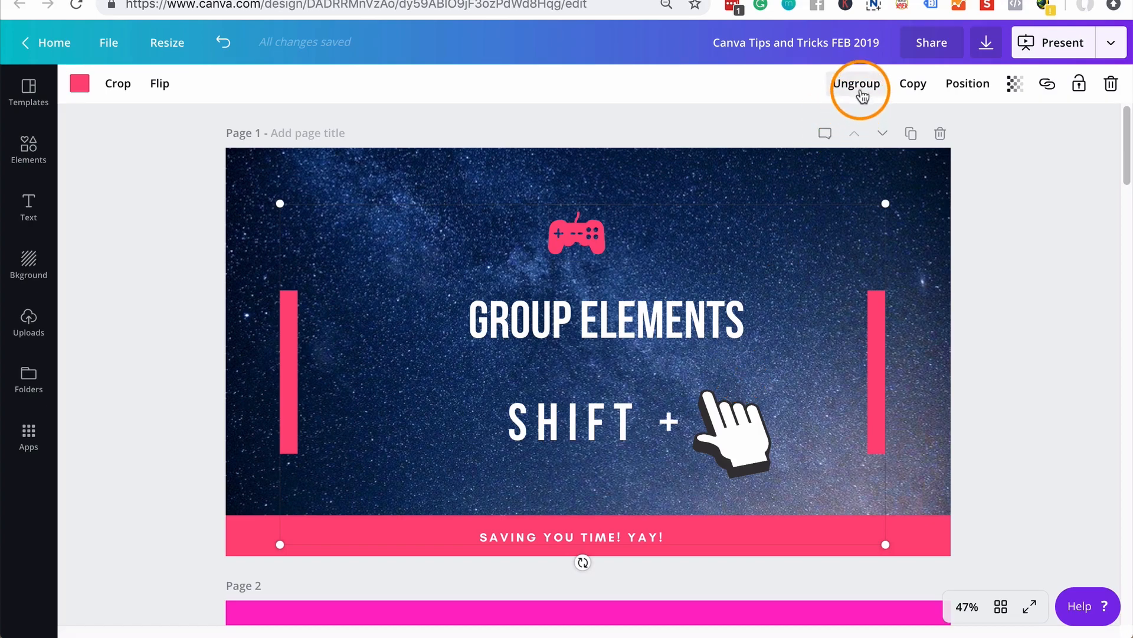
mouse_move(857, 83)
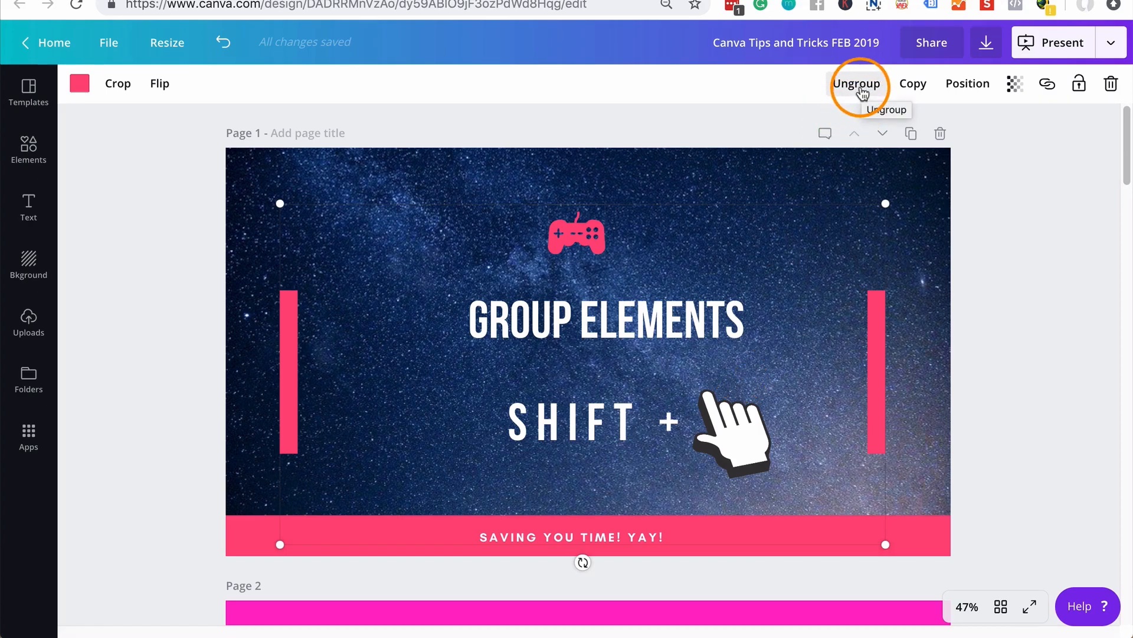
- Drag the grouped page 1 content lower on the canvas as one unit
left_click(857, 83)
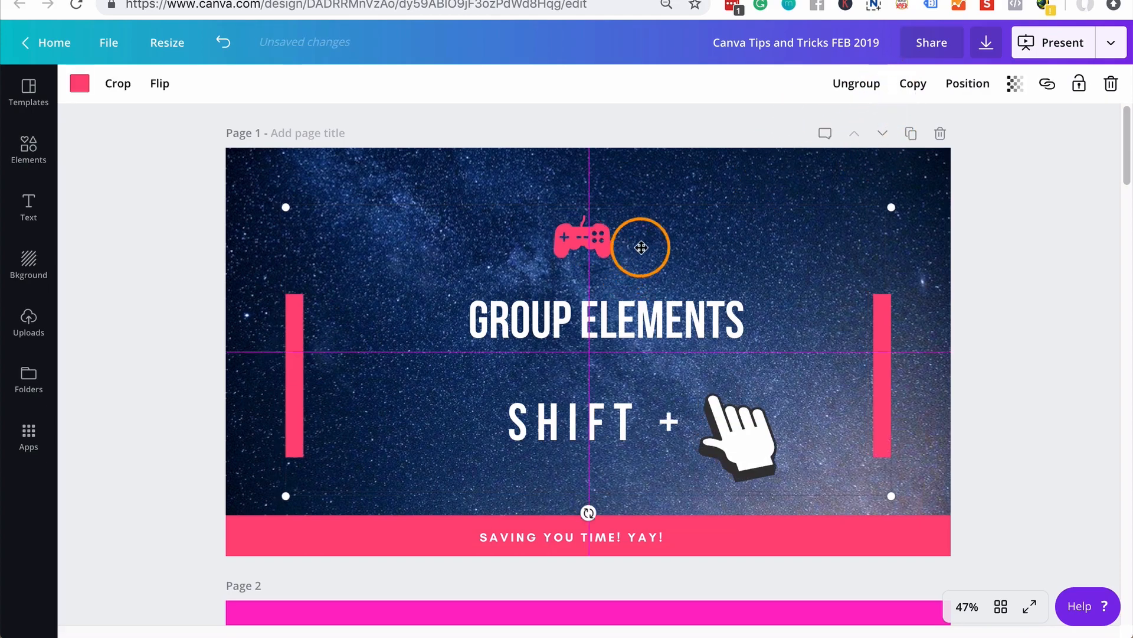
left_click_drag(640, 247, 663, 463)
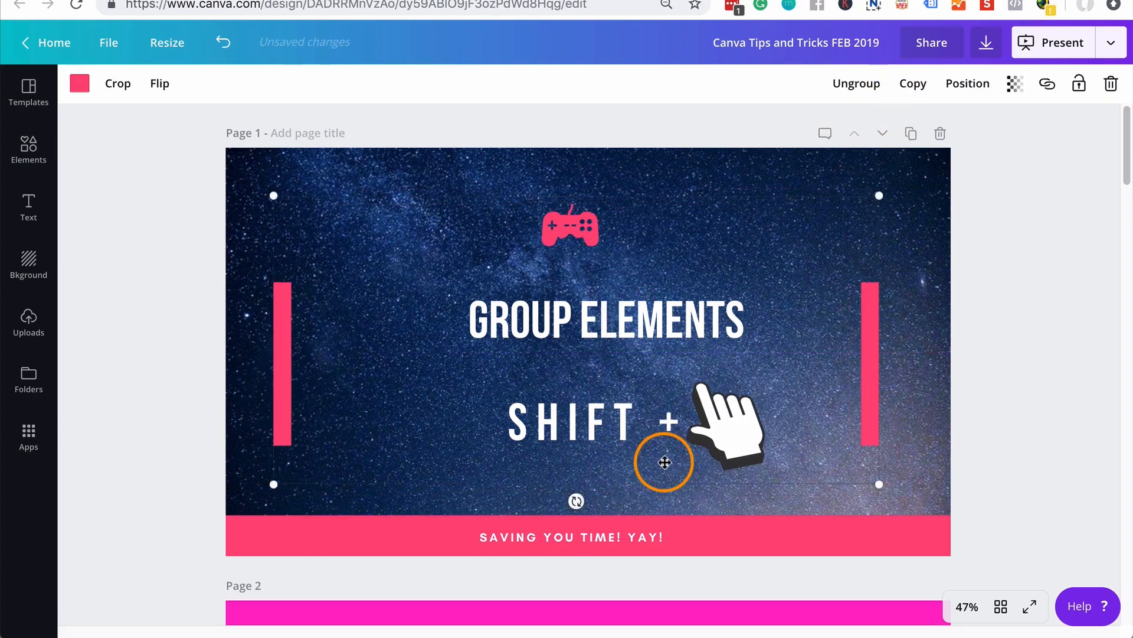
scroll("down", 3)
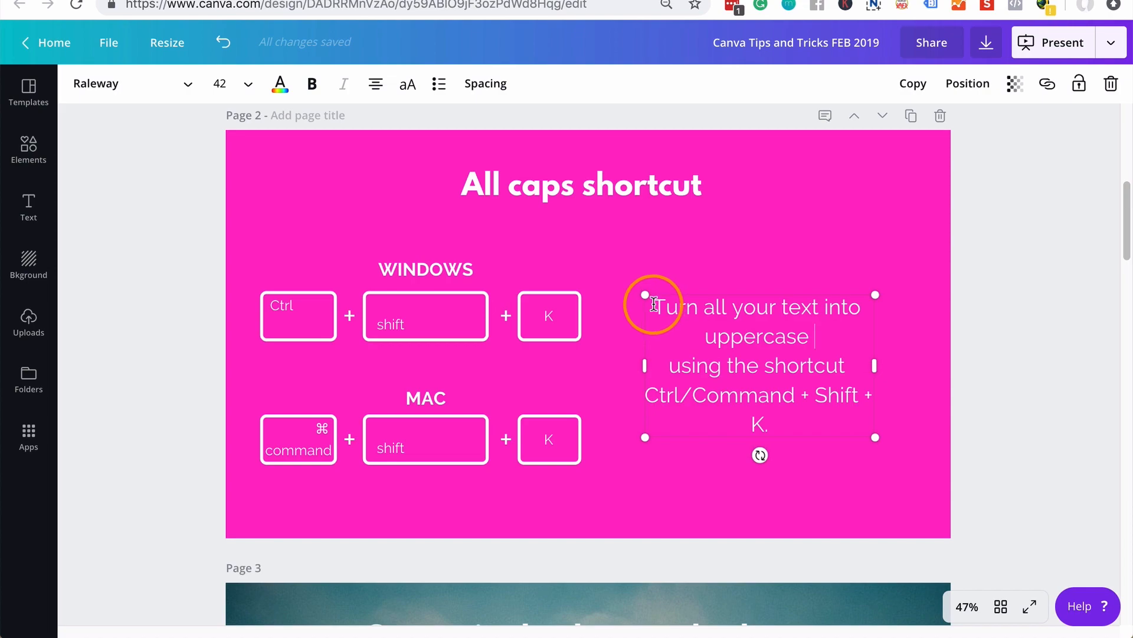
- Switch page 2's shortcut description text to all caps with the aA uppercase toggle
left_click_drag(654, 303, 831, 416)
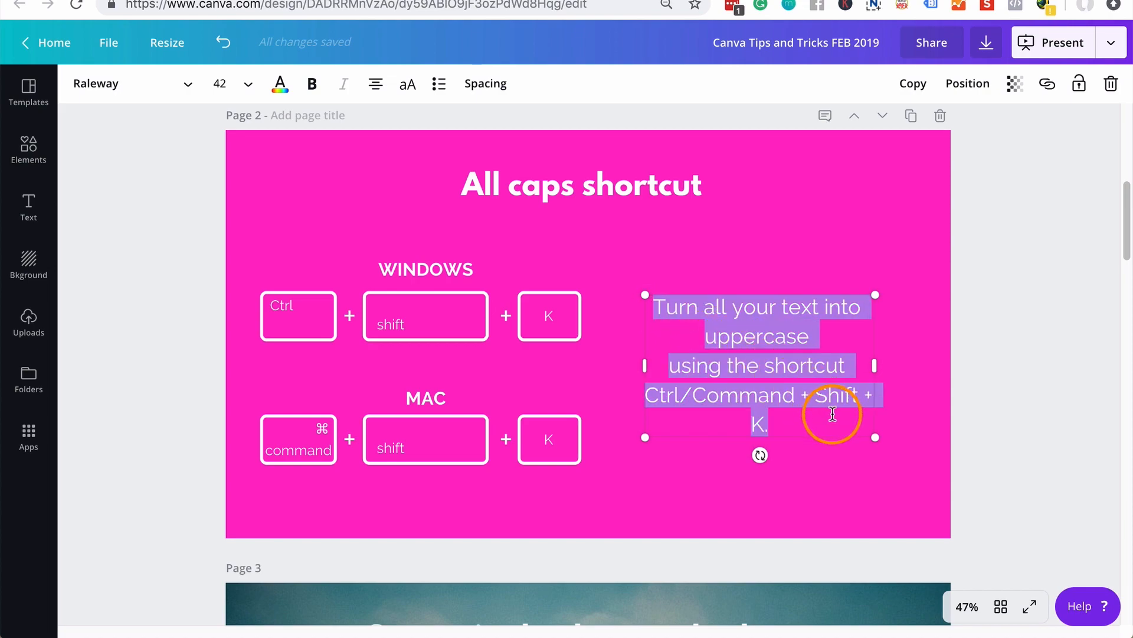
left_click(830, 412)
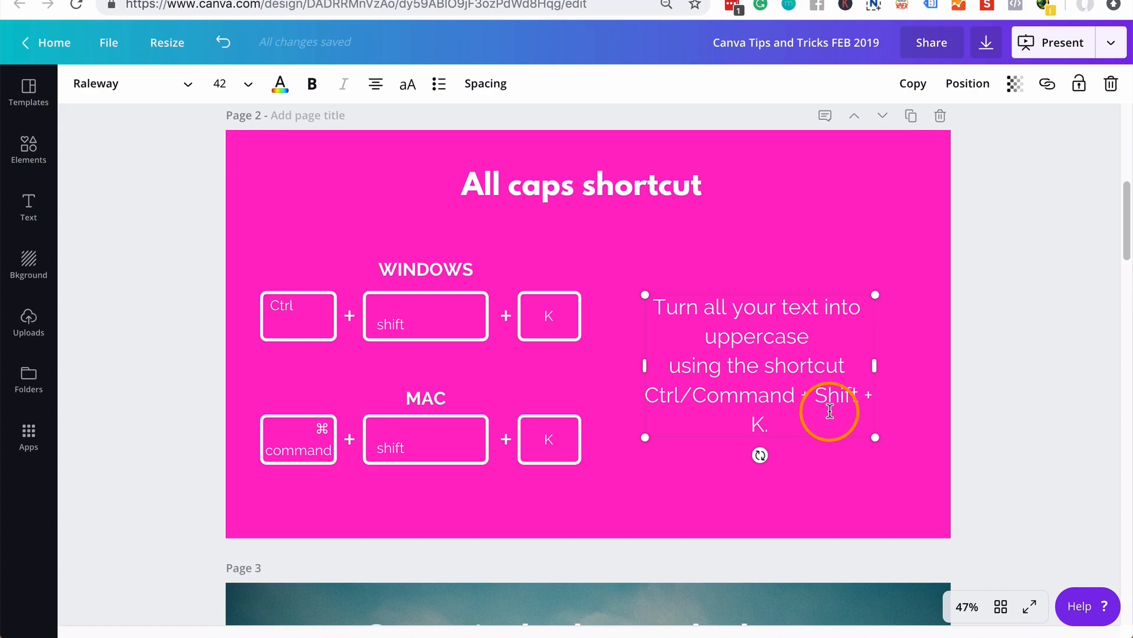
mouse_move(801, 425)
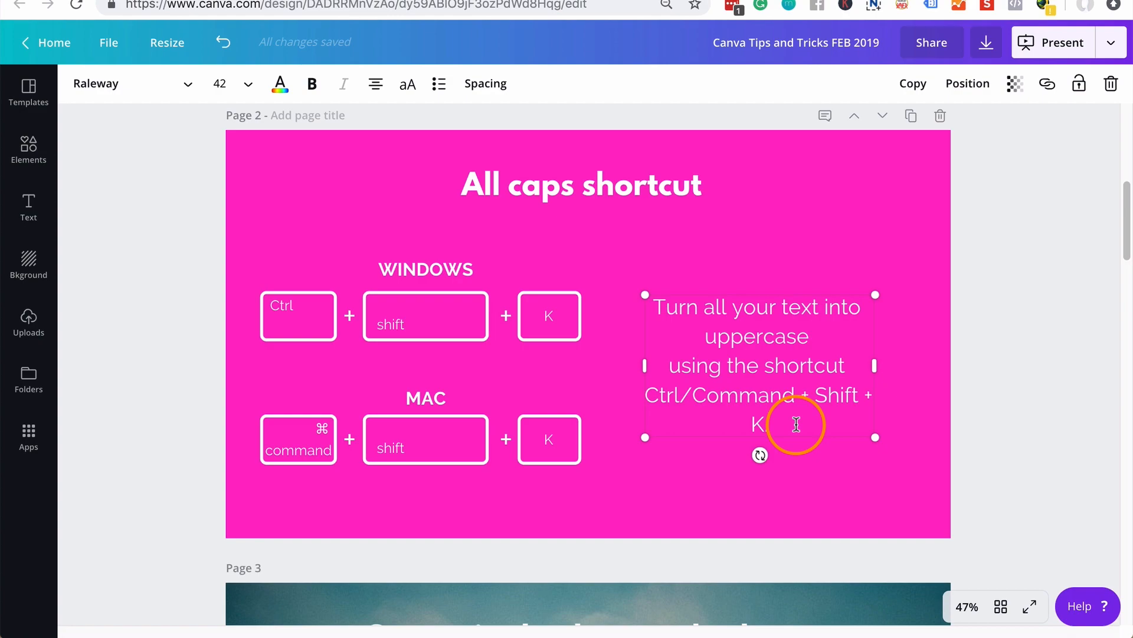
left_click(406, 83)
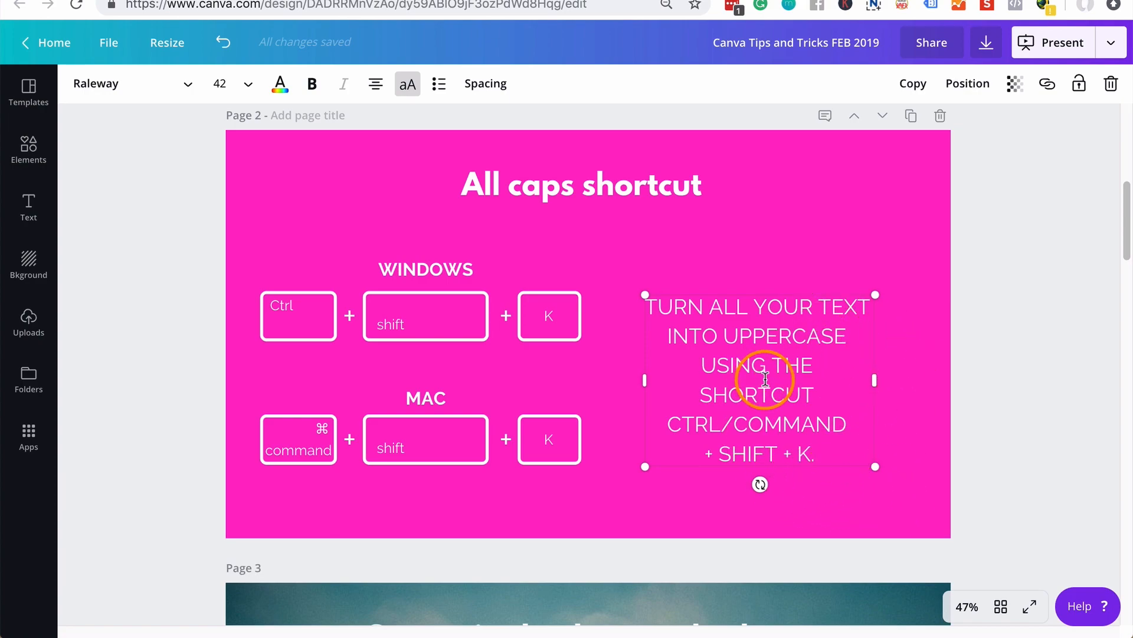
mouse_move(751, 362)
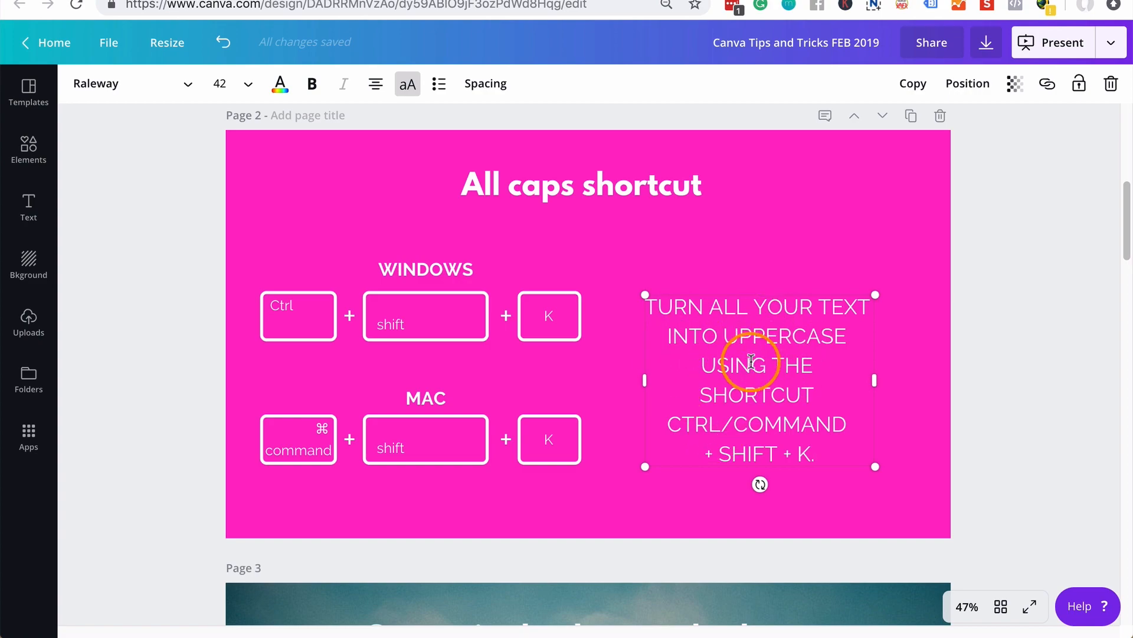
mouse_move(834, 448)
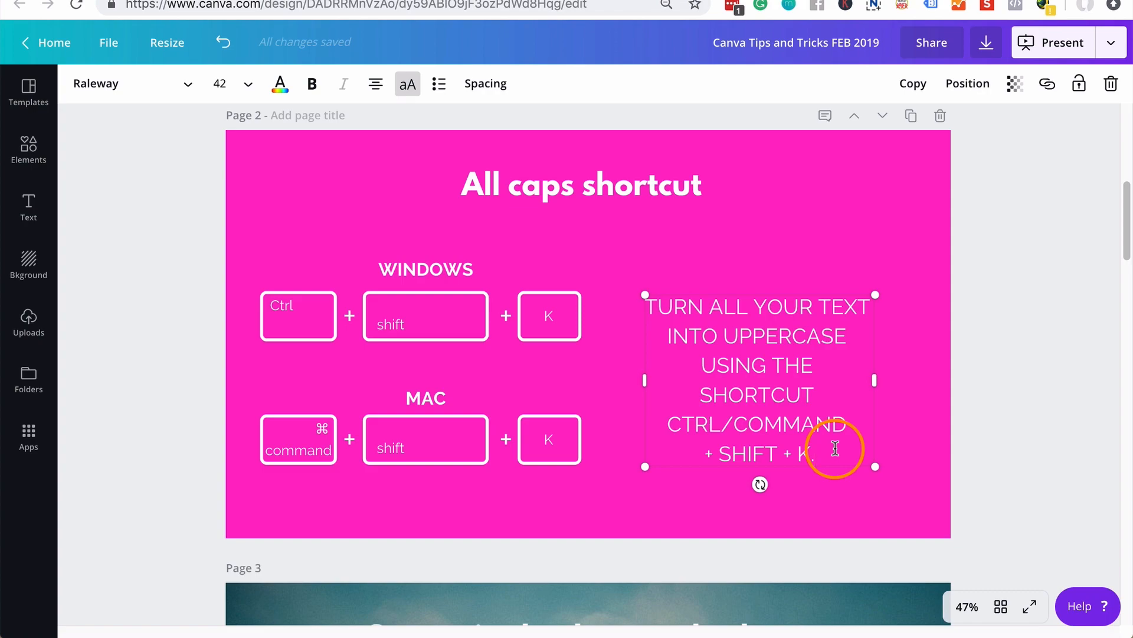
left_click(407, 84)
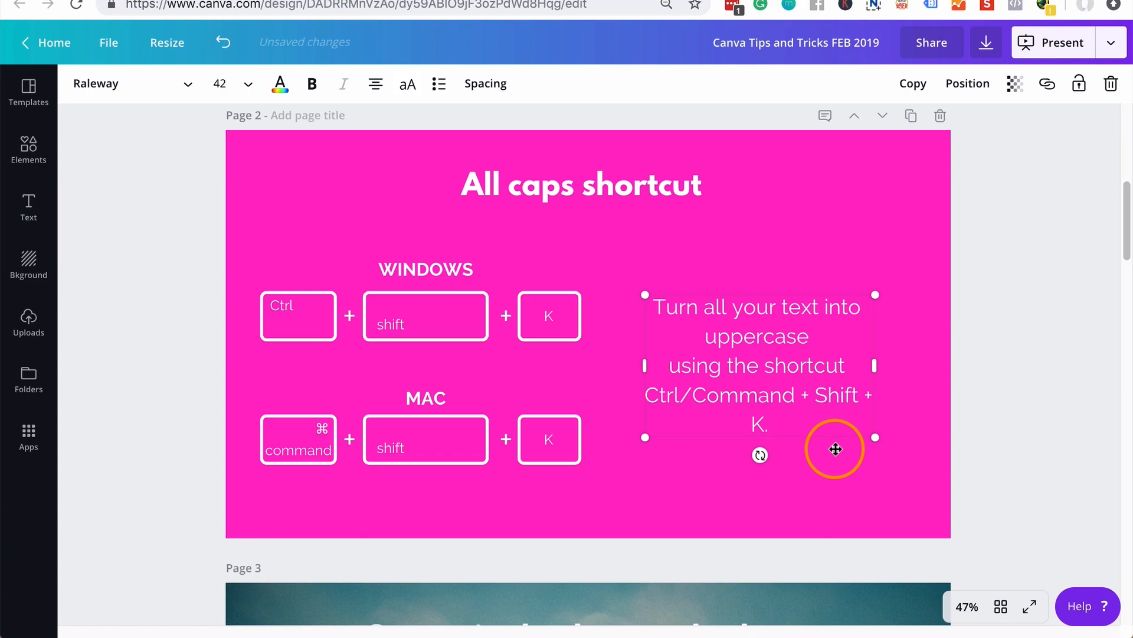
left_click(407, 83)
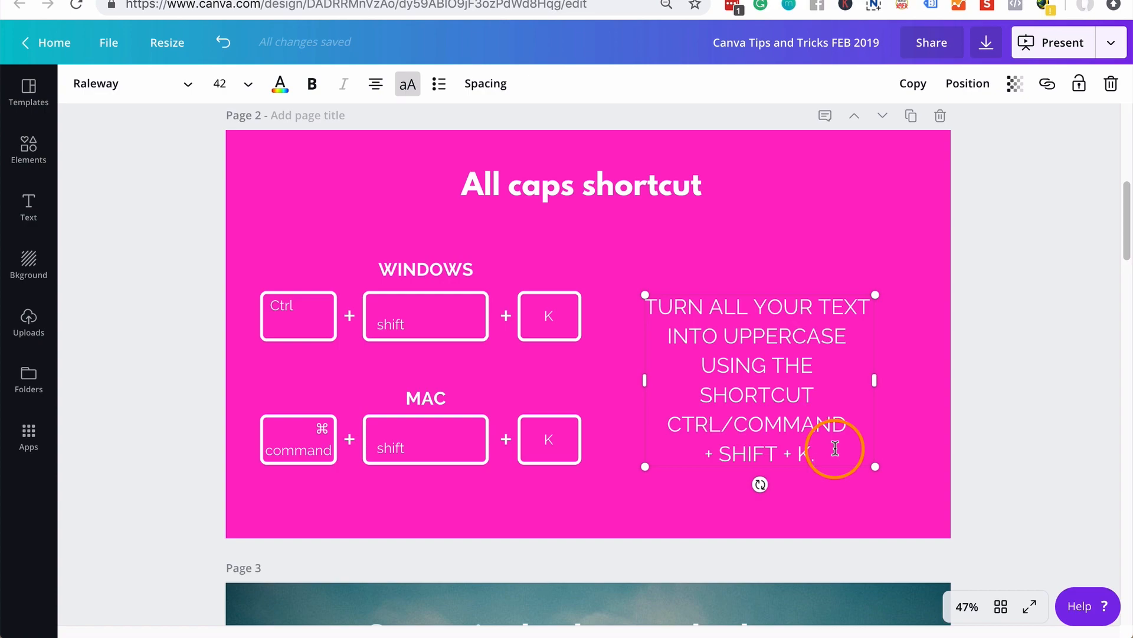
scroll("down", 3)
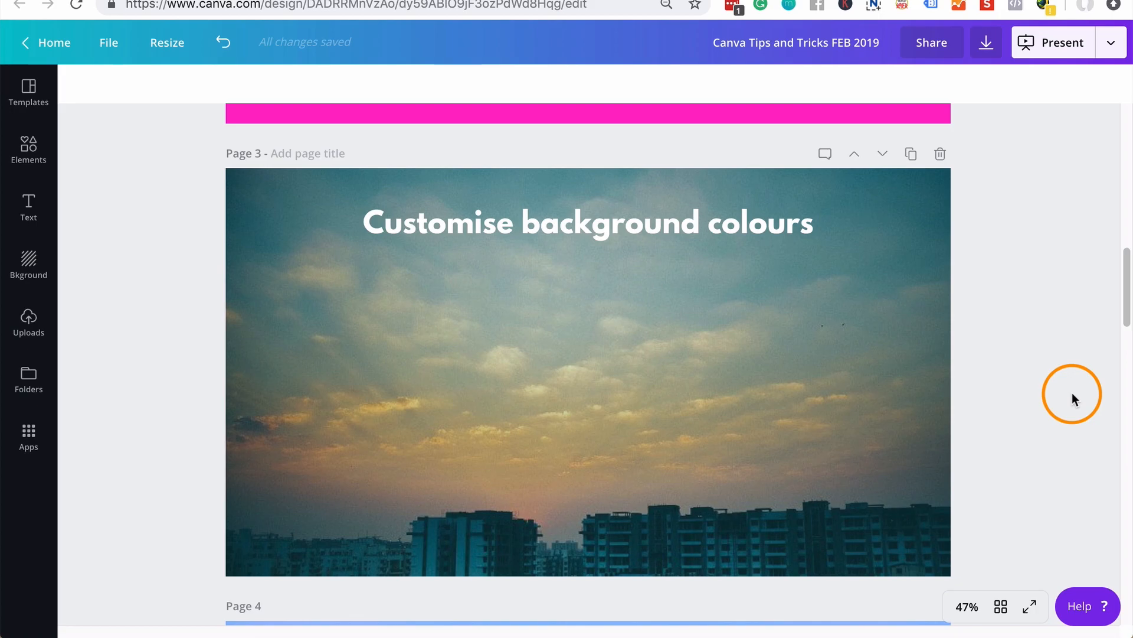
mouse_move(45, 344)
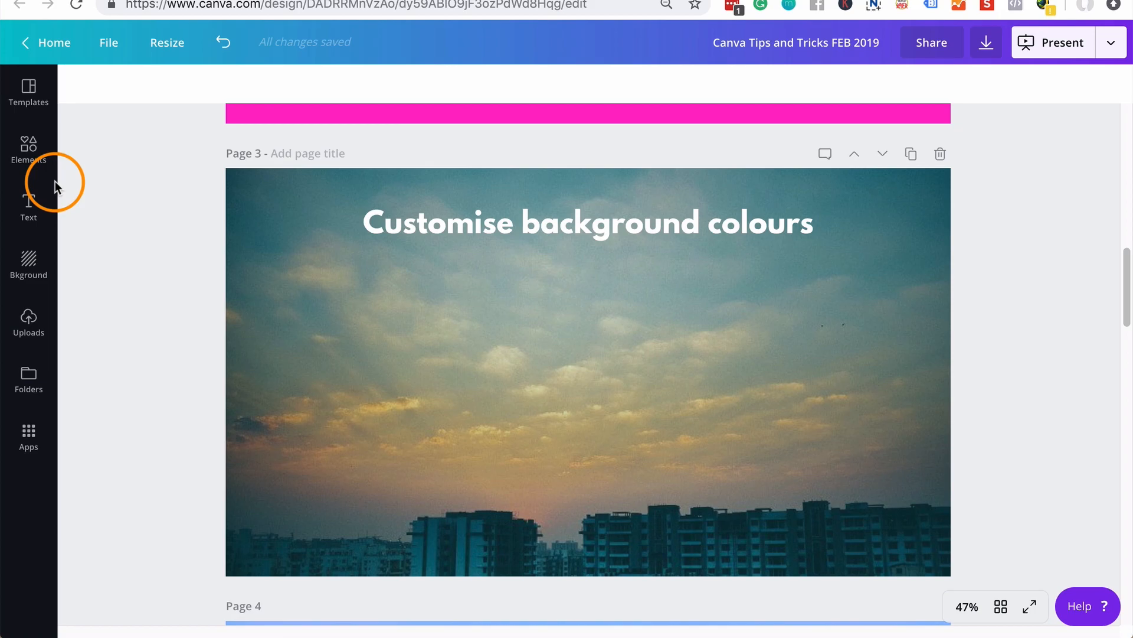
- Apply the blue jellyfish image from Backgrounds as page 3's background
left_click(28, 266)
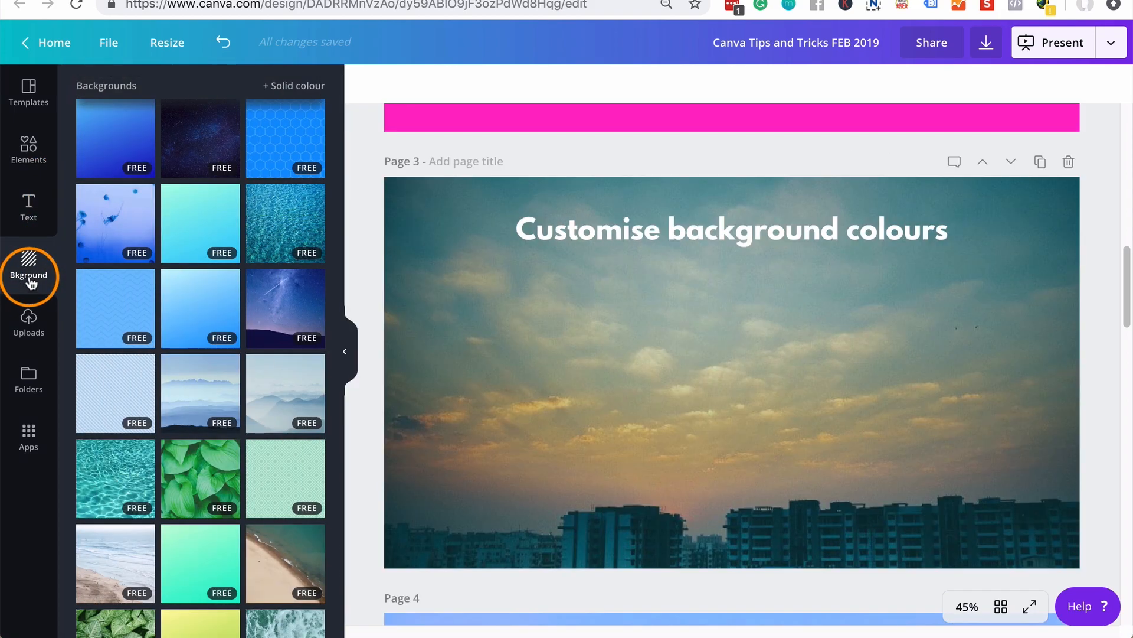
mouse_move(183, 371)
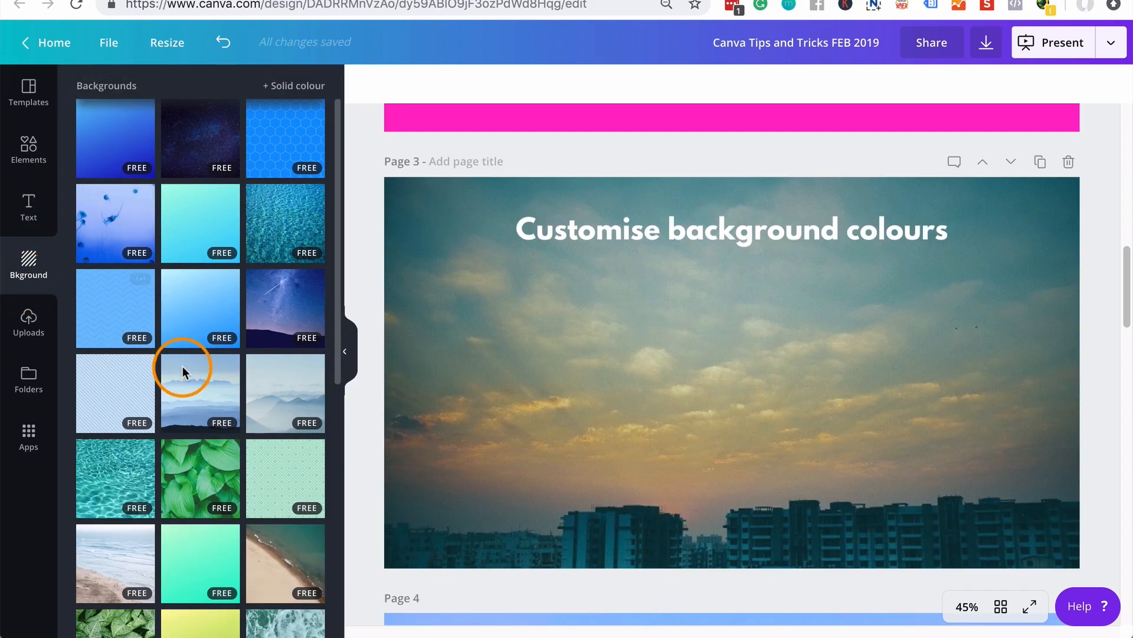
mouse_move(200, 476)
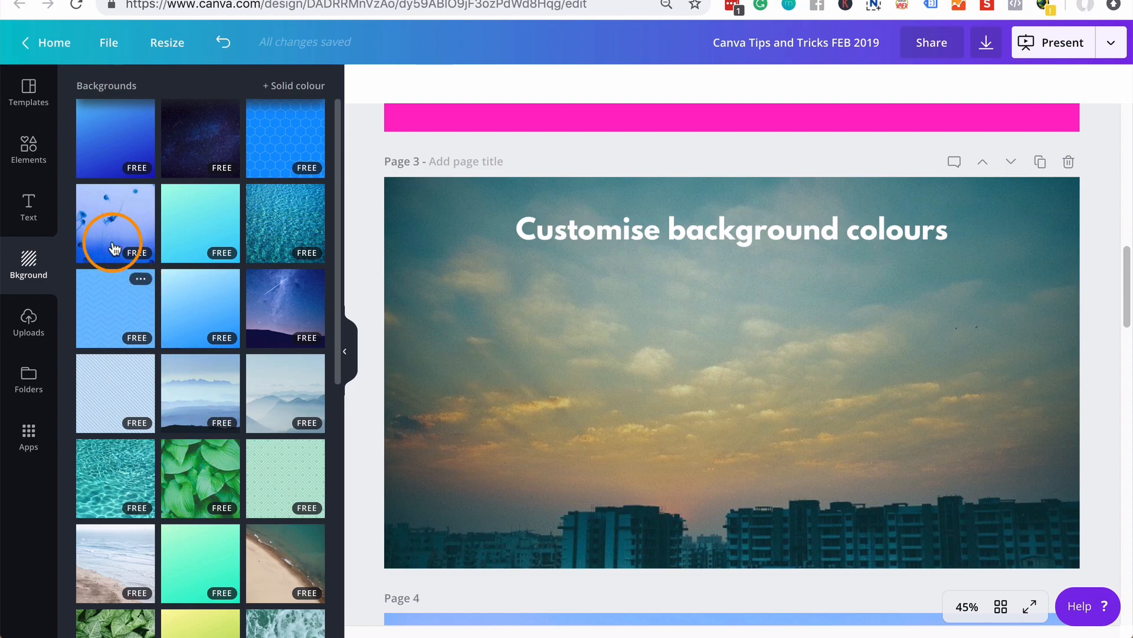
left_click(116, 223)
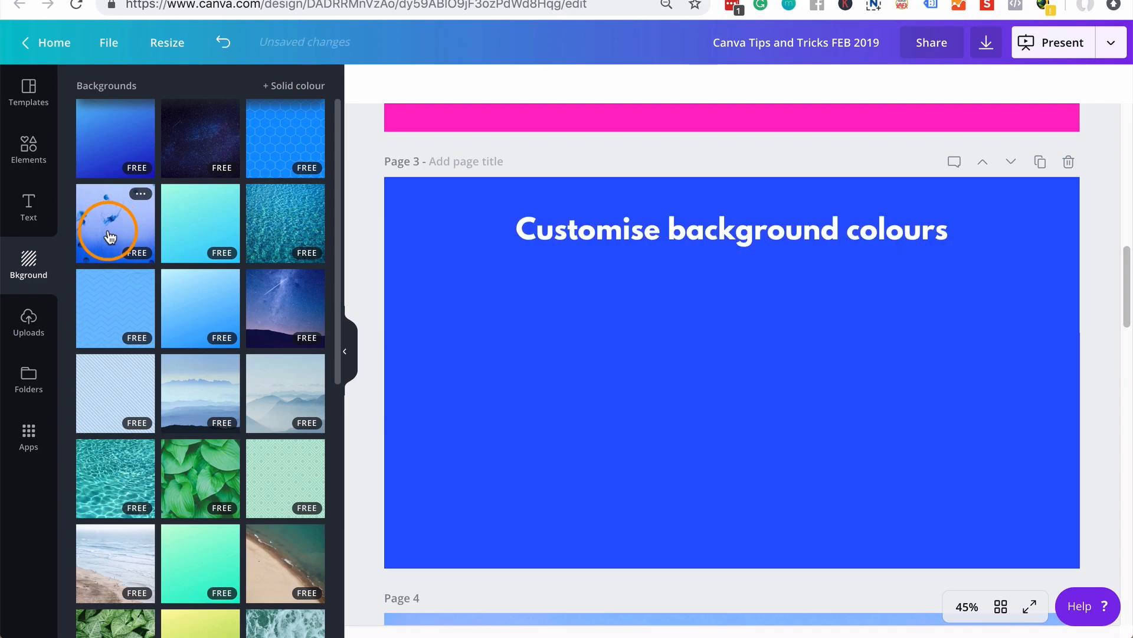
left_click(114, 222)
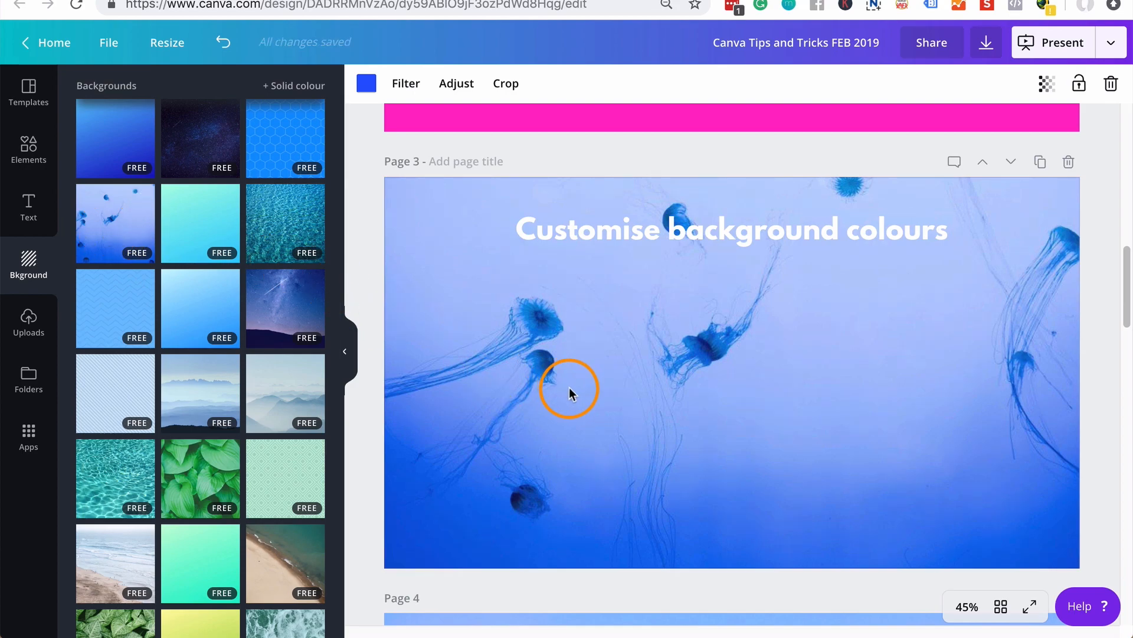
- Tint page 3's jellyfish background with the magenta brand colour after trying yellow
left_click(367, 83)
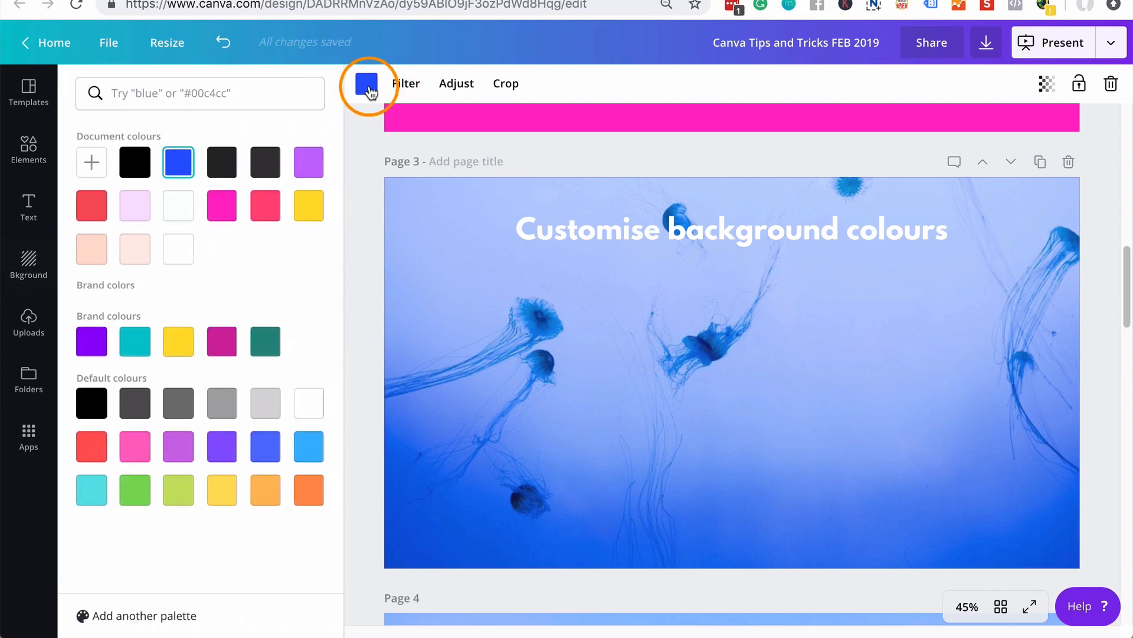
mouse_move(168, 361)
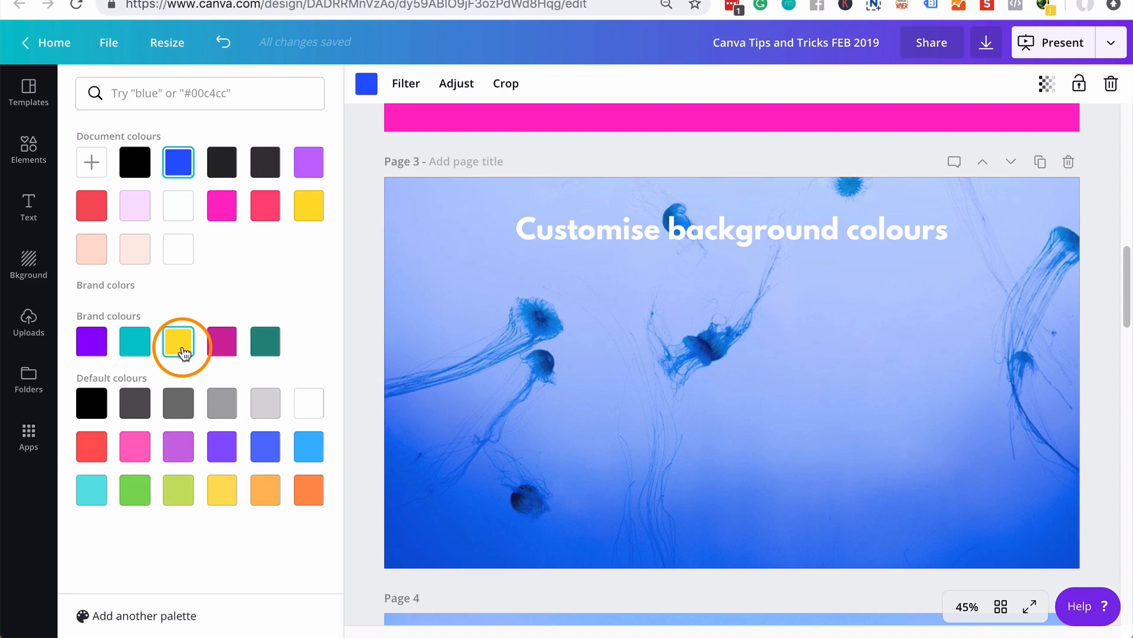
left_click(178, 341)
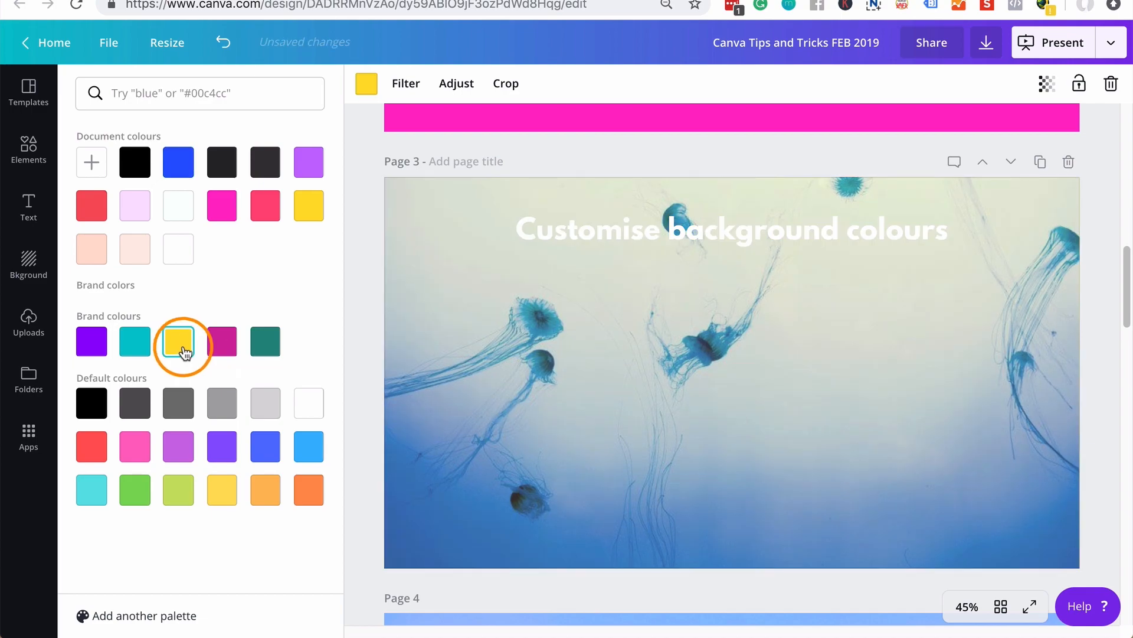
left_click(221, 341)
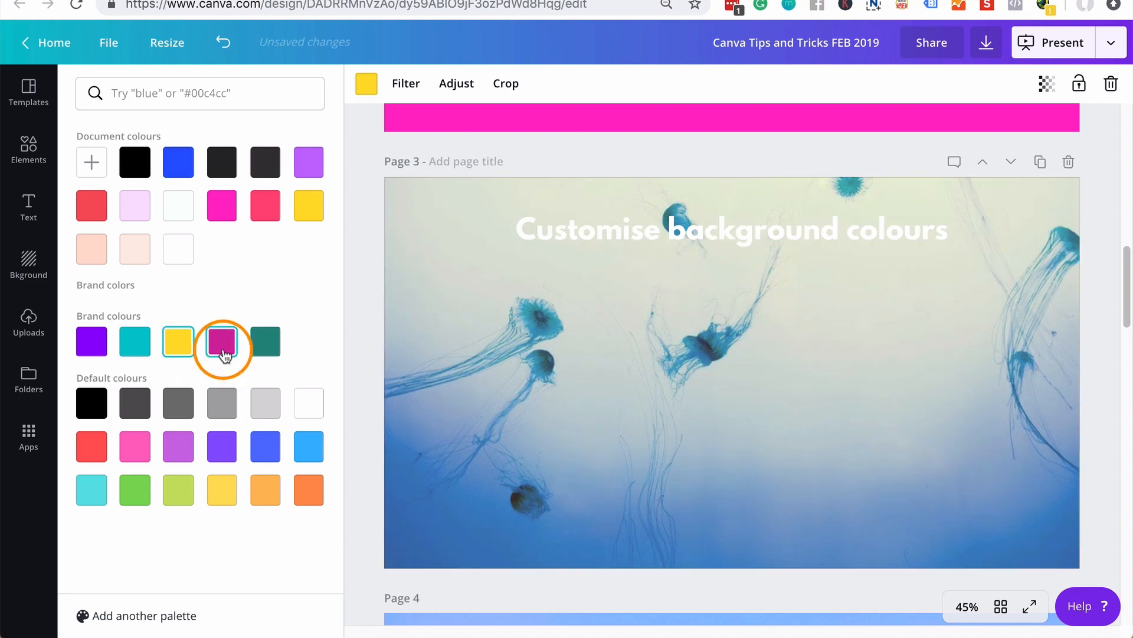
left_click(135, 342)
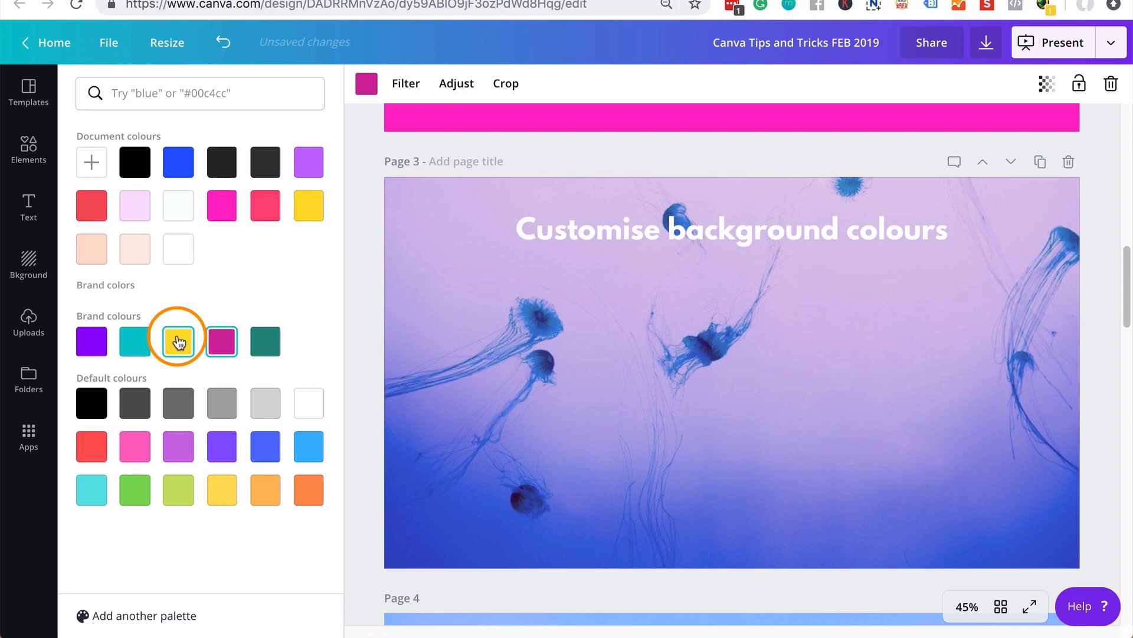
left_click(177, 340)
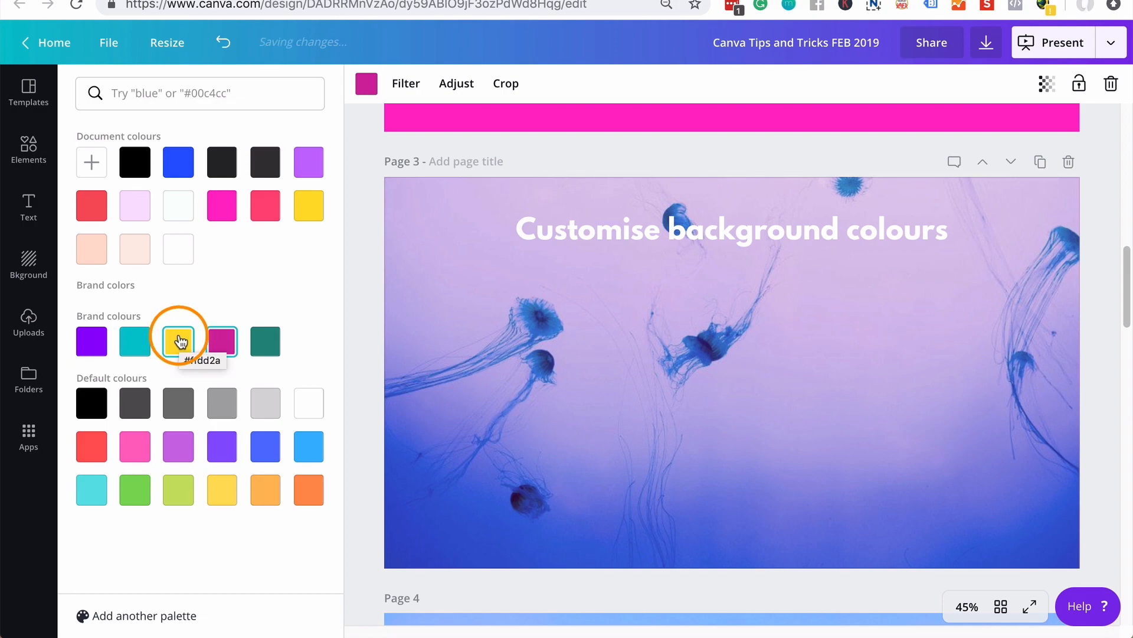
left_click(28, 263)
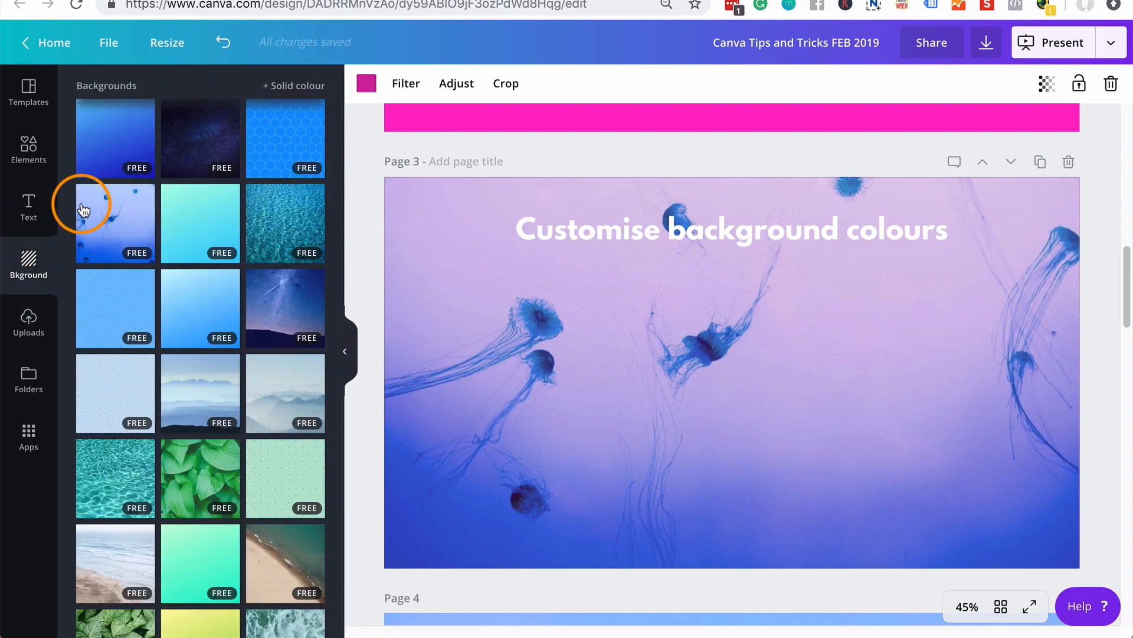
mouse_move(148, 228)
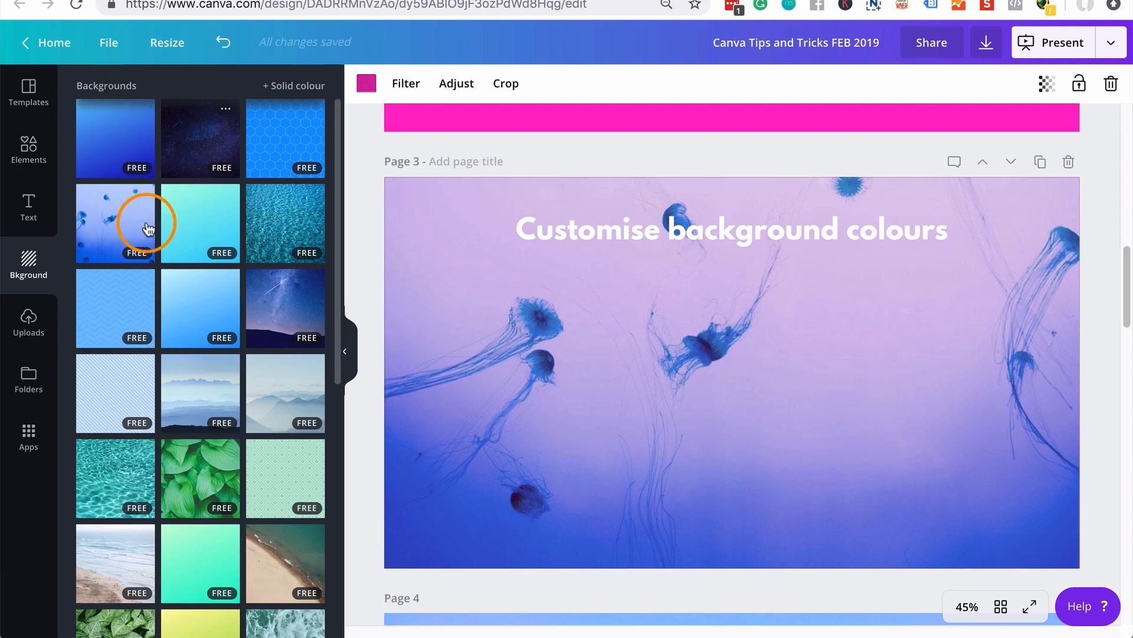
- Apply the watermelon pattern from Backgrounds to page 3
scroll("down", 3)
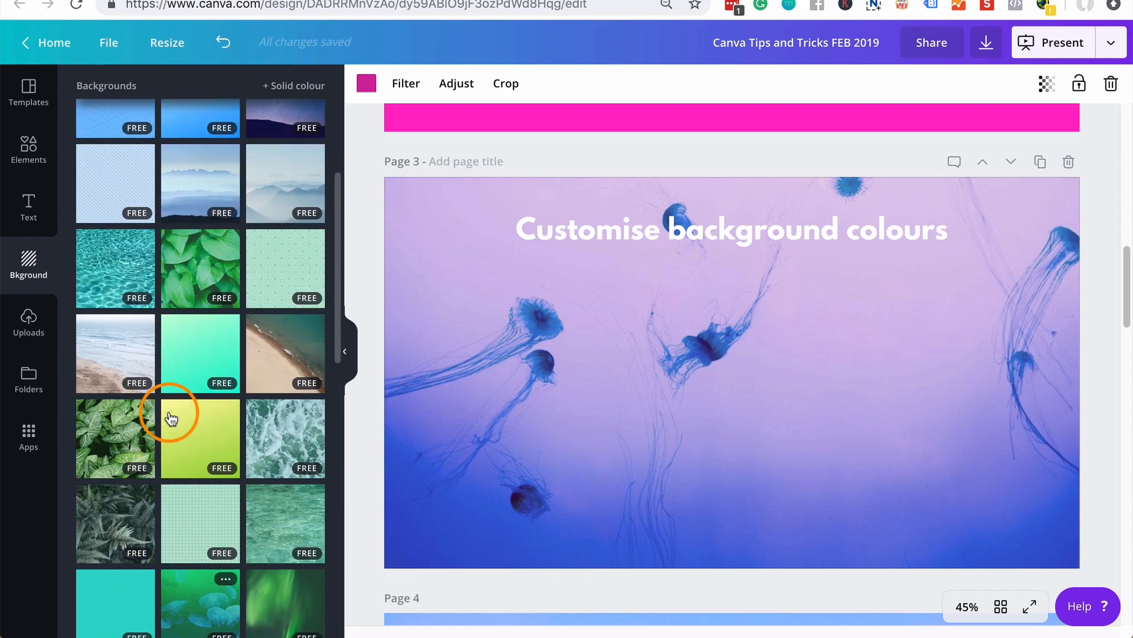
scroll("down", 3)
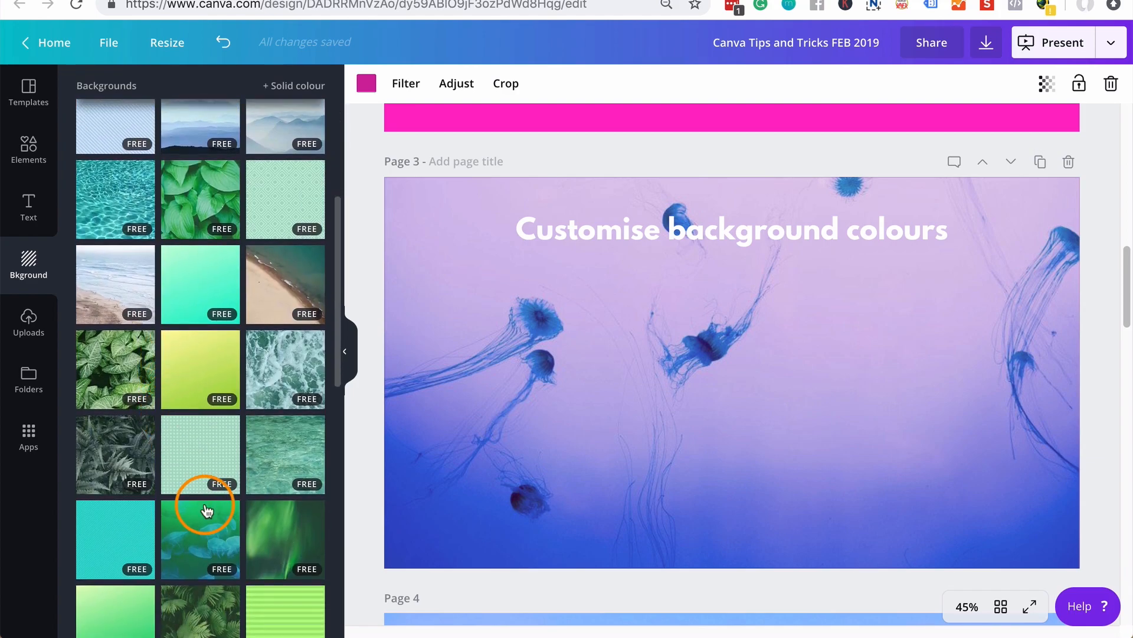
scroll("down", 3)
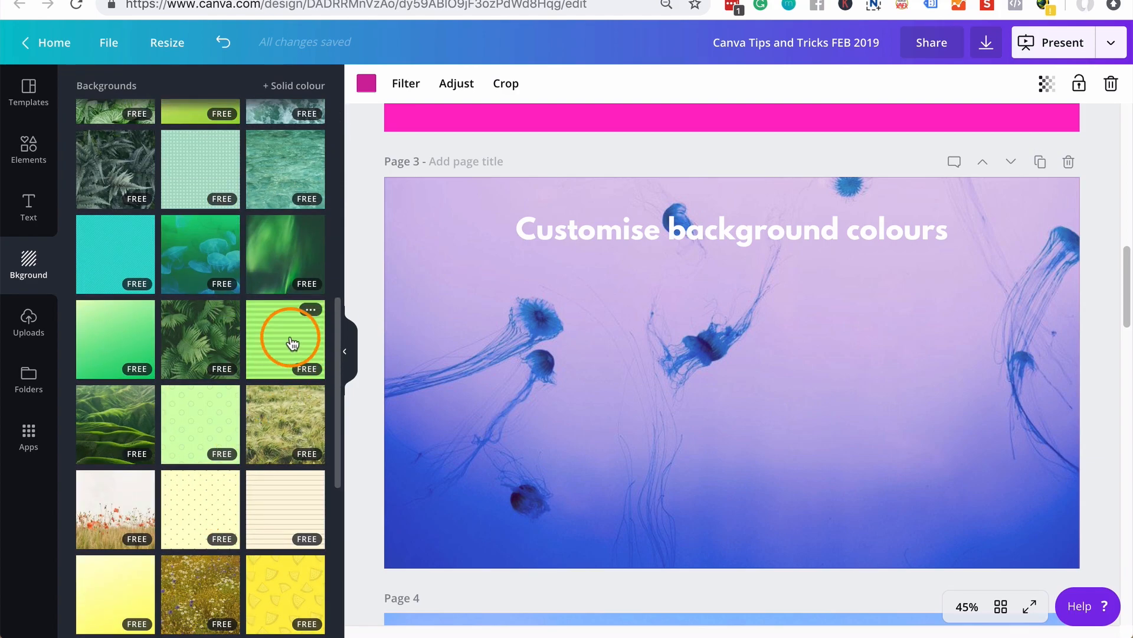
scroll("down", 3)
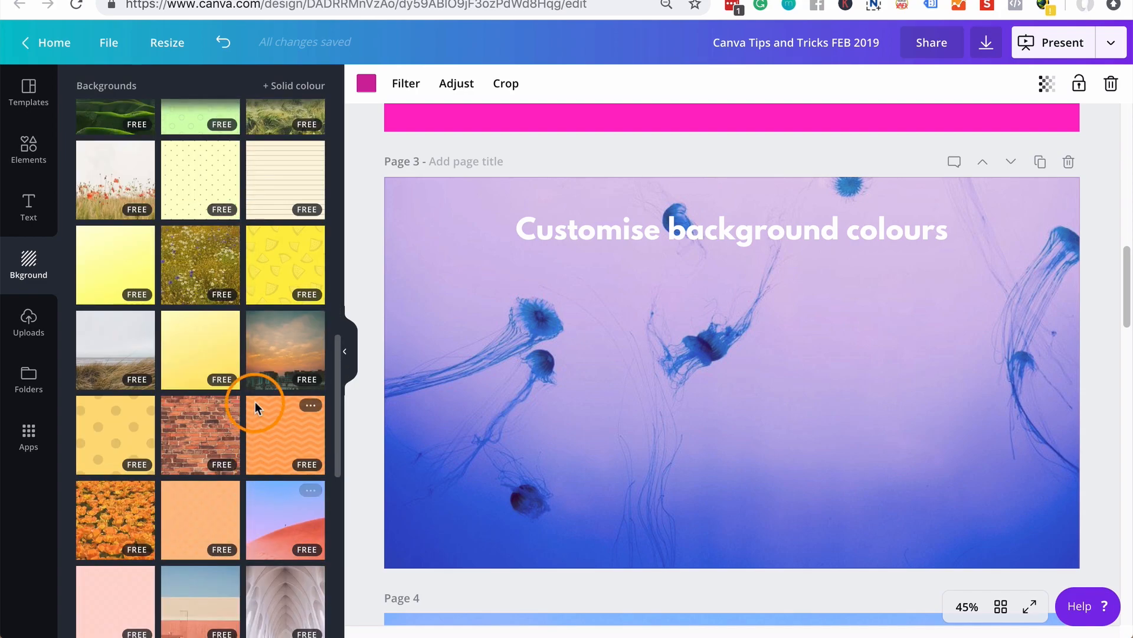
left_click(284, 264)
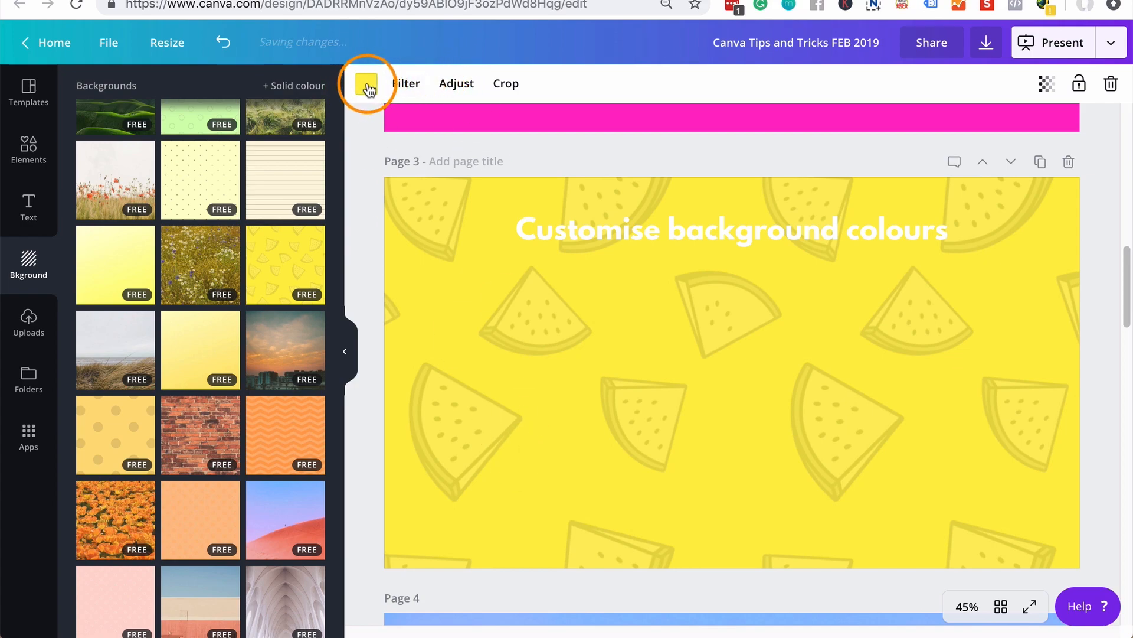
- Recolour the watermelon pattern through magenta, yellow, purple and pink, settling on red
left_click(367, 84)
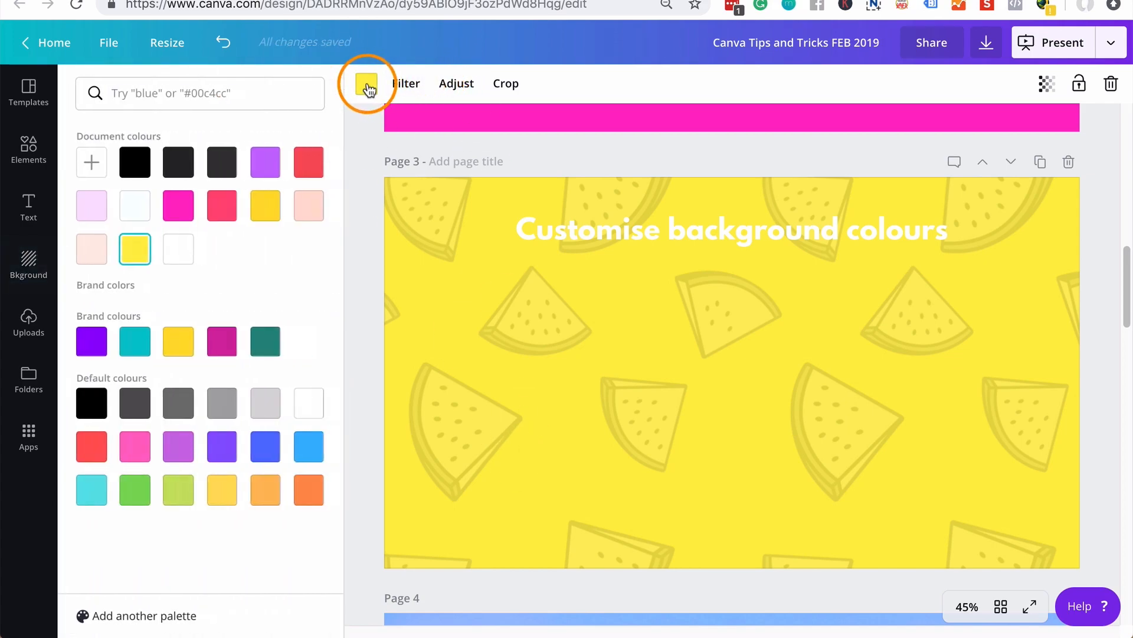
left_click(91, 340)
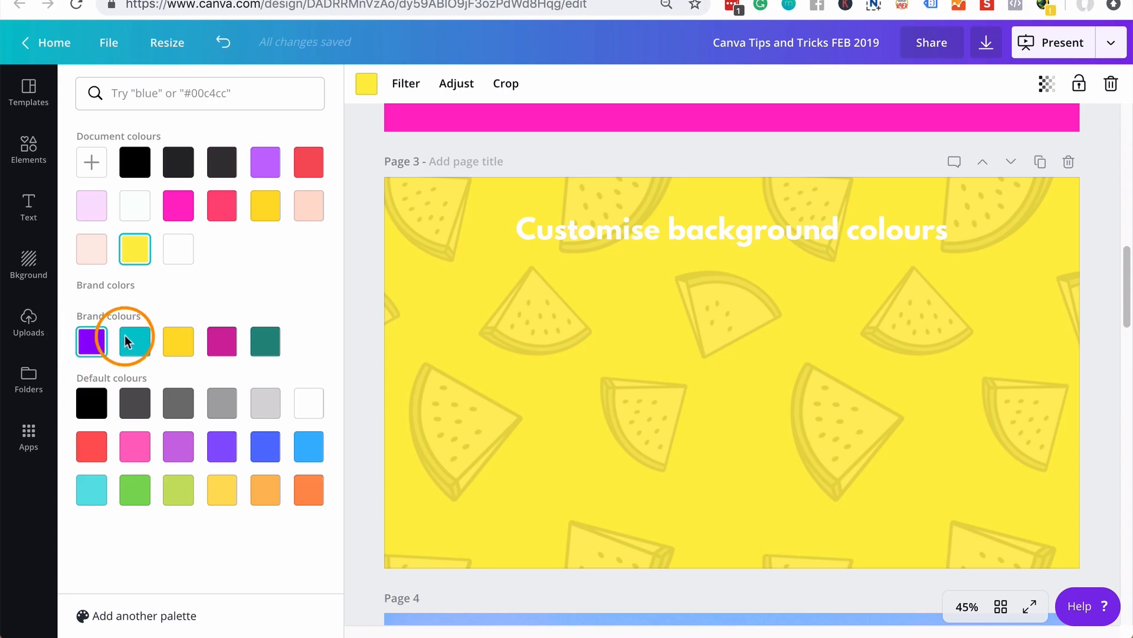
left_click(222, 341)
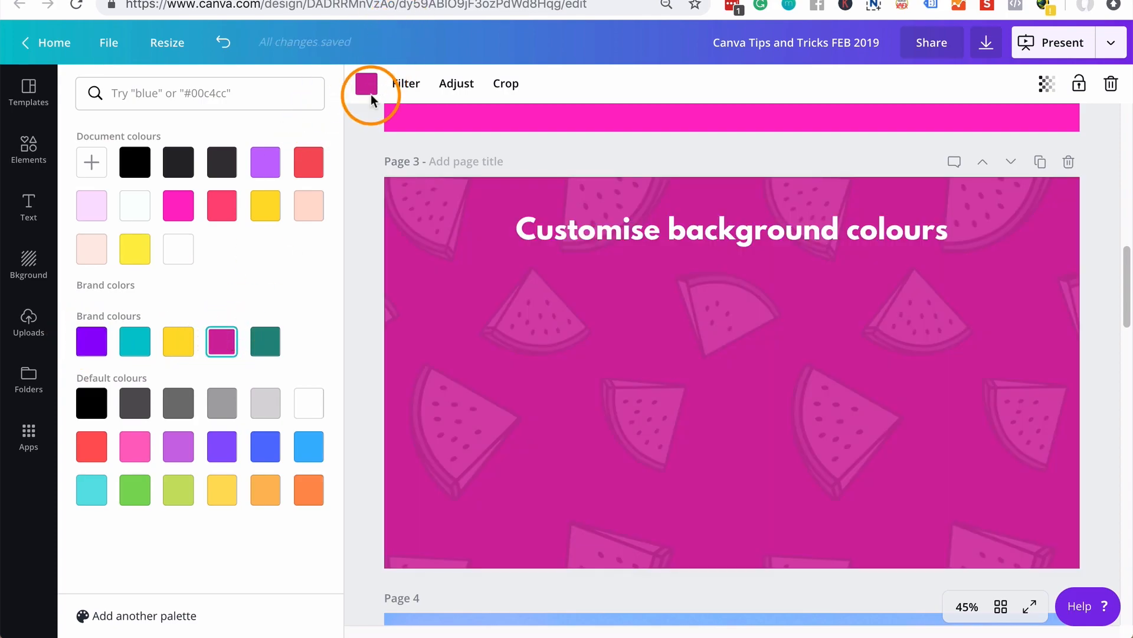
left_click(177, 341)
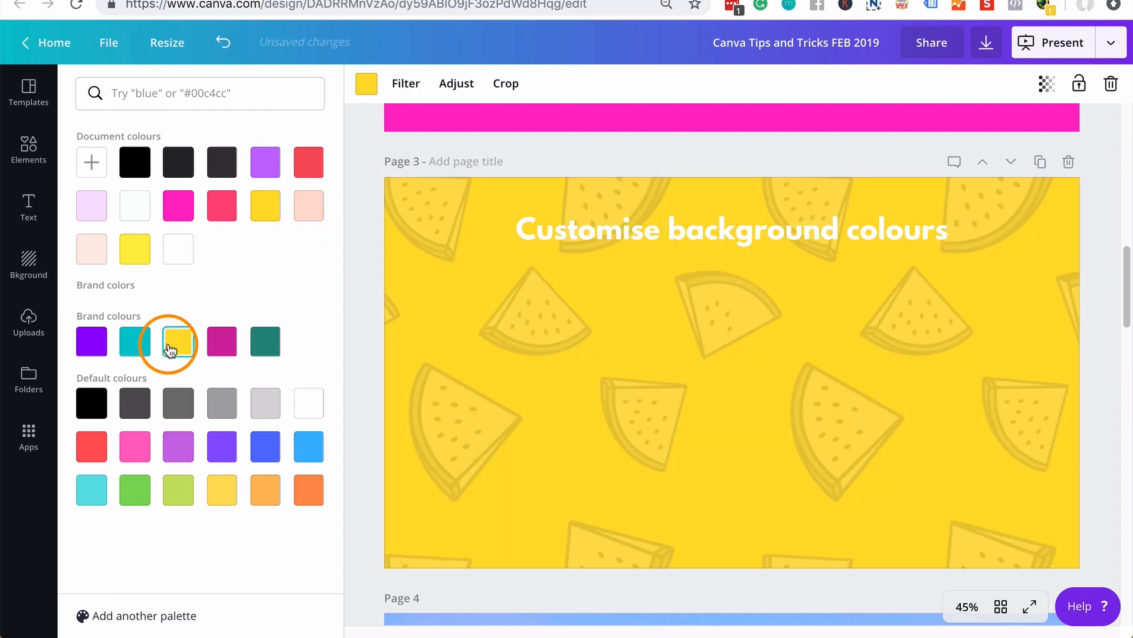
left_click(91, 341)
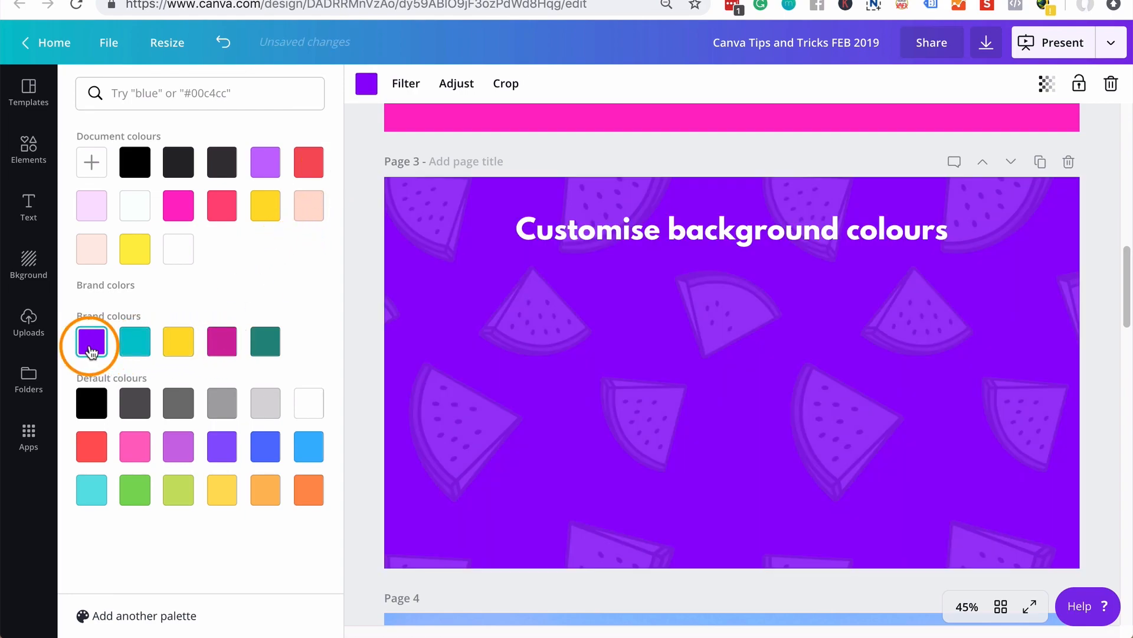
left_click(91, 341)
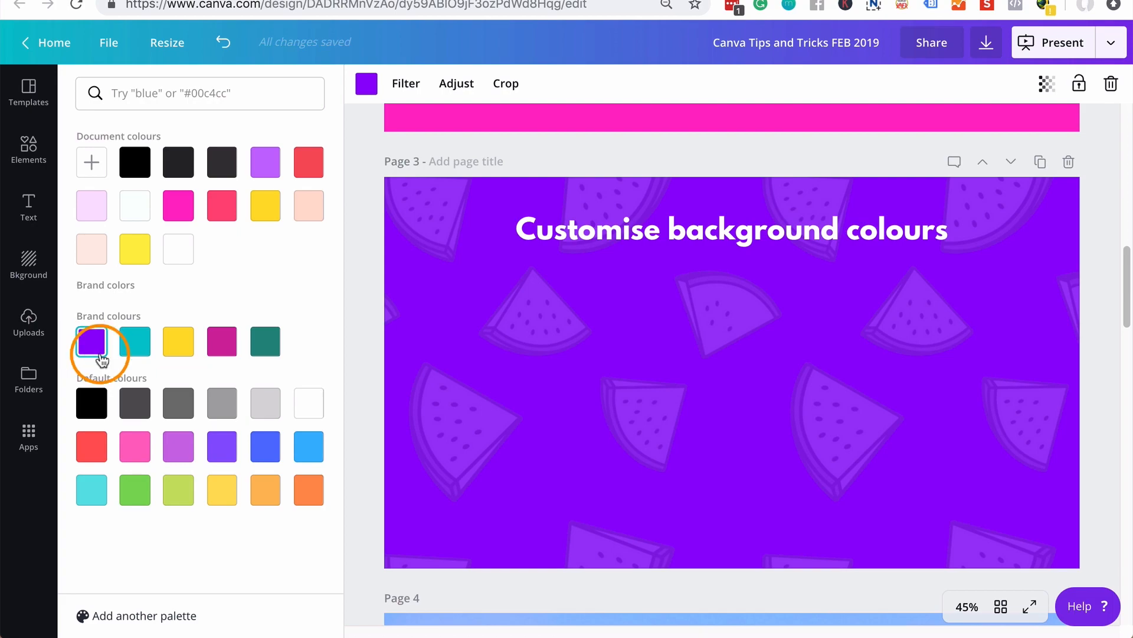
left_click(308, 162)
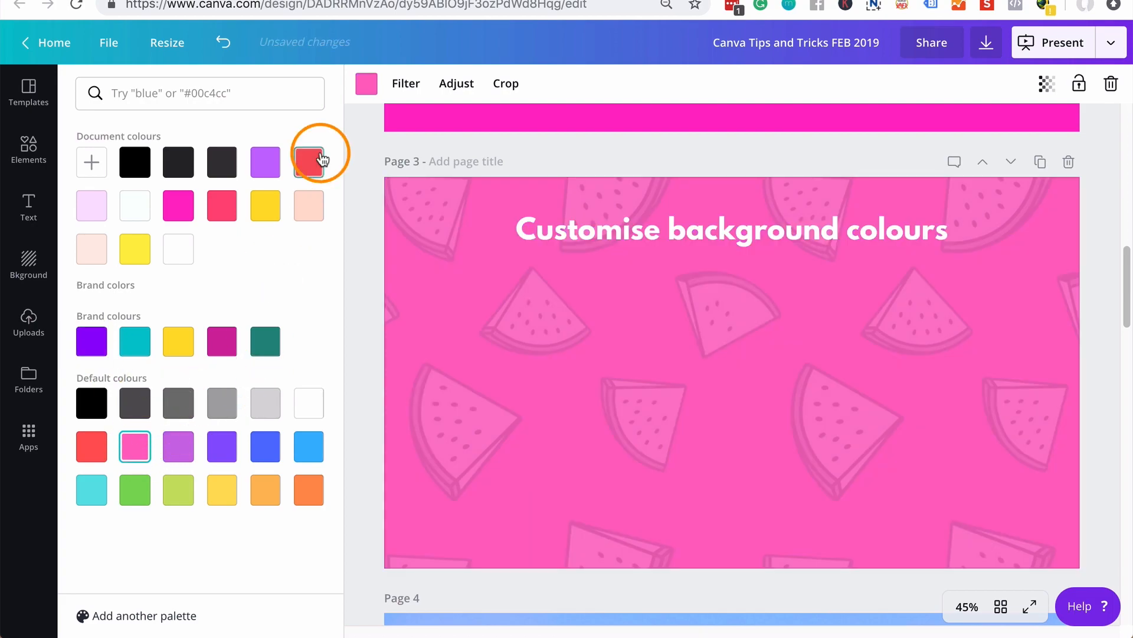
left_click(308, 161)
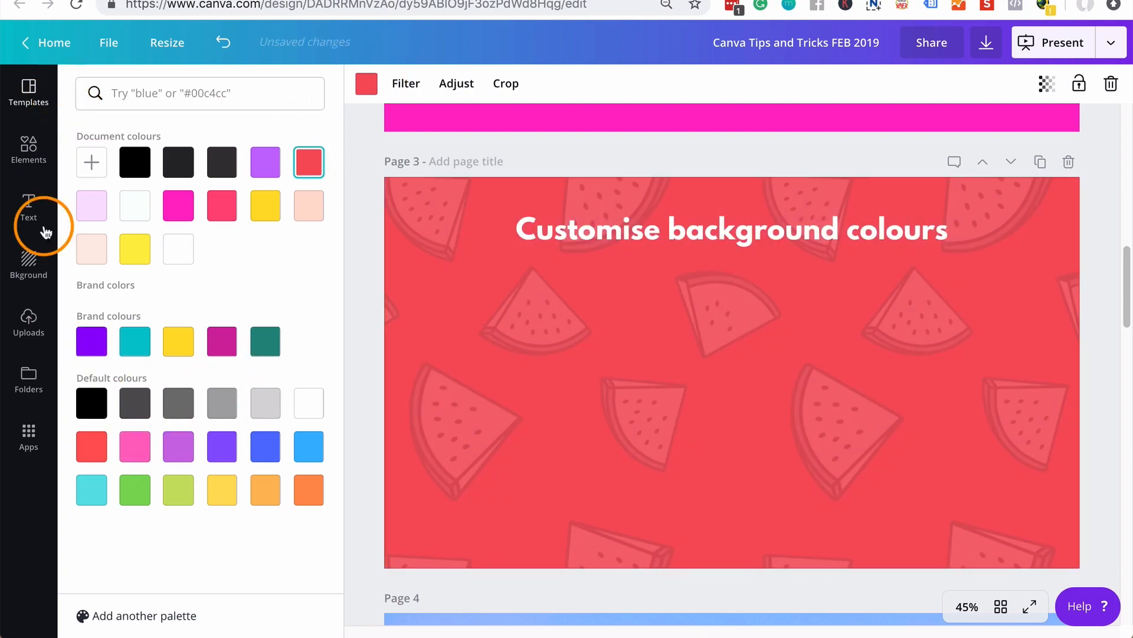
left_click(29, 262)
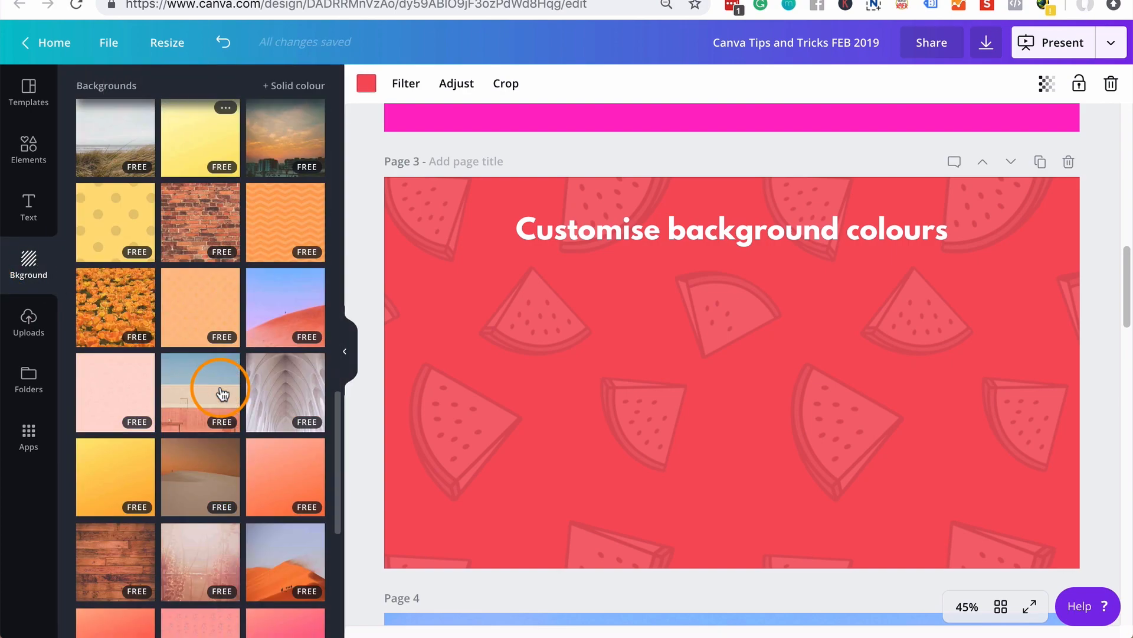
- Scroll the Backgrounds thumbnails and the canvas down to page 4's Element locking slide
scroll("down", 3)
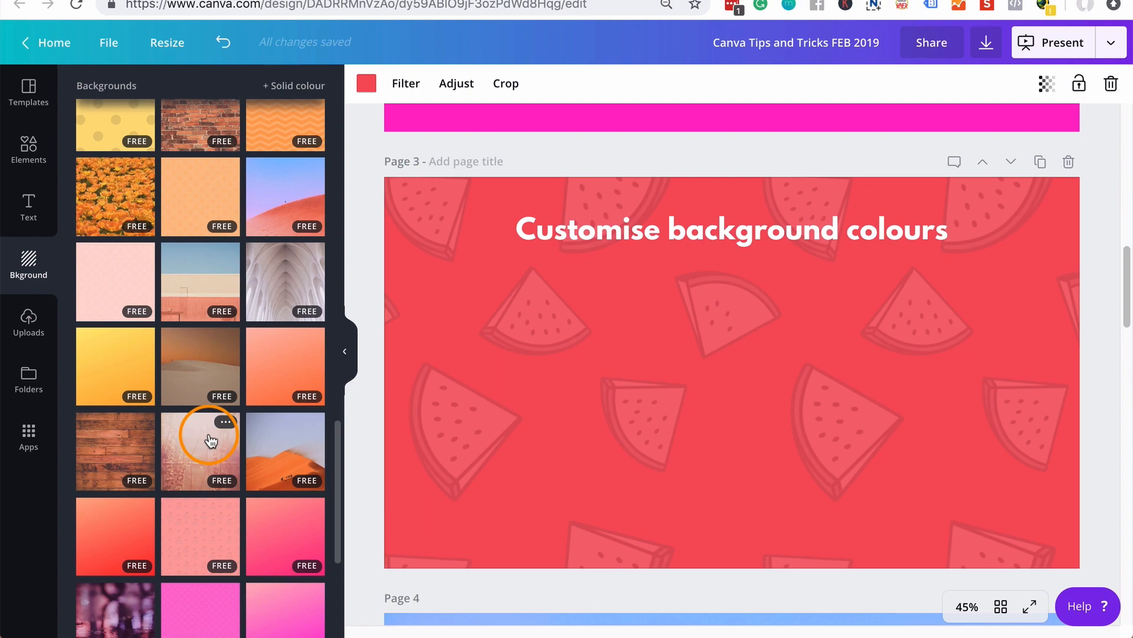
scroll("down", 3)
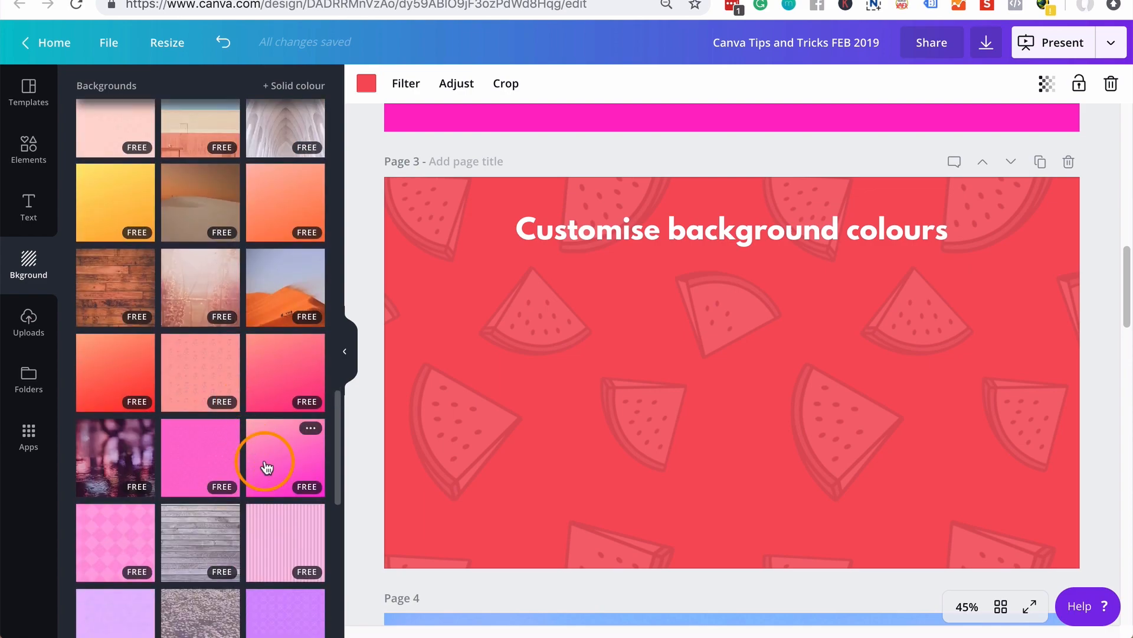
scroll("down", 3)
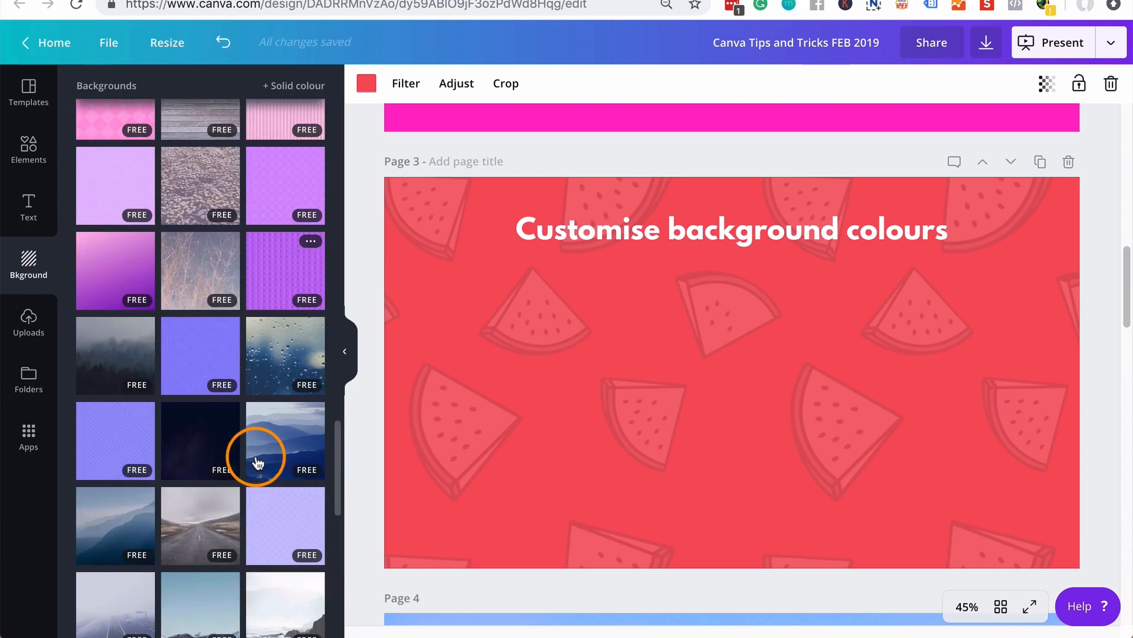
scroll("down", 3)
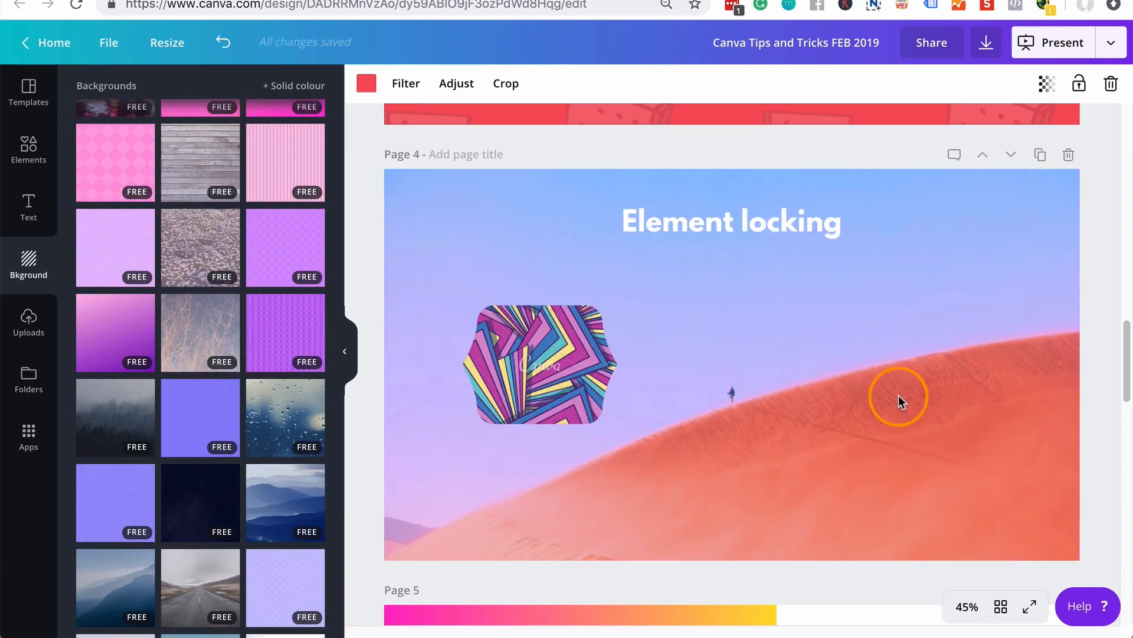
mouse_move(801, 232)
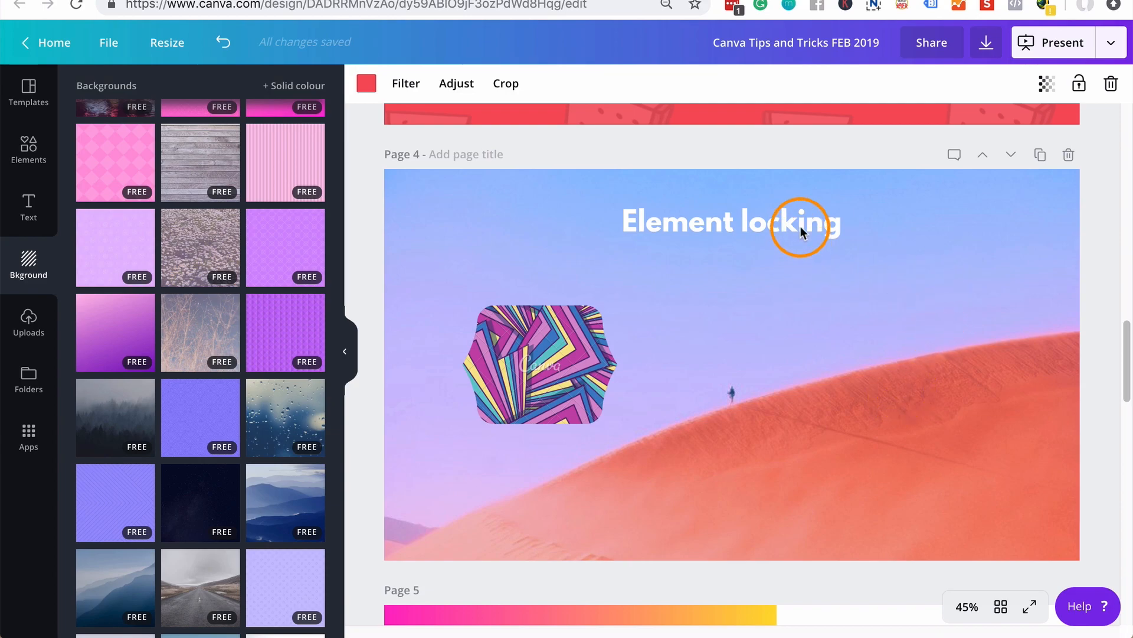
mouse_move(735, 487)
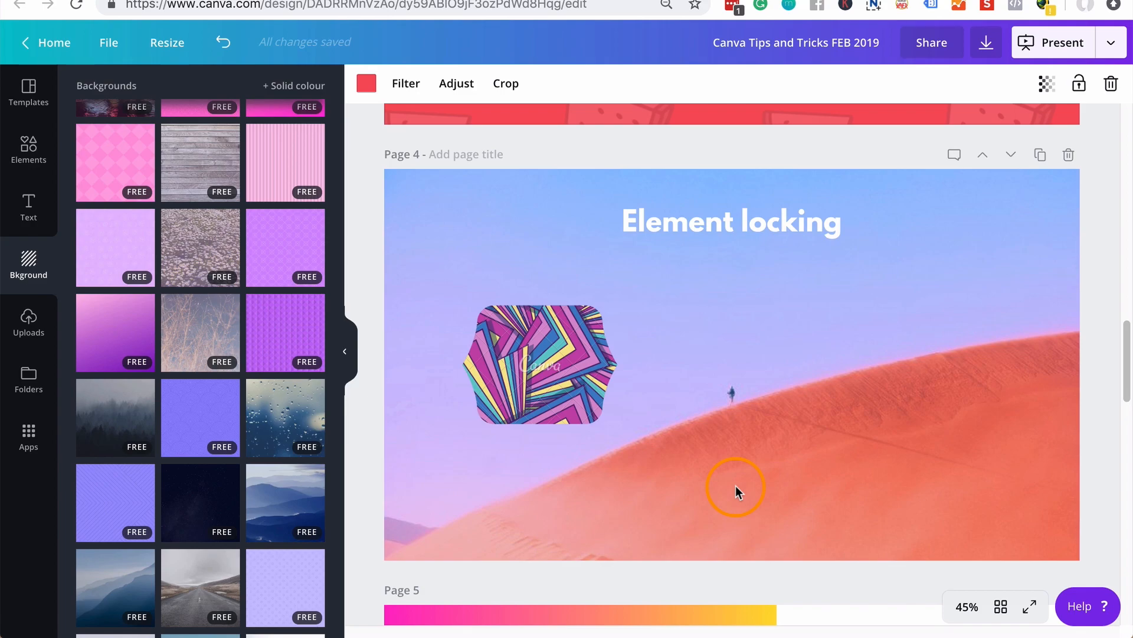
mouse_move(711, 474)
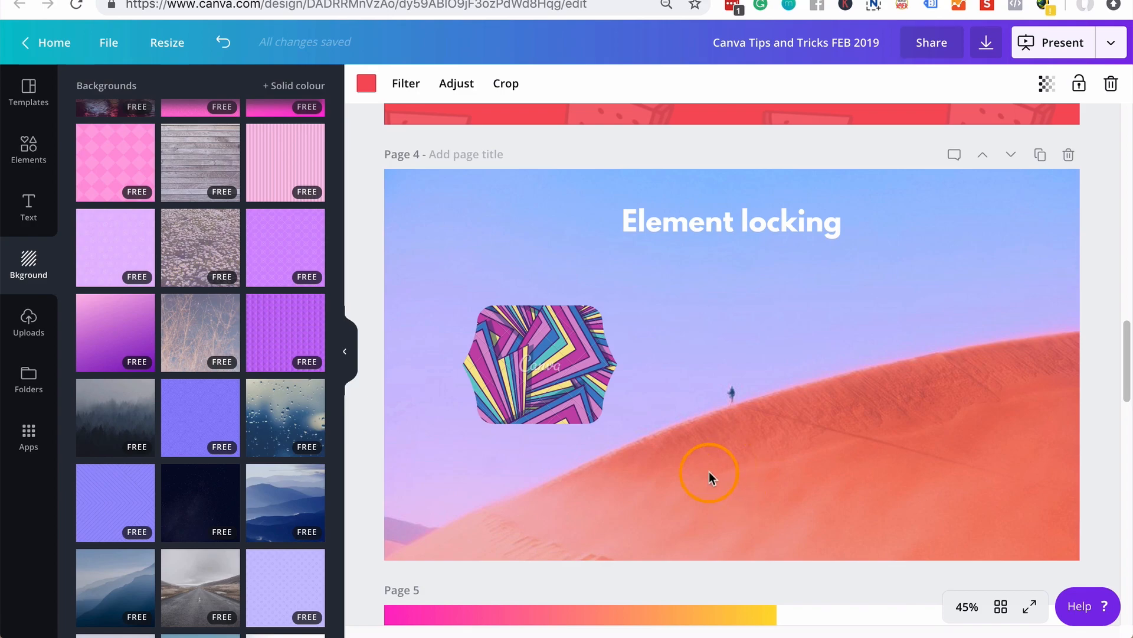
mouse_move(678, 517)
type("mouse cursor")
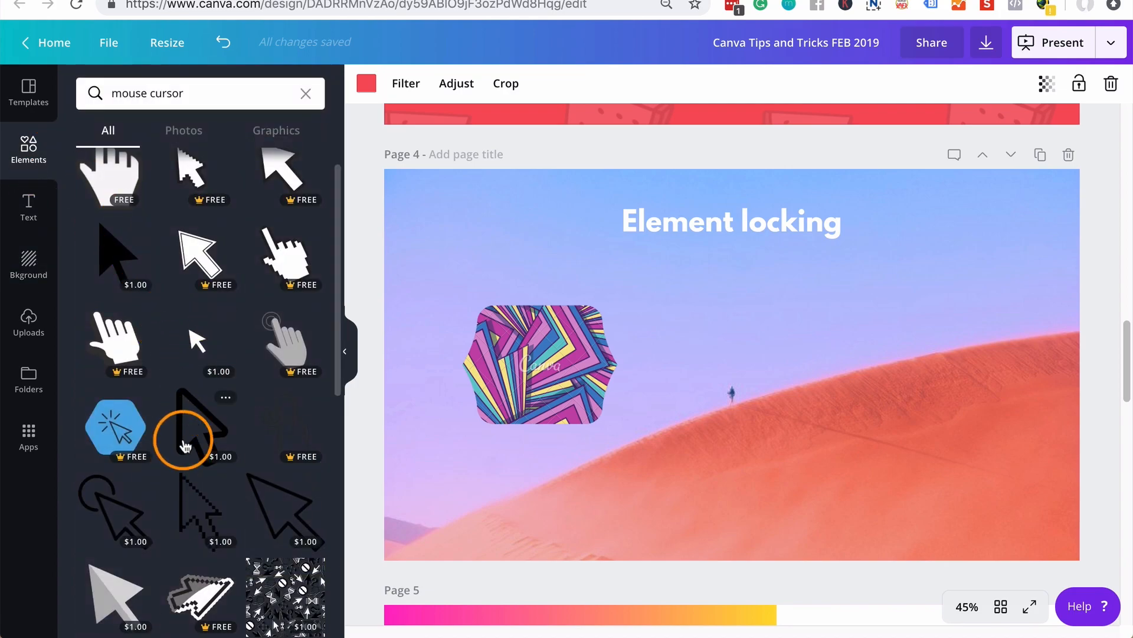
mouse_move(206, 412)
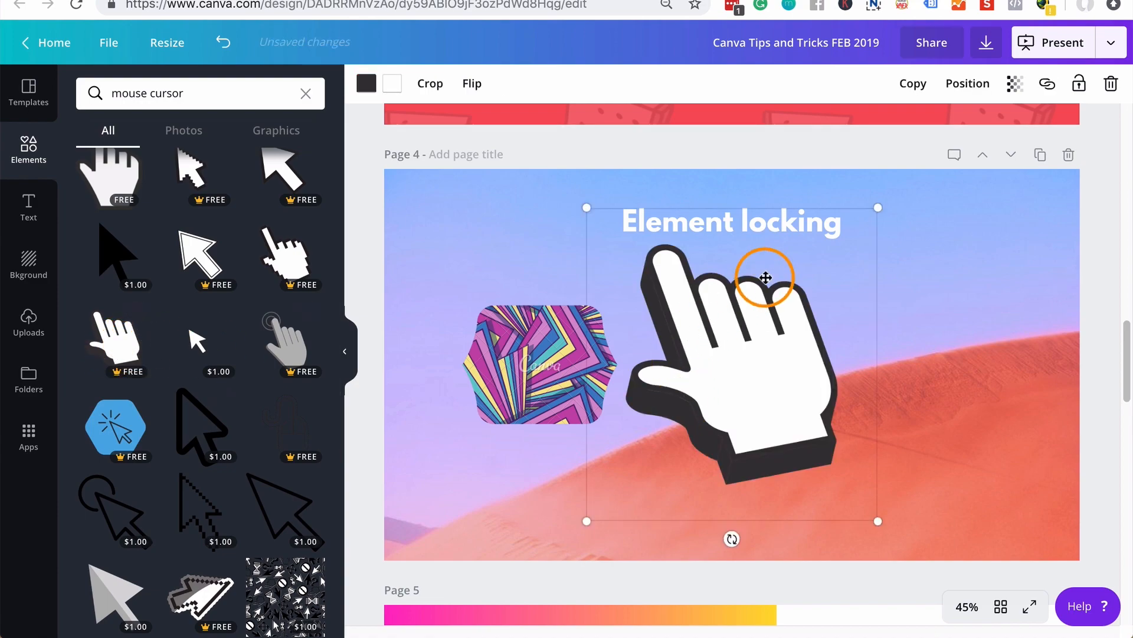
- Shrink the pointing-hand graphic and move it to page 4's right side
left_click_drag(766, 277, 676, 423)
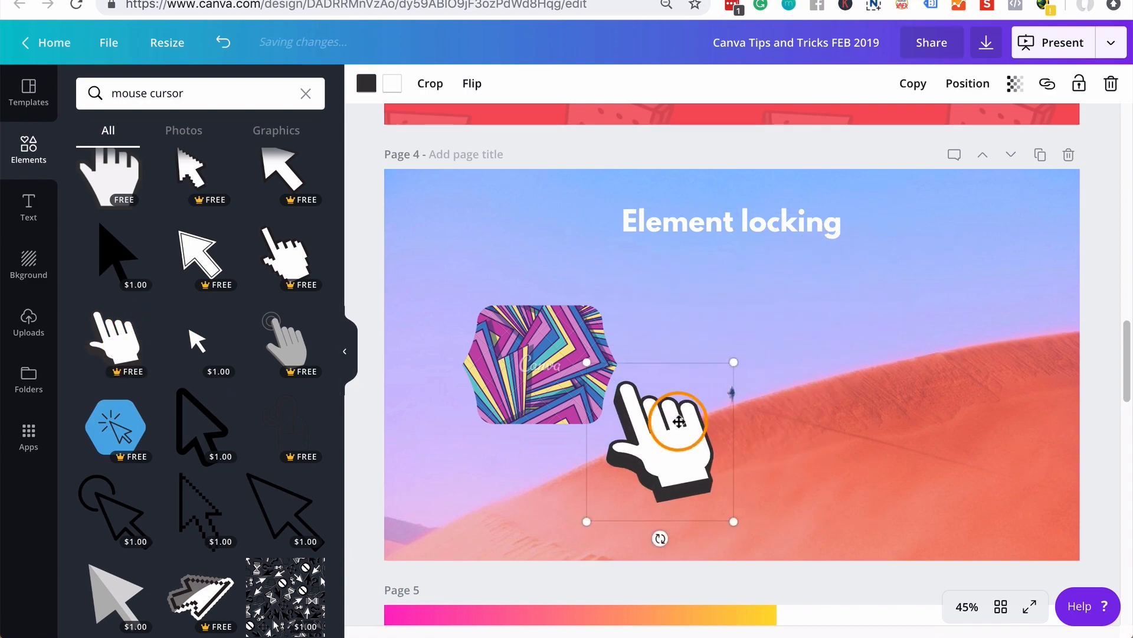
left_click_drag(659, 423, 940, 361)
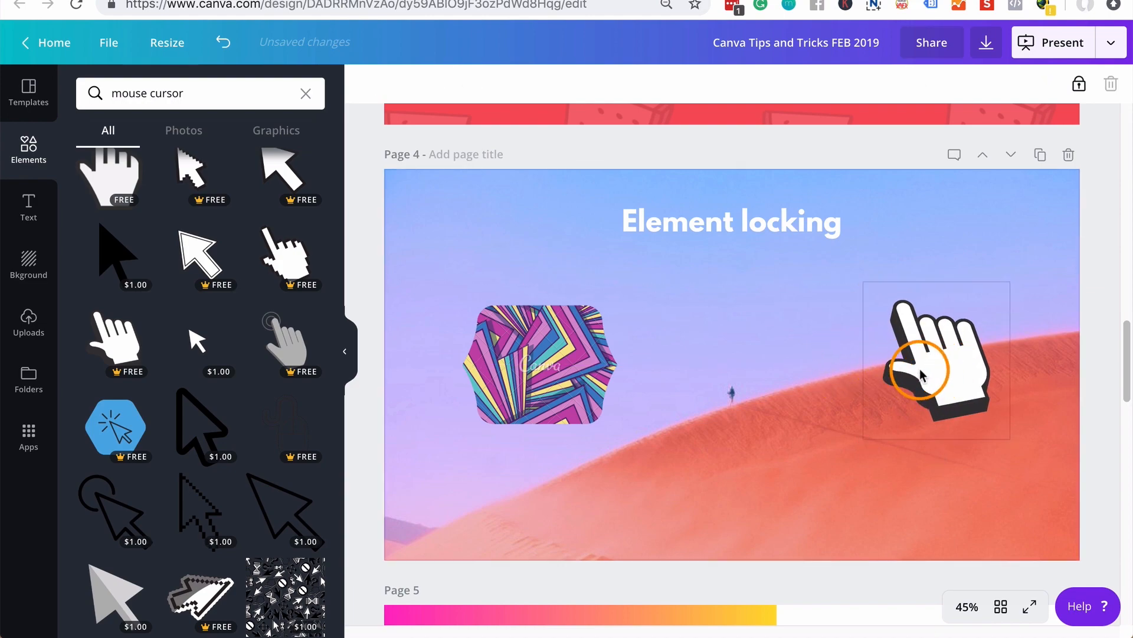
left_click(935, 360)
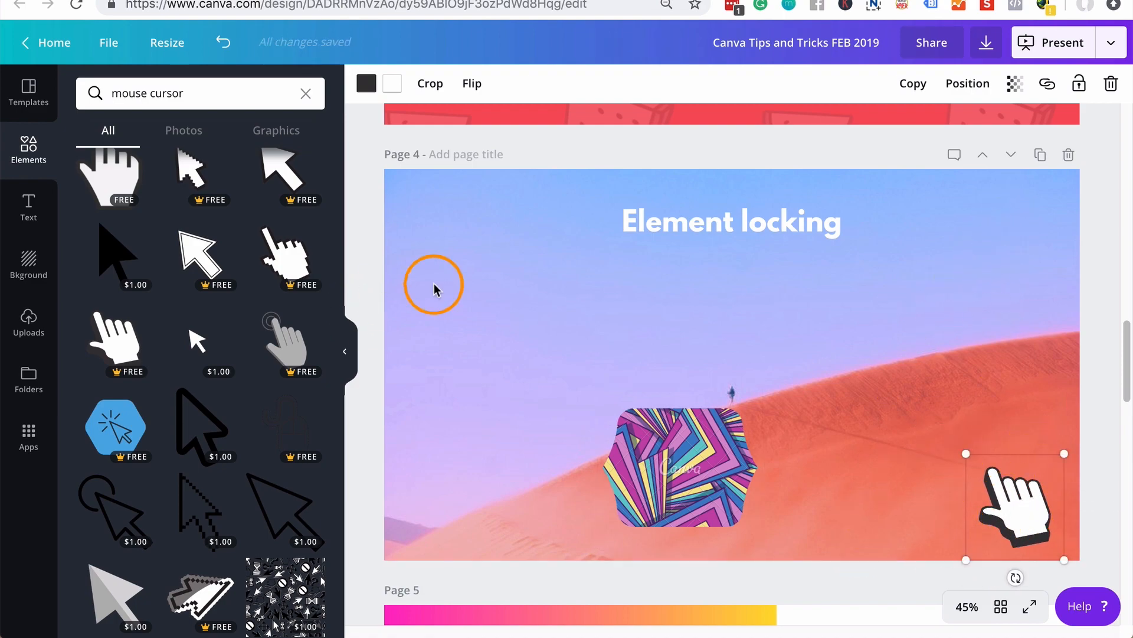
mouse_move(1016, 502)
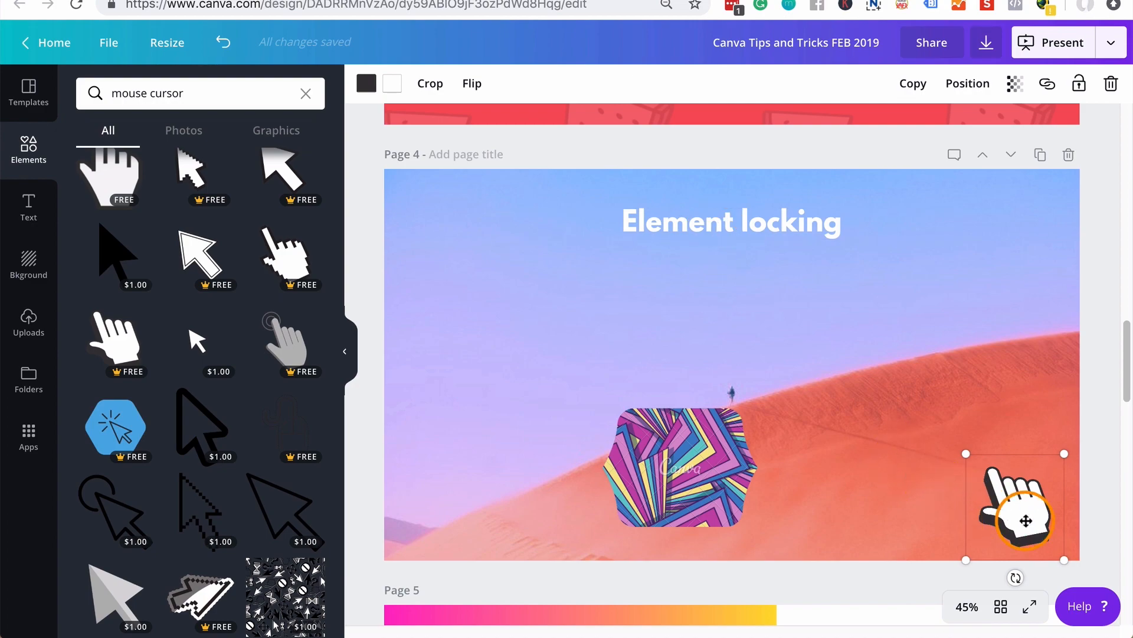
mouse_move(1045, 184)
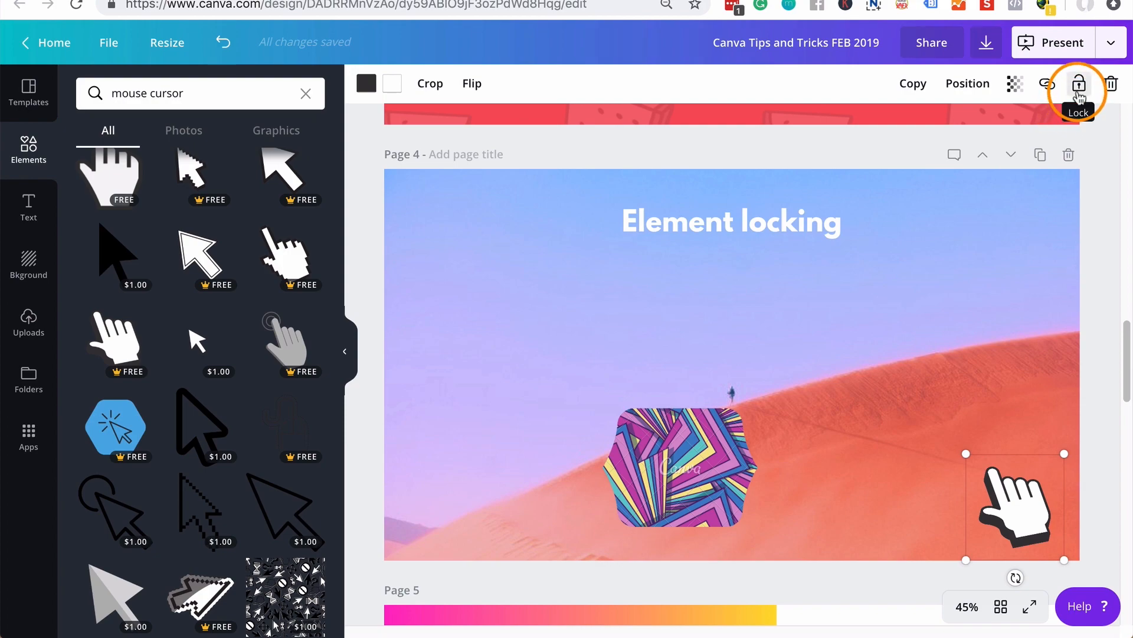
- Lock the hand pointer graphic on page 4 with the padlock button
left_click(1078, 85)
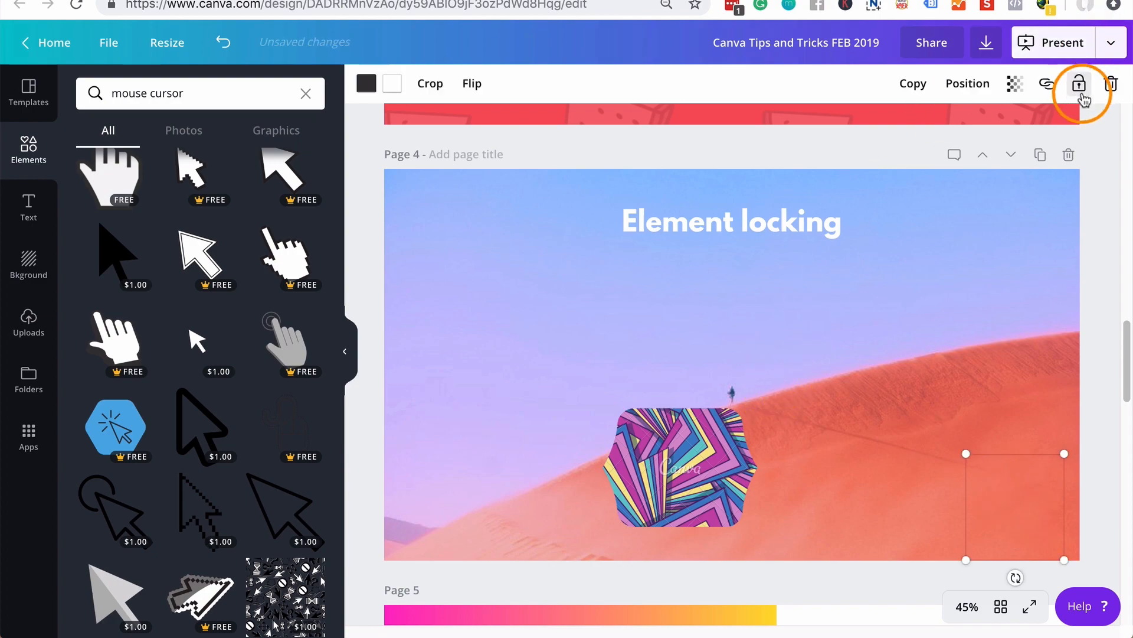
left_click(1078, 83)
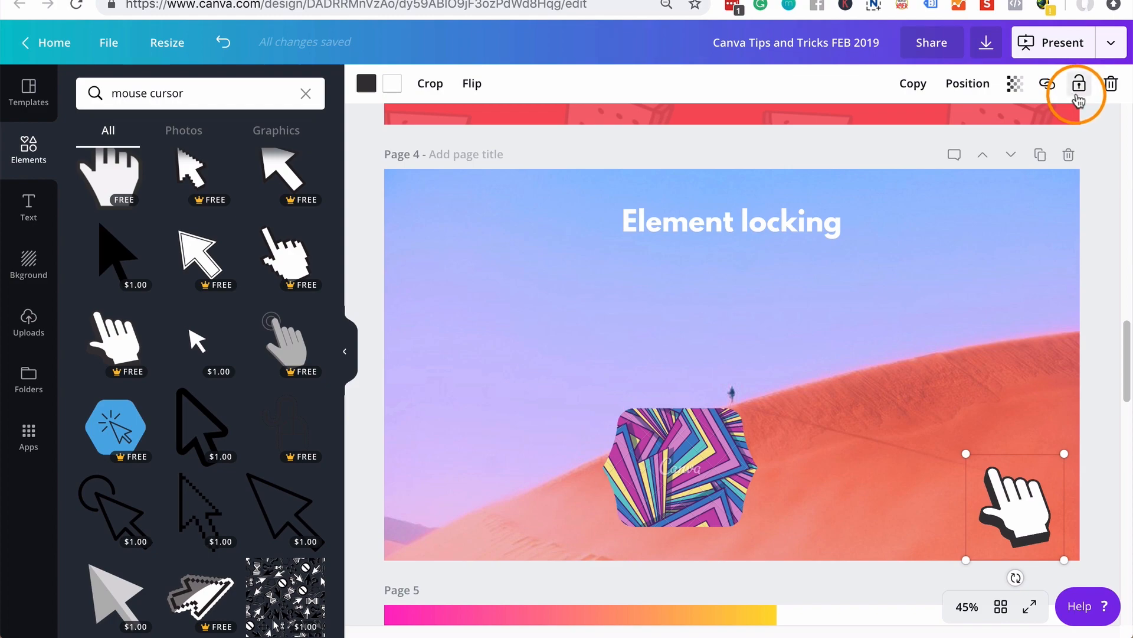
left_click(1077, 84)
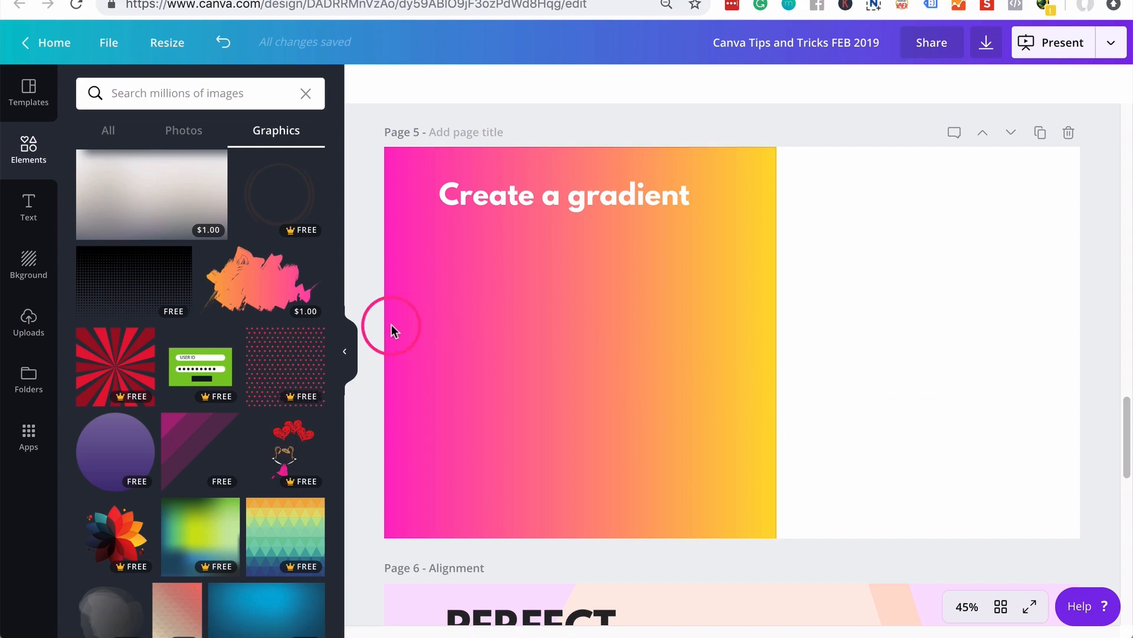
mouse_move(730, 383)
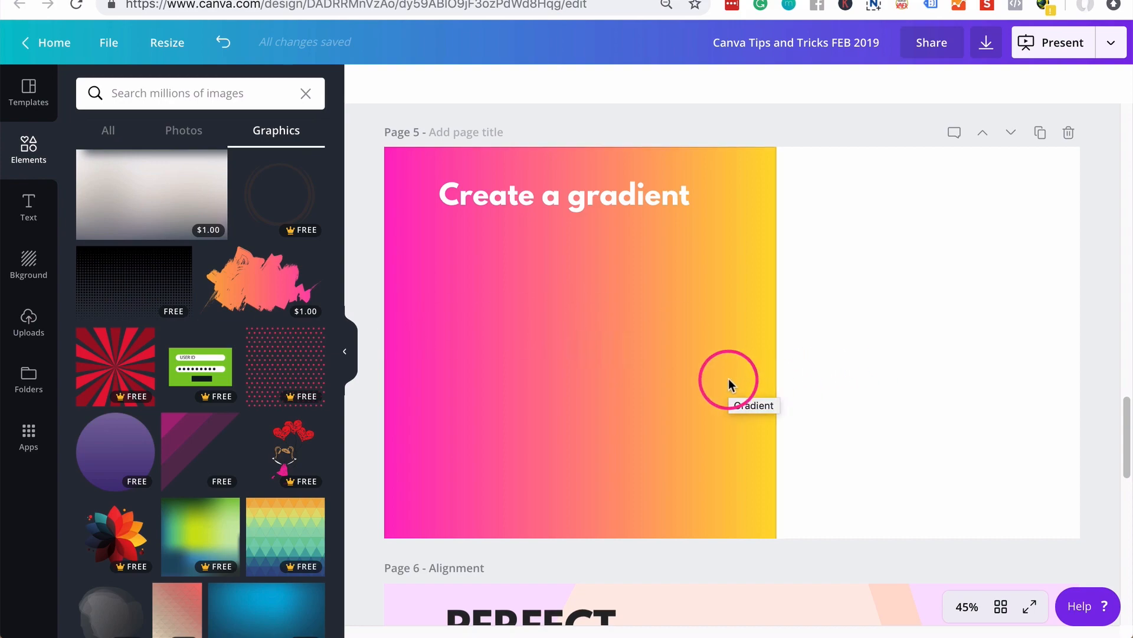
mouse_move(707, 383)
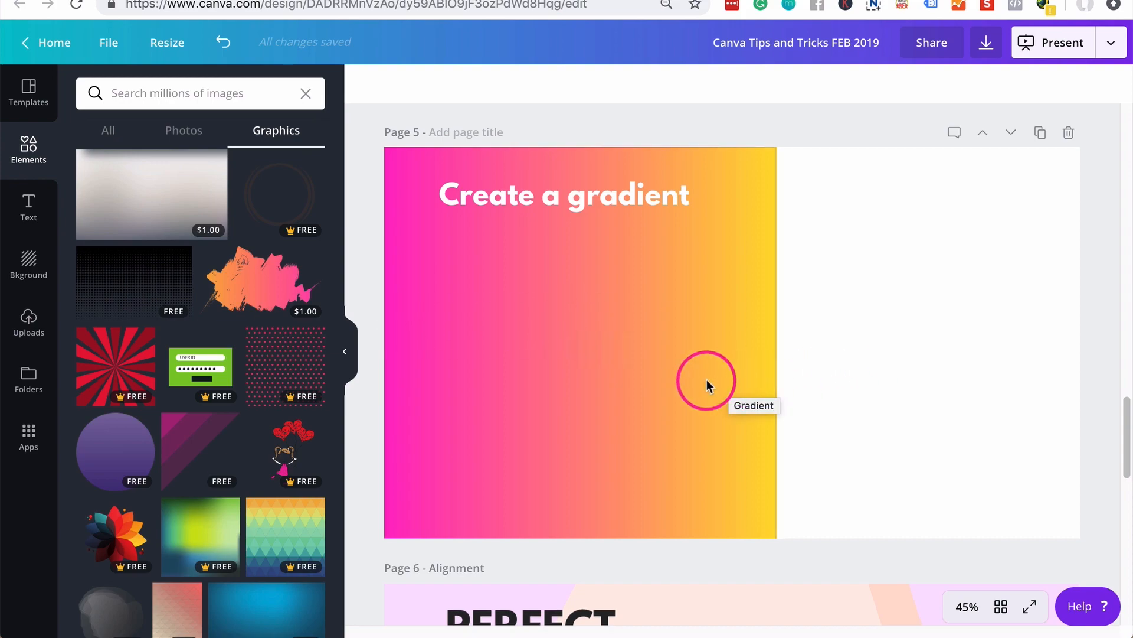
mouse_move(549, 299)
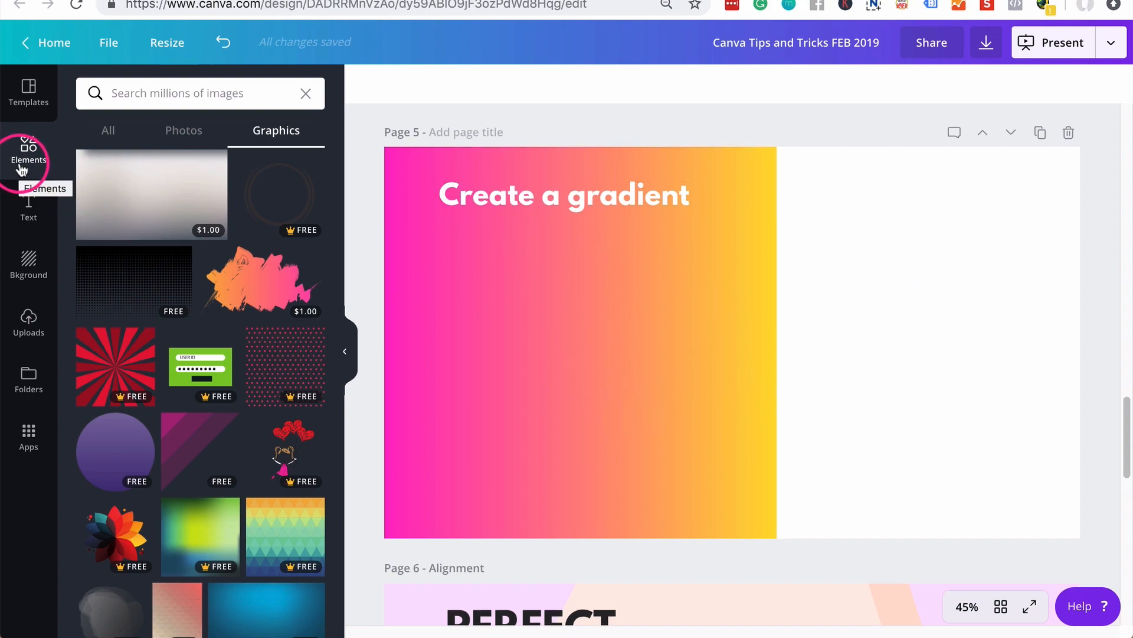
- Search Elements for 'gradient' and place the purple-teal gradient square on page 5
left_click(200, 92)
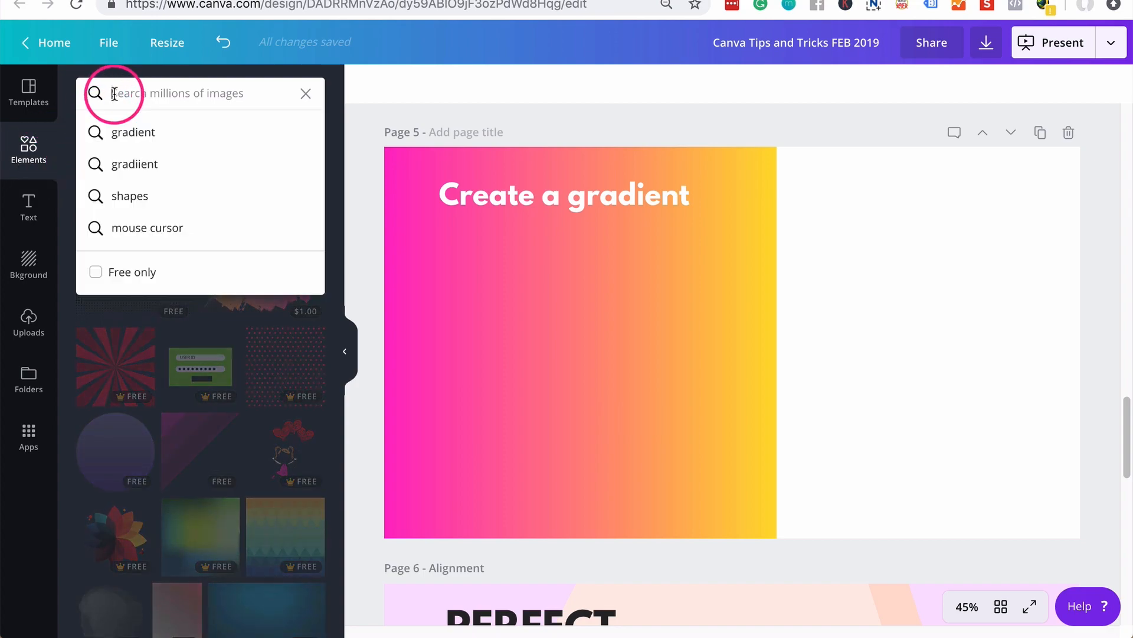
type("gradient")
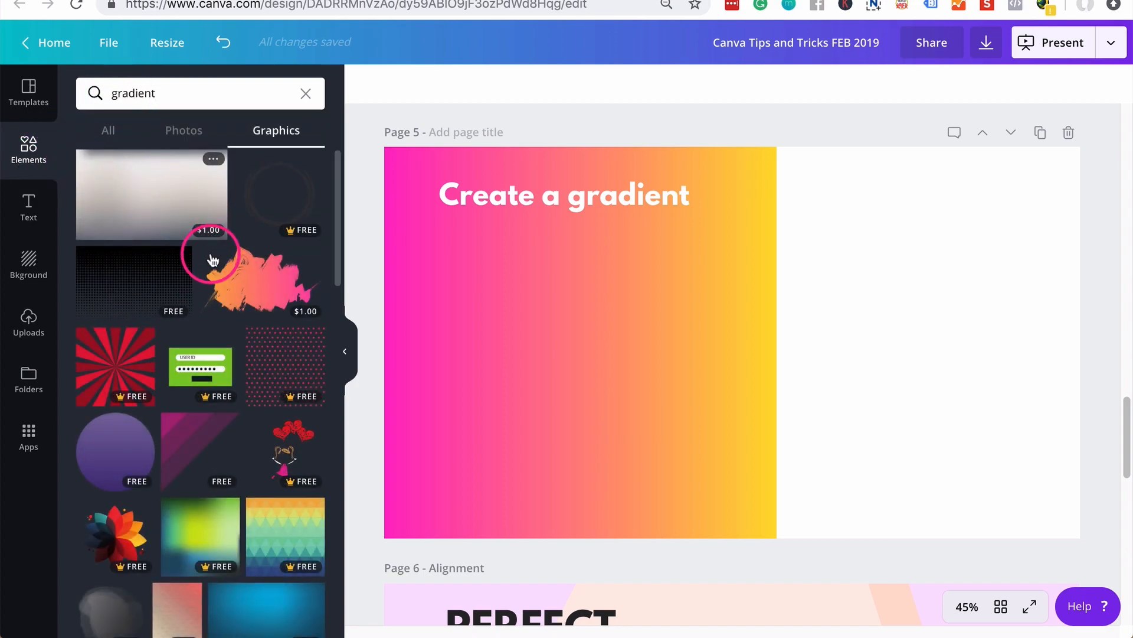
scroll("down", 3)
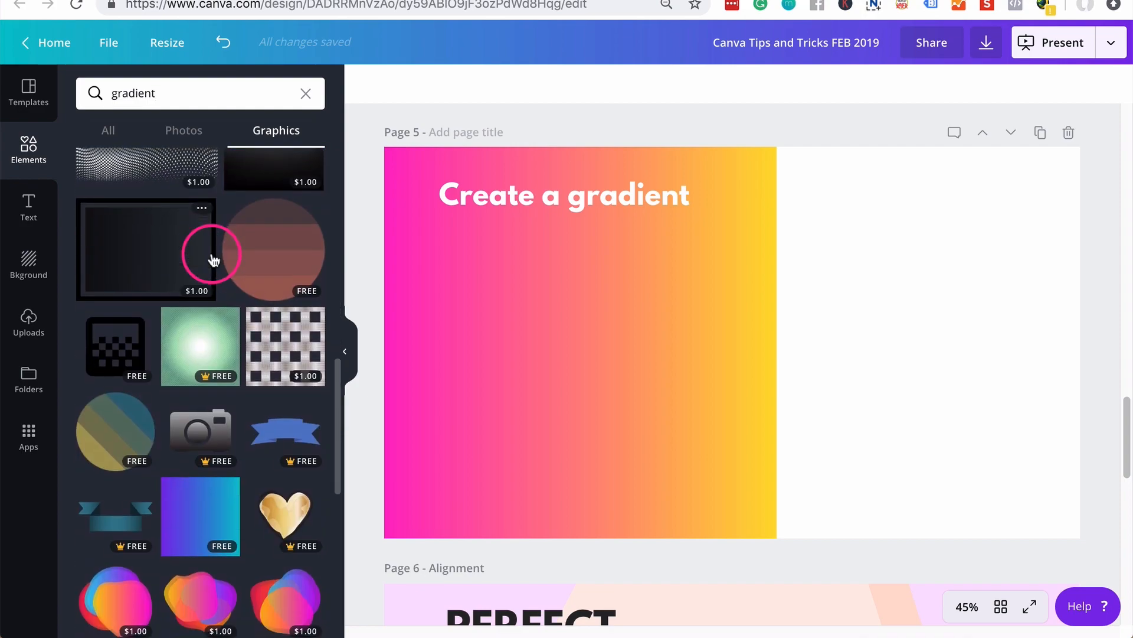
scroll("down", 3)
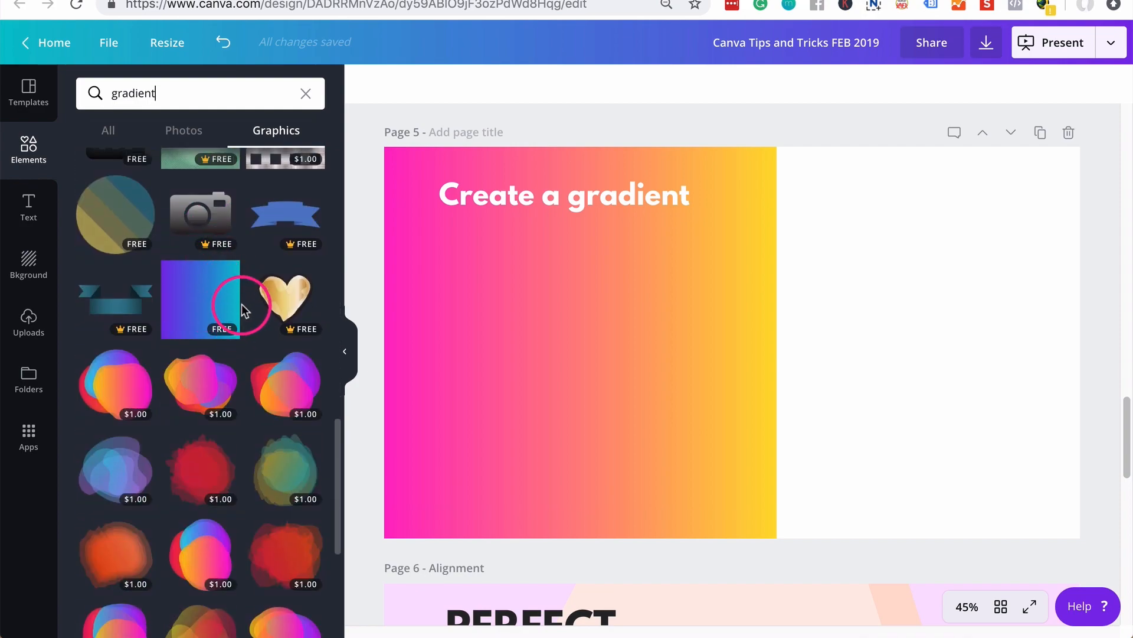
mouse_move(179, 293)
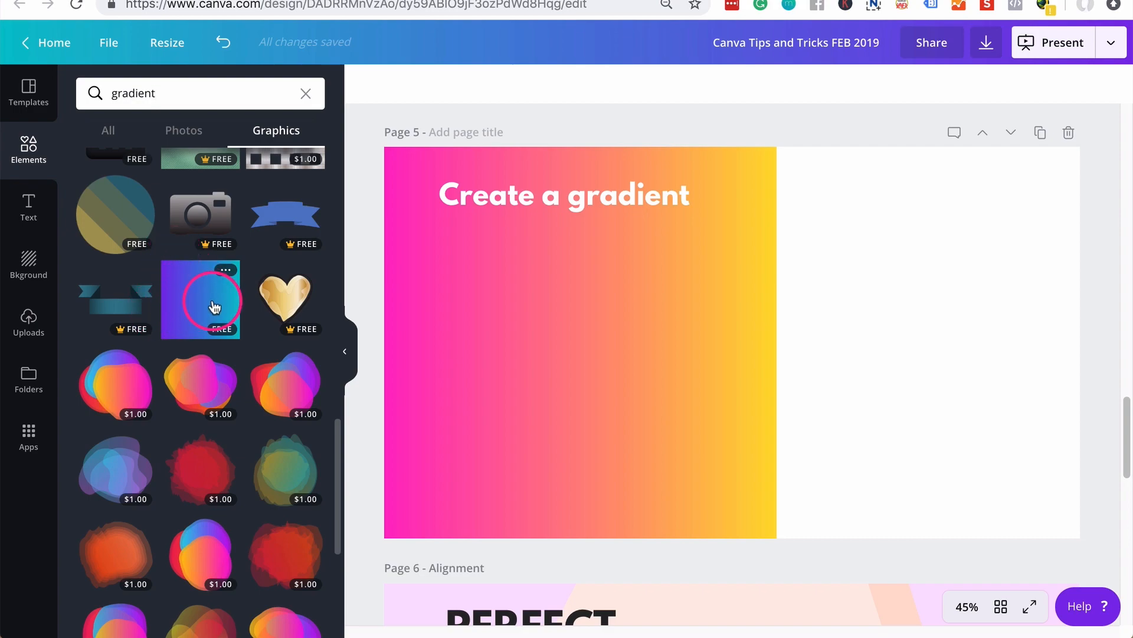
left_click(200, 299)
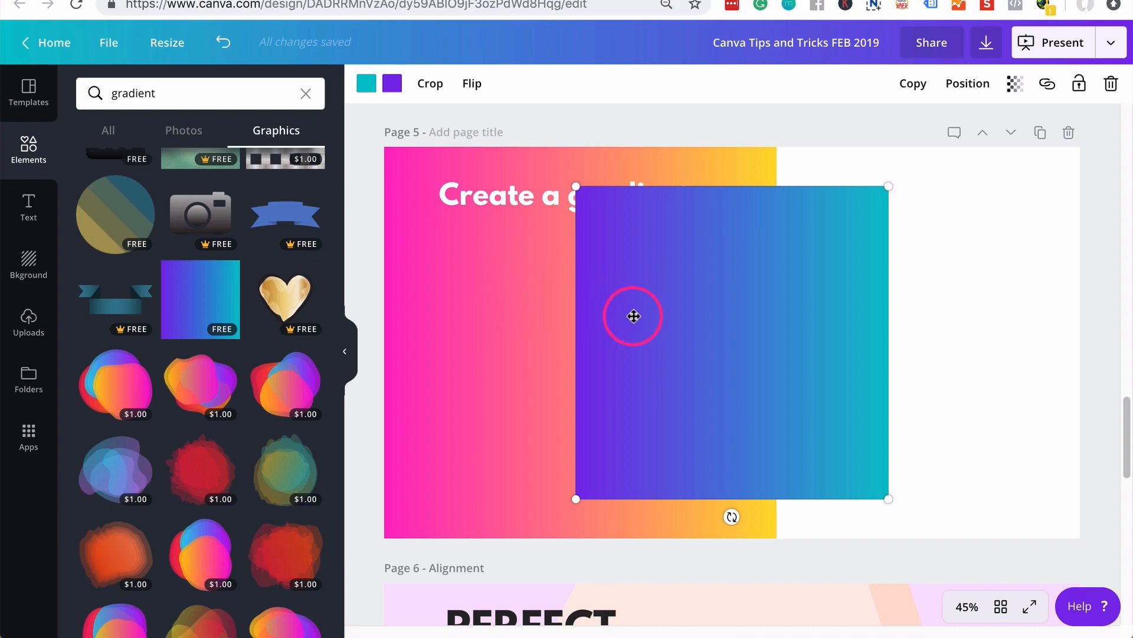
mouse_move(367, 83)
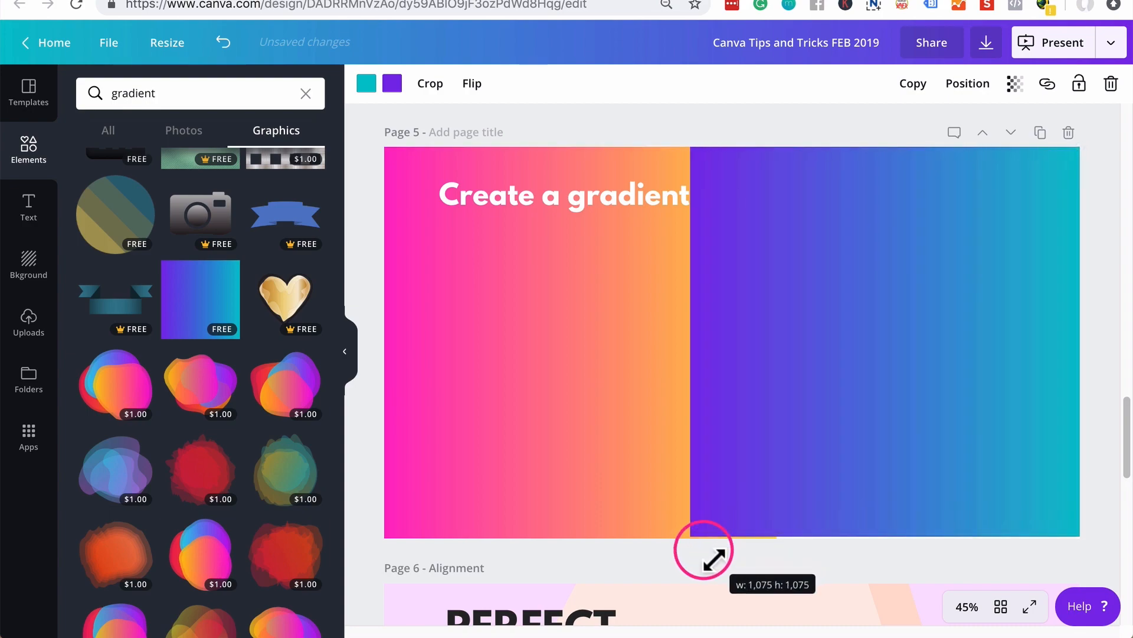
- Change the gradient square's purple end to green and enlarge it from its top corner
left_click(393, 84)
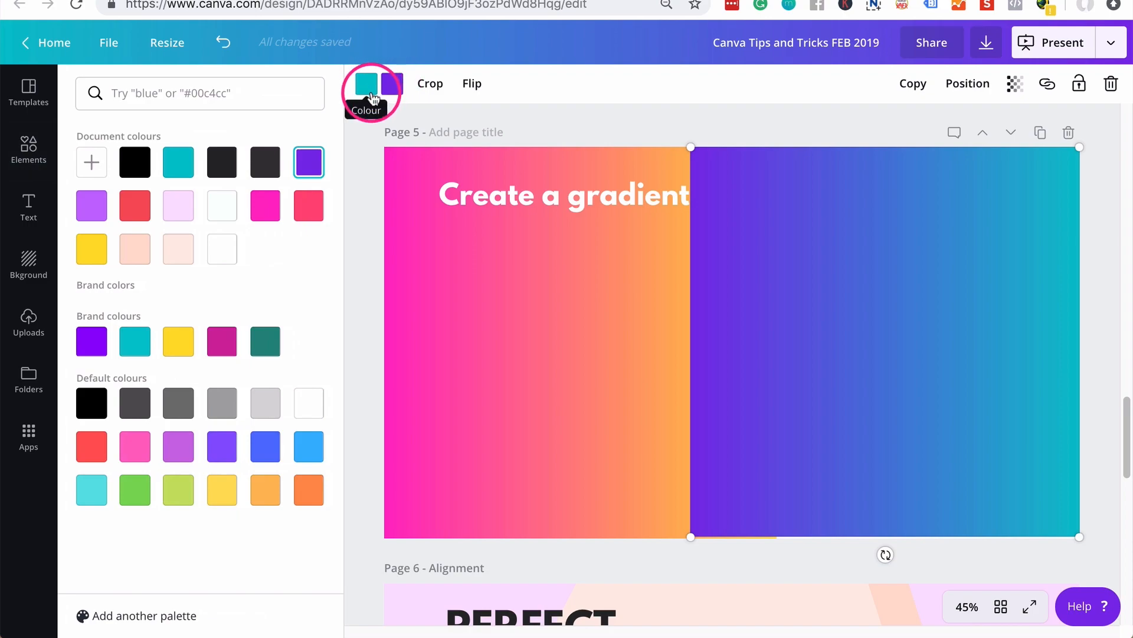
mouse_move(315, 341)
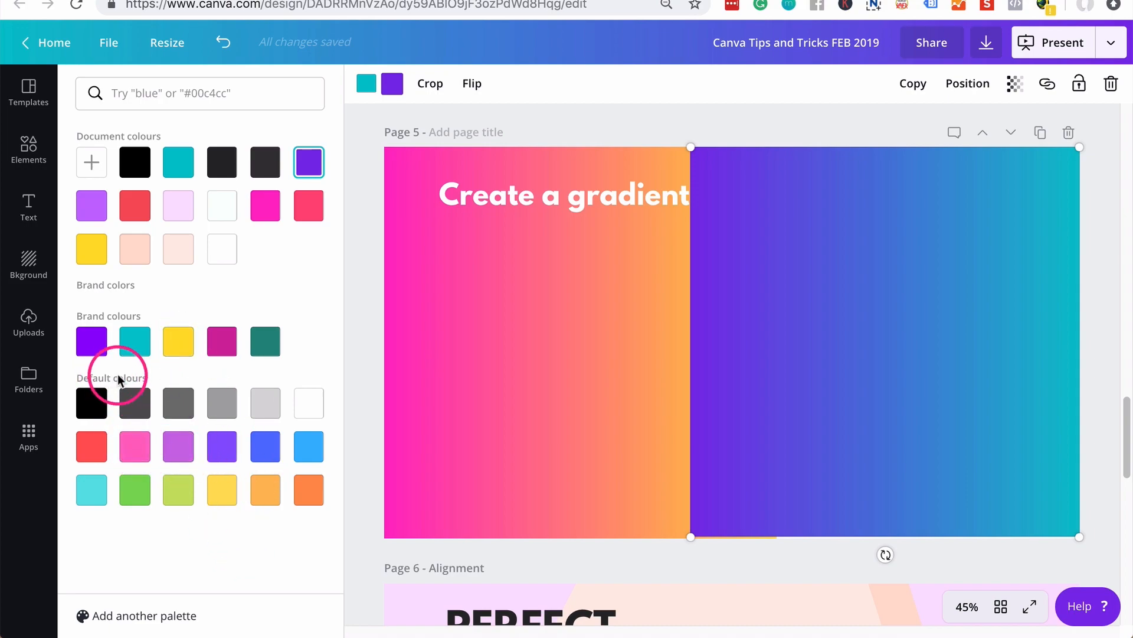
left_click(177, 341)
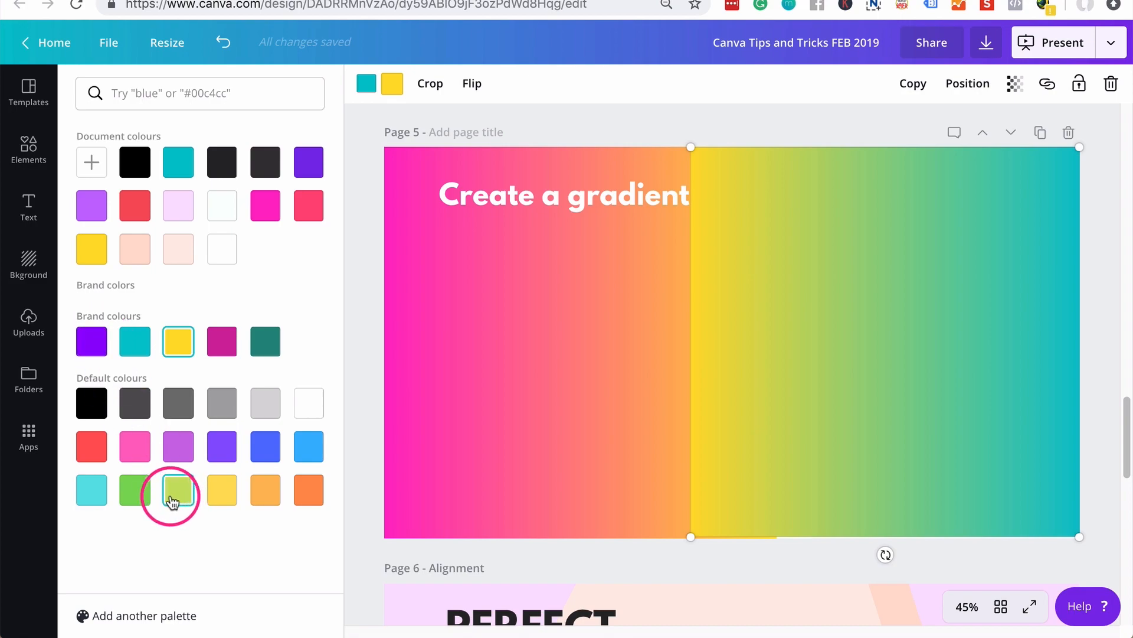
left_click(135, 489)
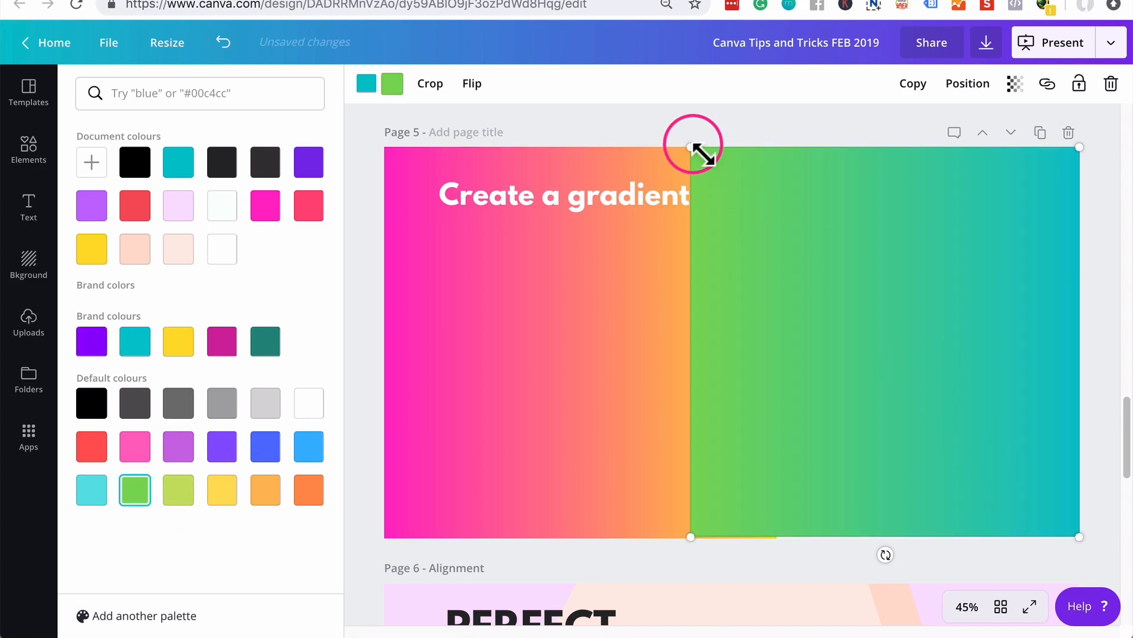
left_click_drag(692, 145, 676, 135)
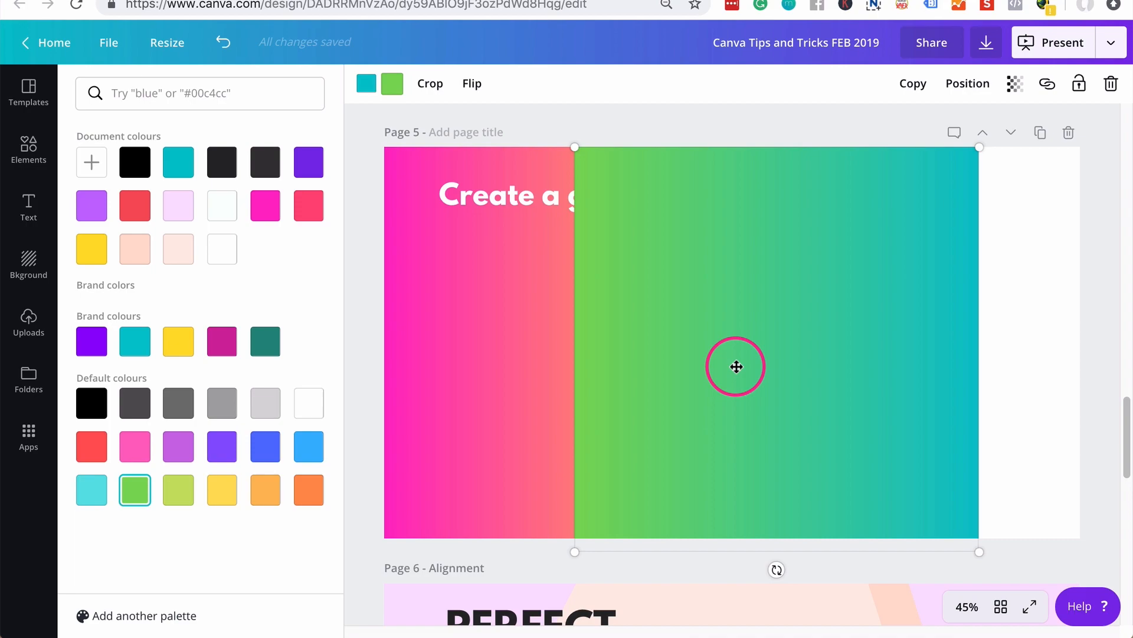
- Drag page 6's PERFECT POSITIONING AND ALIGNING title a little to the right
type("gradient")
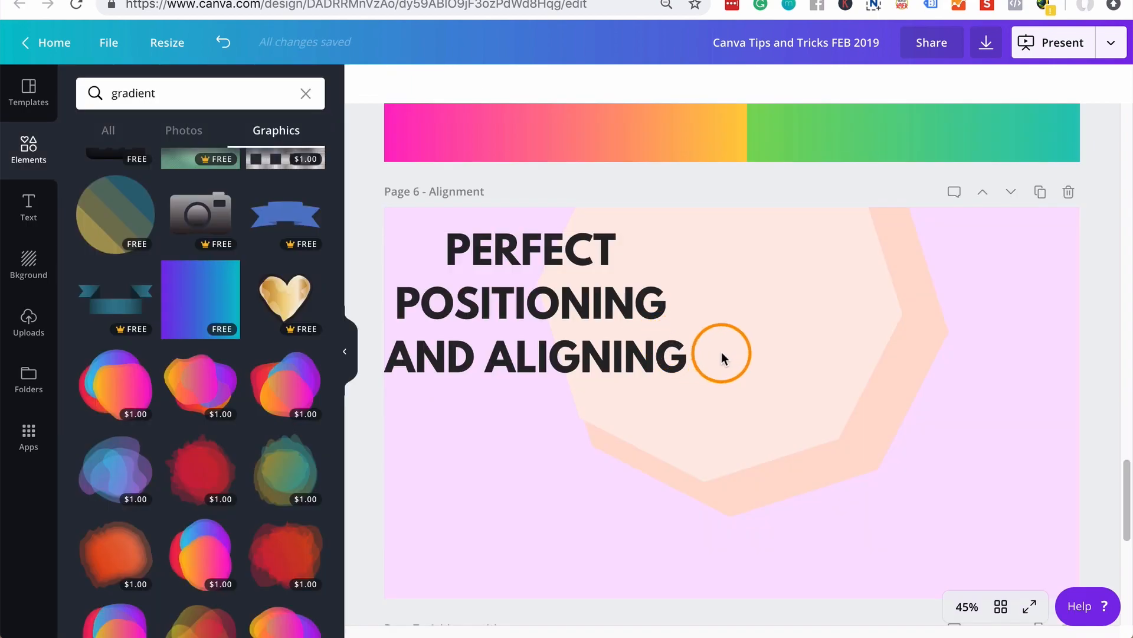
mouse_move(751, 354)
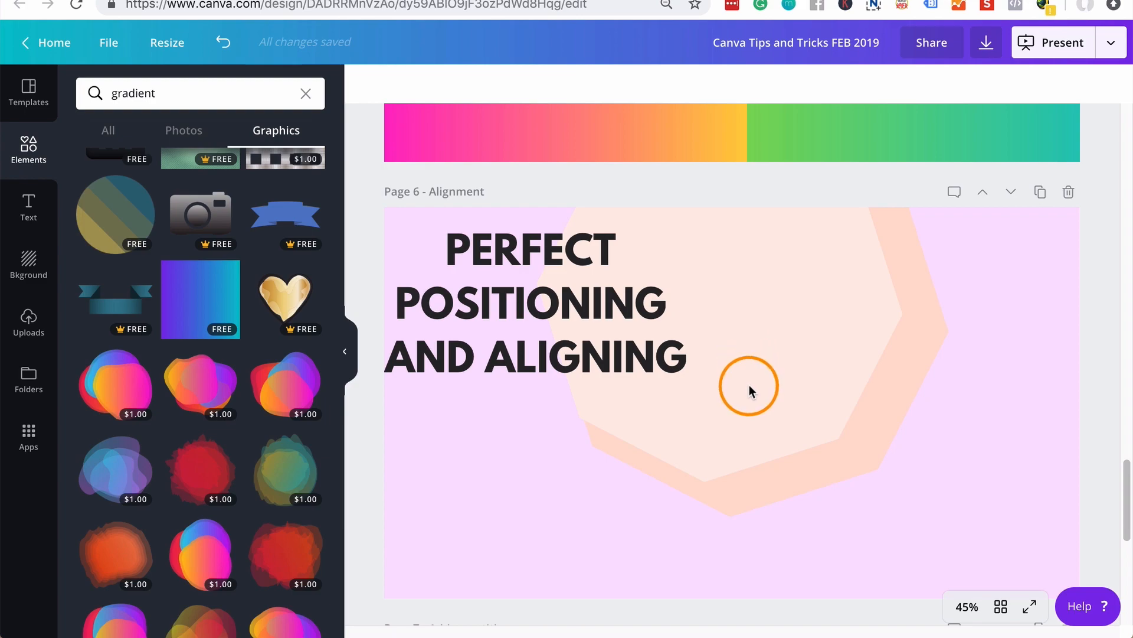
mouse_move(509, 264)
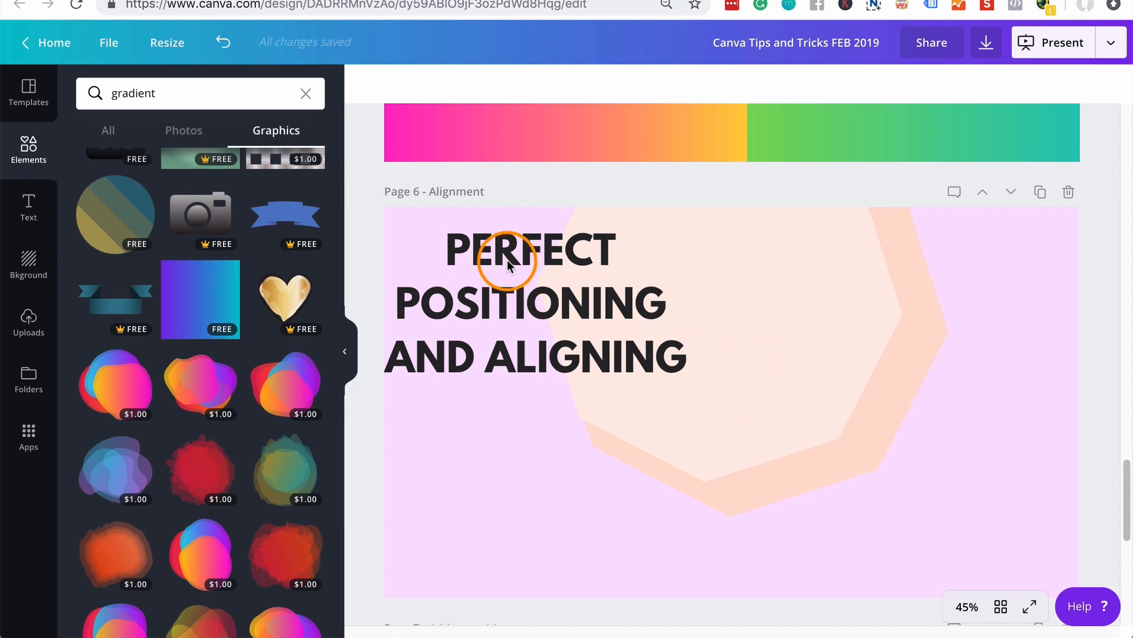
left_click(510, 260)
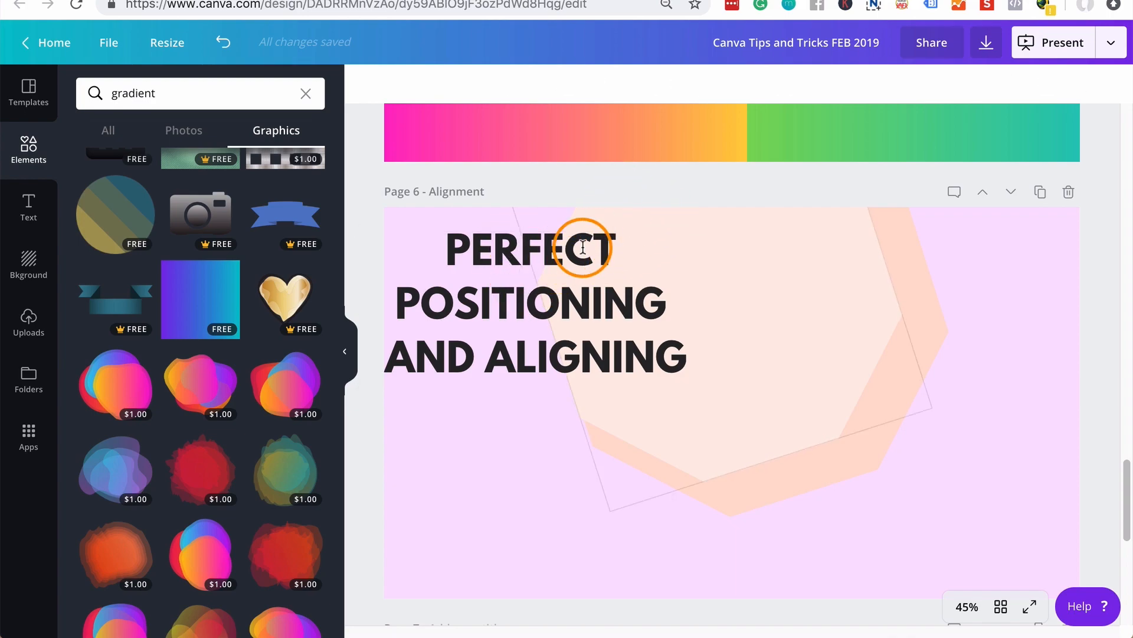
left_click_drag(578, 246, 744, 354)
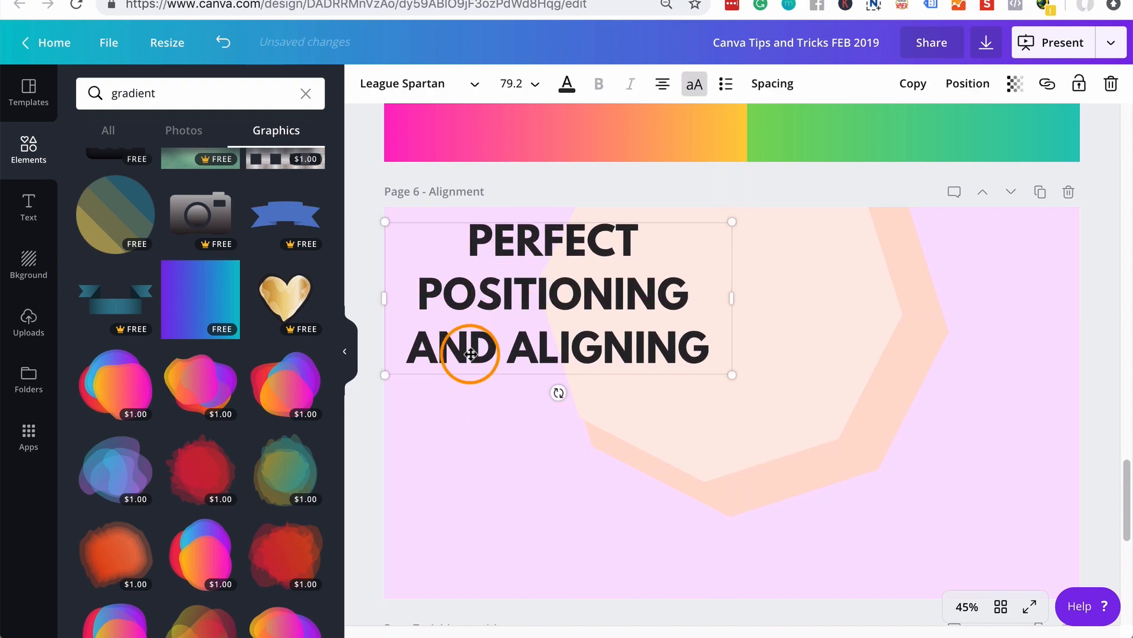
mouse_move(967, 84)
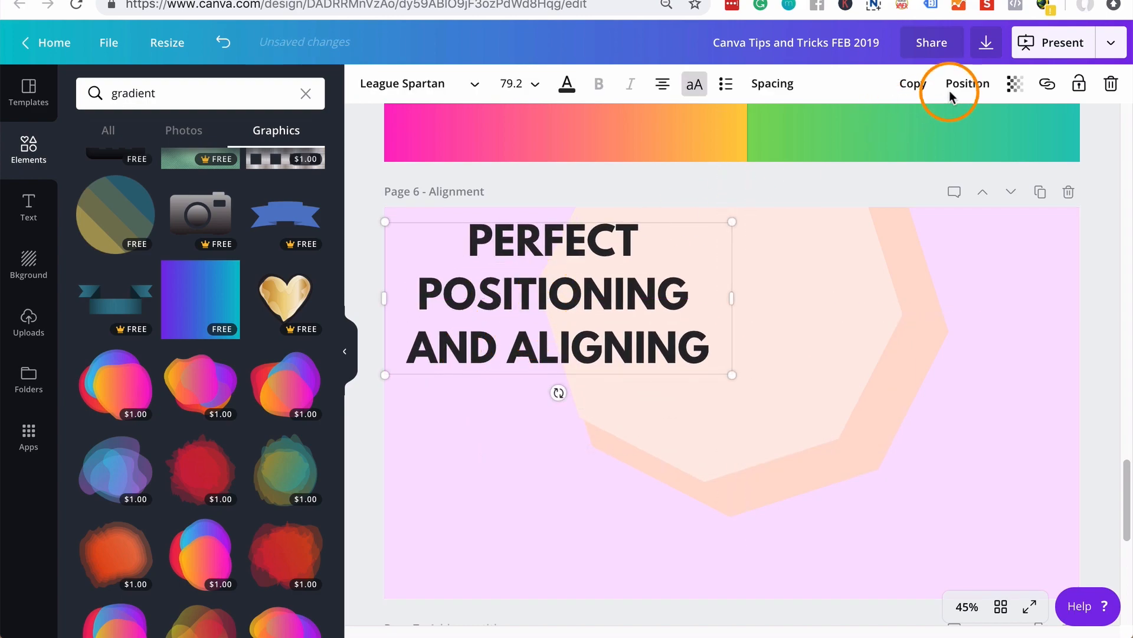
- Centre the title vertically and horizontally on page 6 using Position
left_click(966, 83)
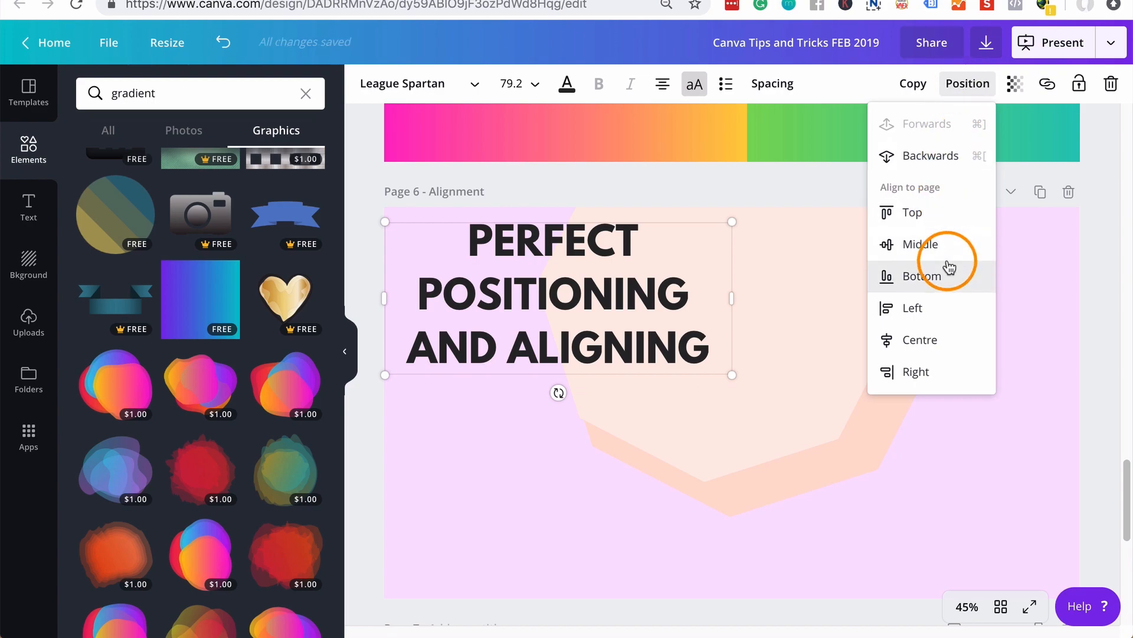
left_click(921, 244)
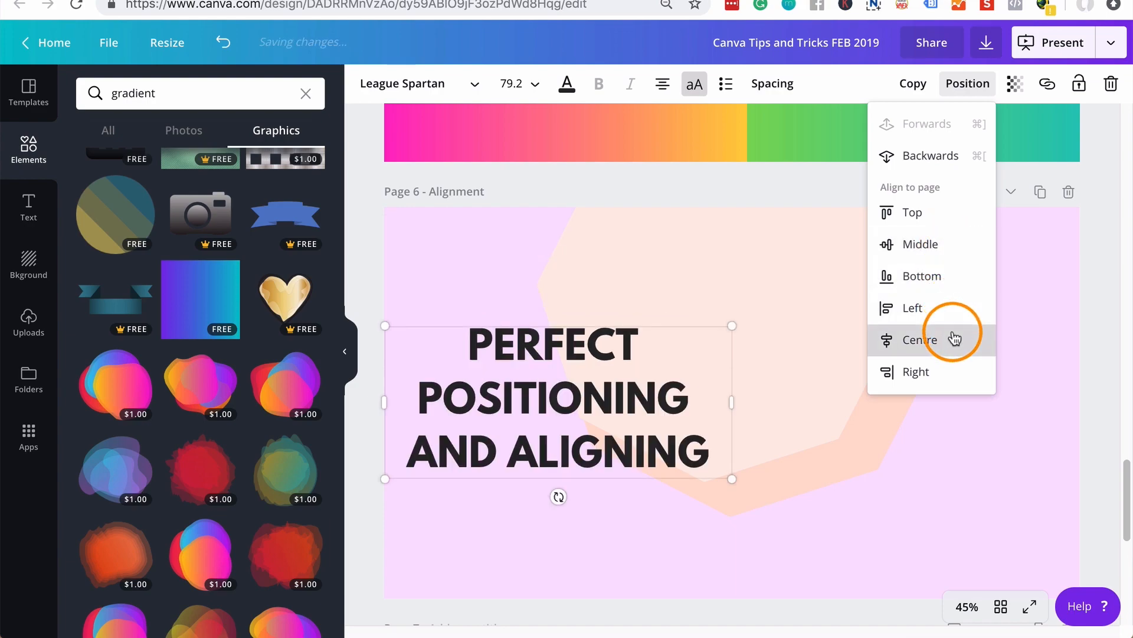
left_click(920, 339)
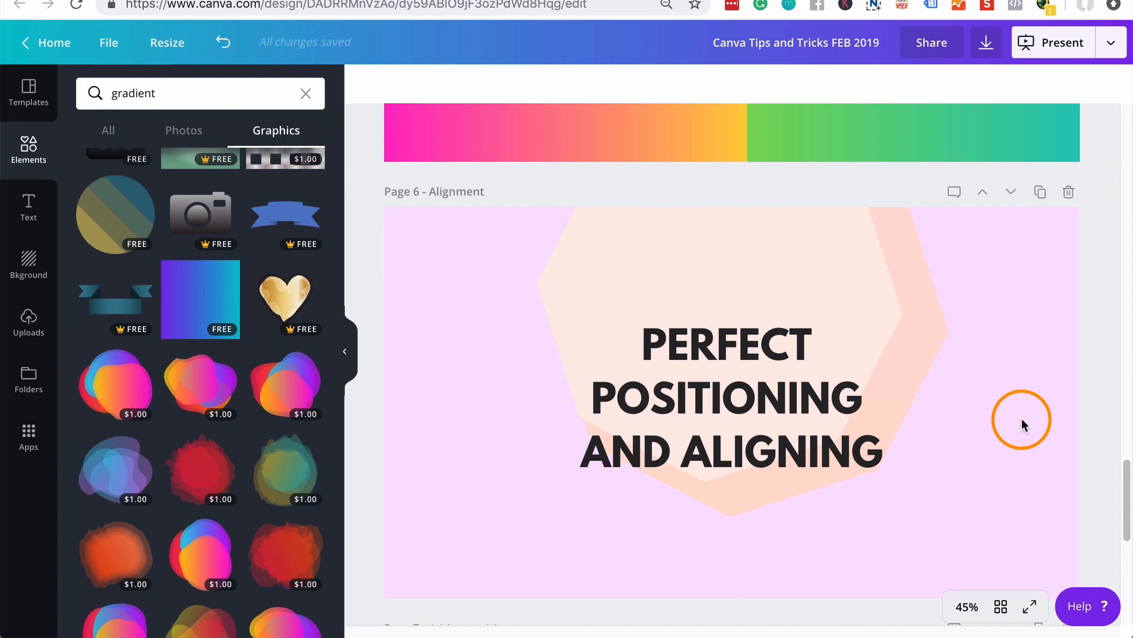
- Realign the title to the page's right edge, then middle and centre, and deselect it
left_click(726, 396)
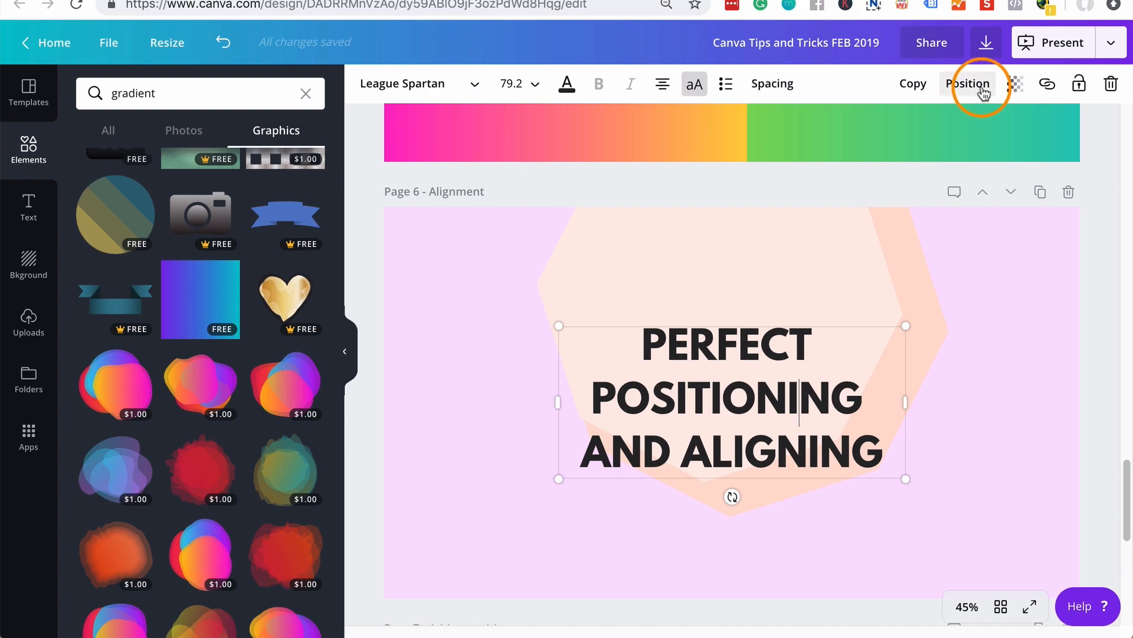
left_click(967, 84)
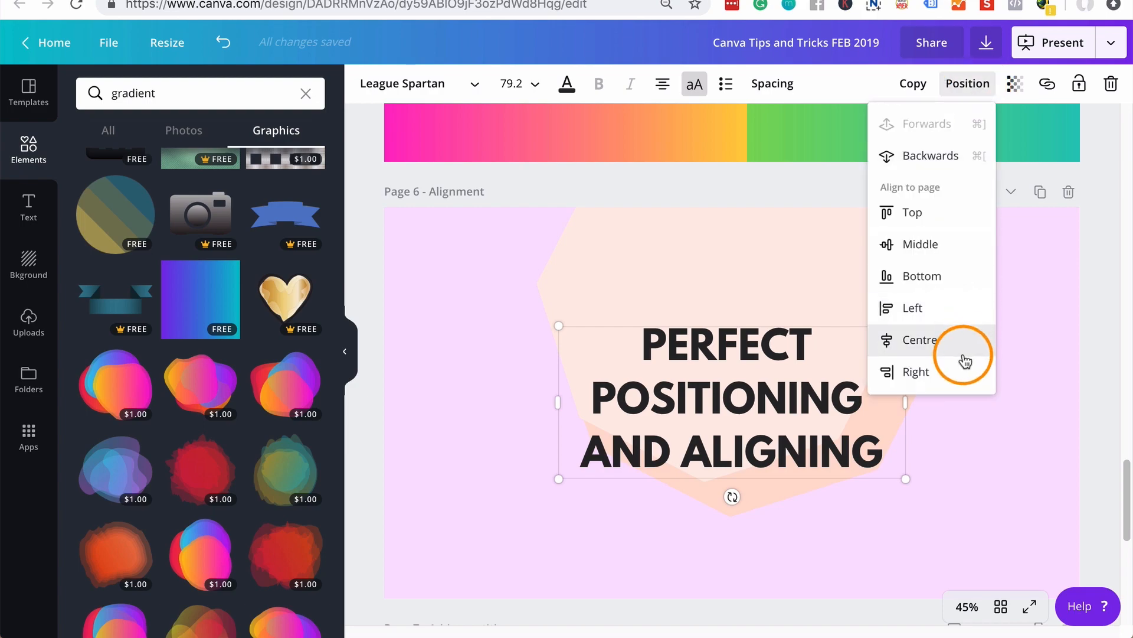
mouse_move(954, 311)
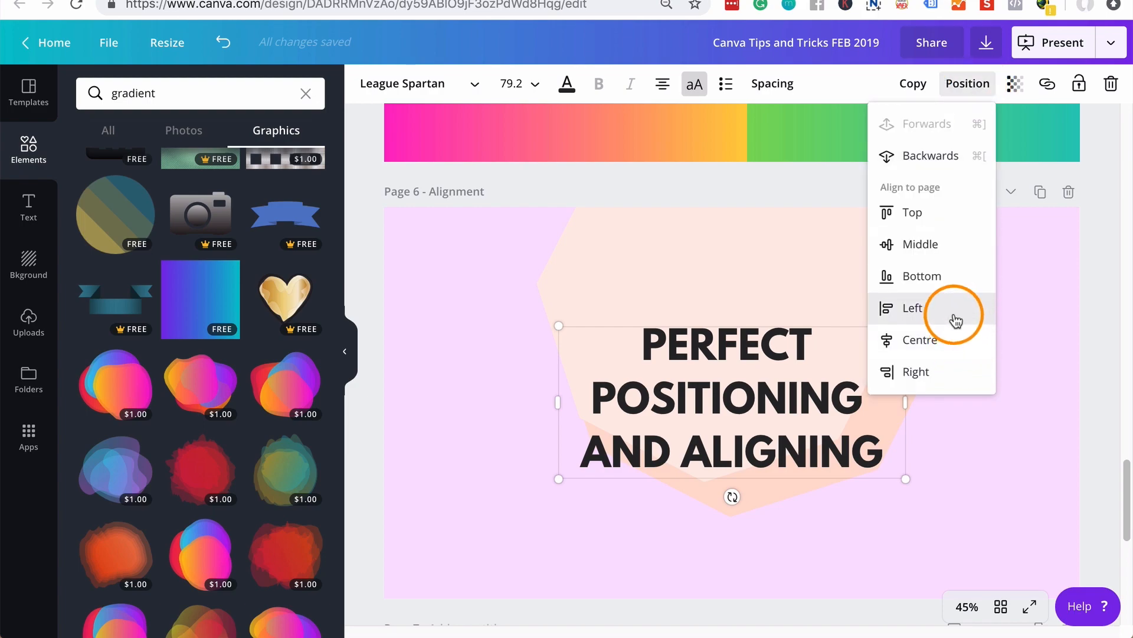
left_click(913, 307)
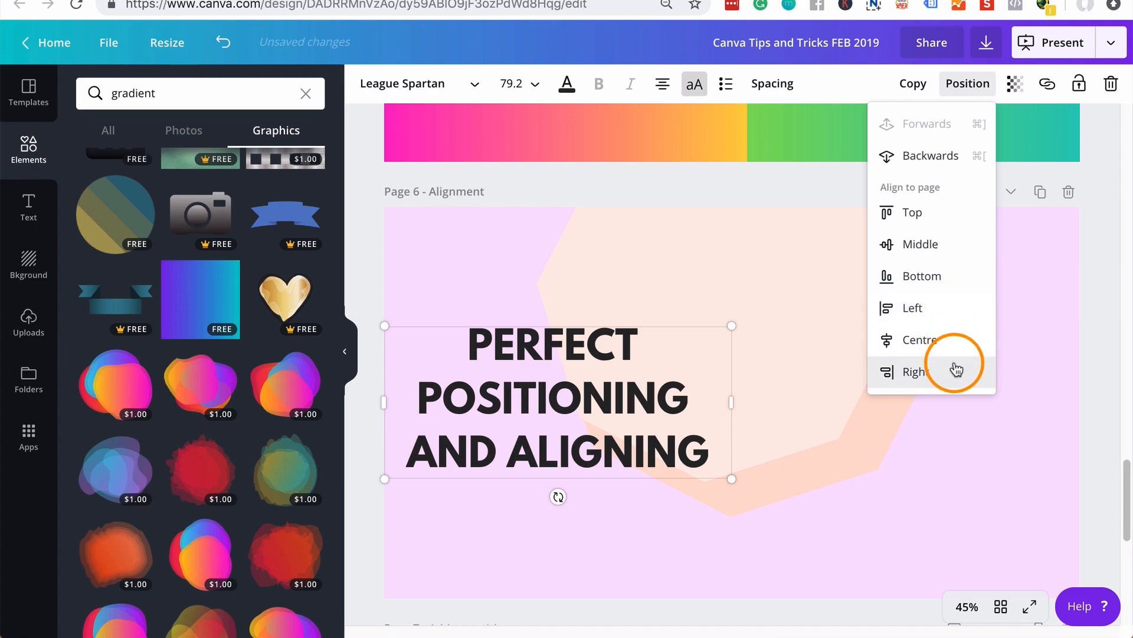
left_click(916, 371)
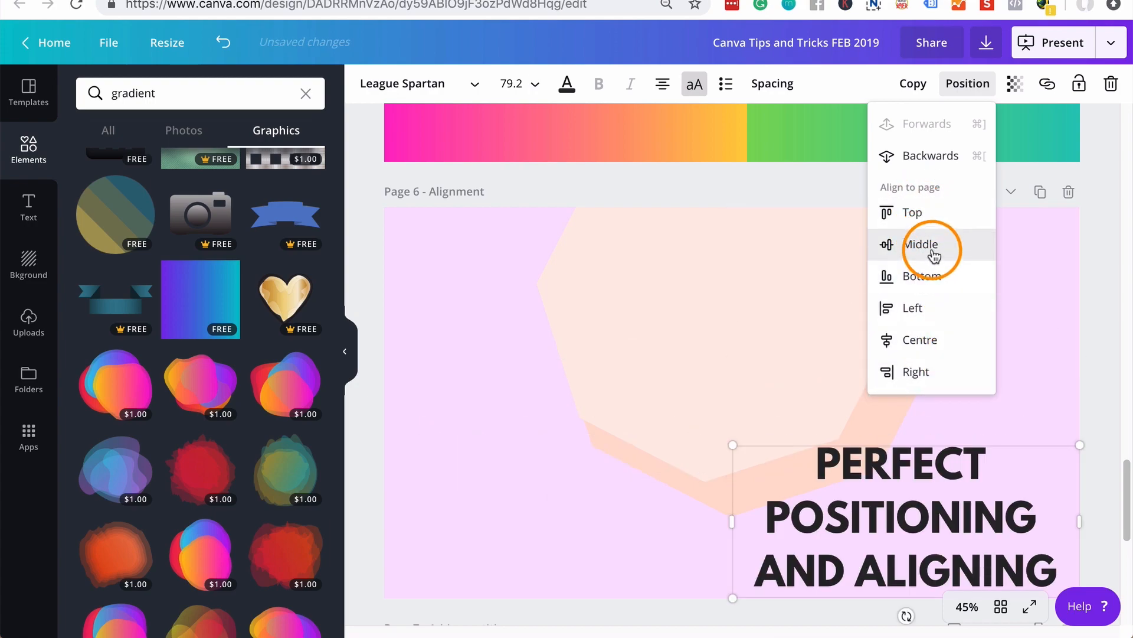
left_click(921, 244)
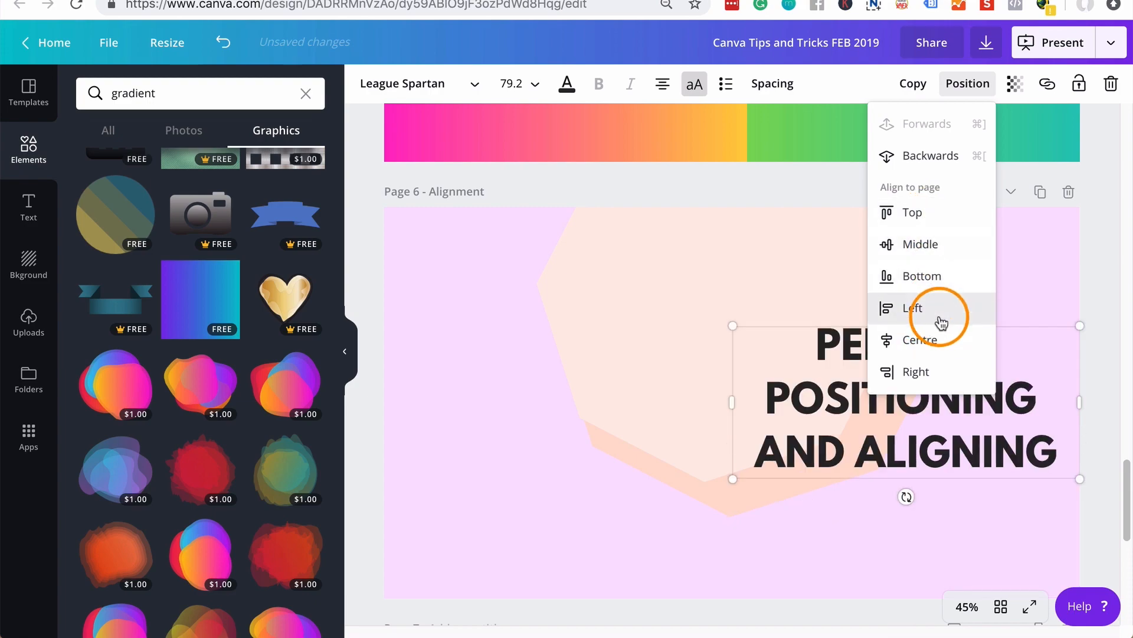
left_click(913, 307)
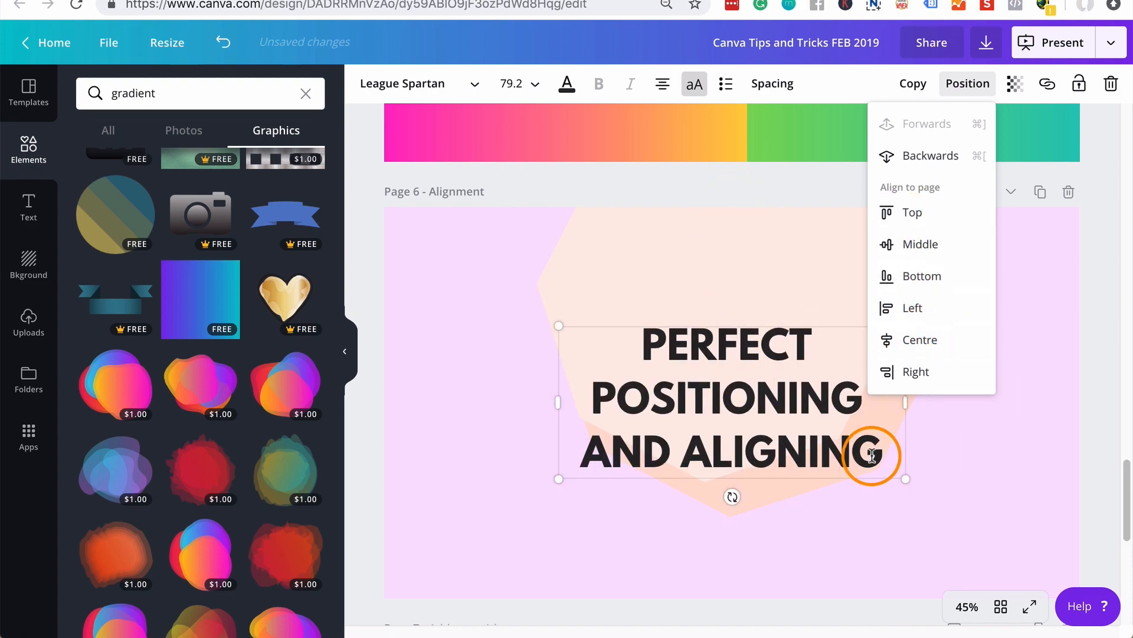
left_click(1075, 347)
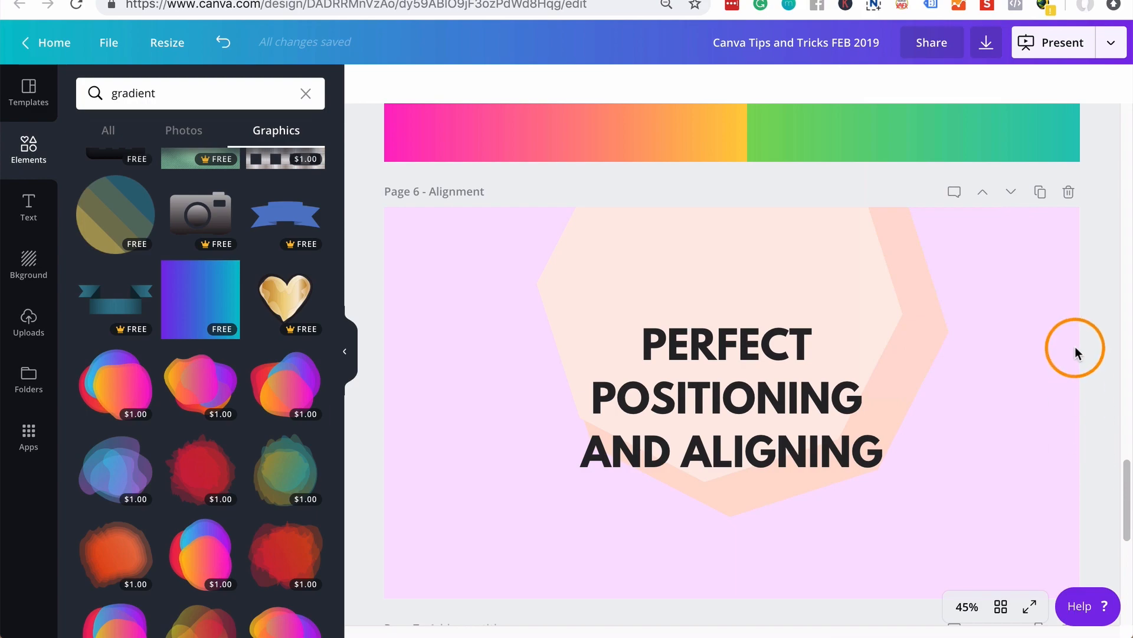
mouse_move(1072, 325)
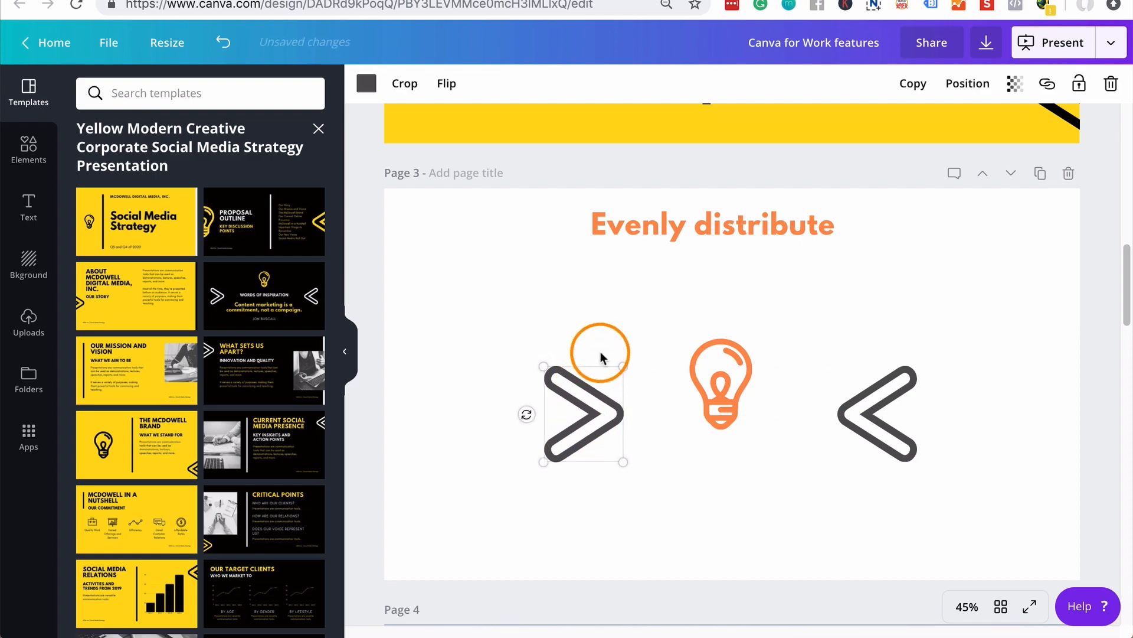
mouse_move(788, 393)
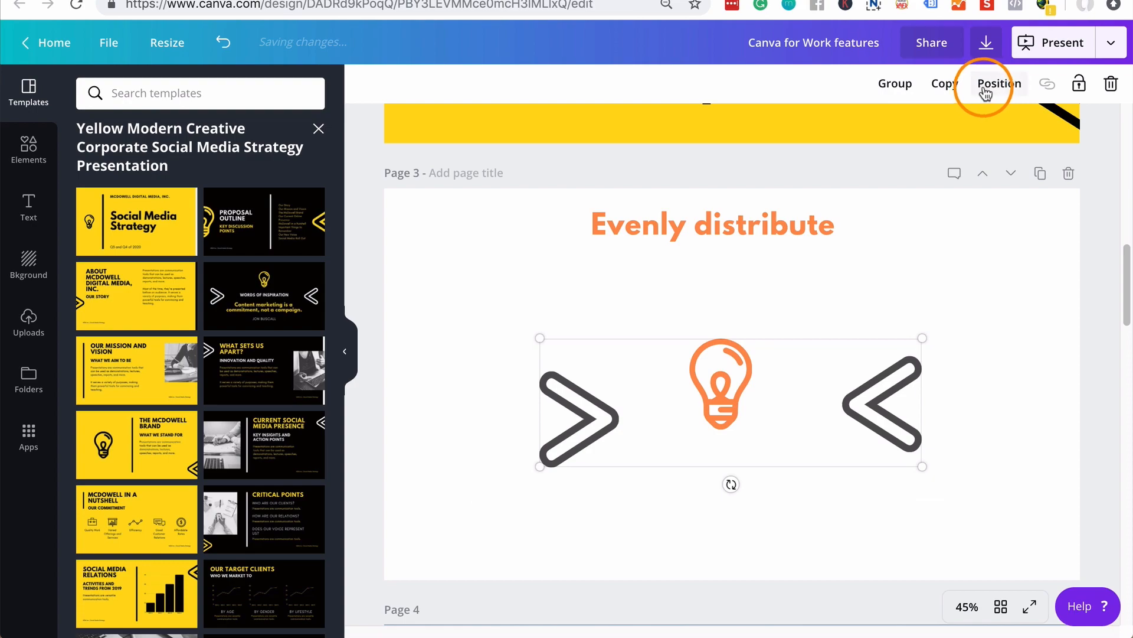
- Space the lightbulb and two arrows evenly horizontally and align their bottoms in one row
left_click(999, 84)
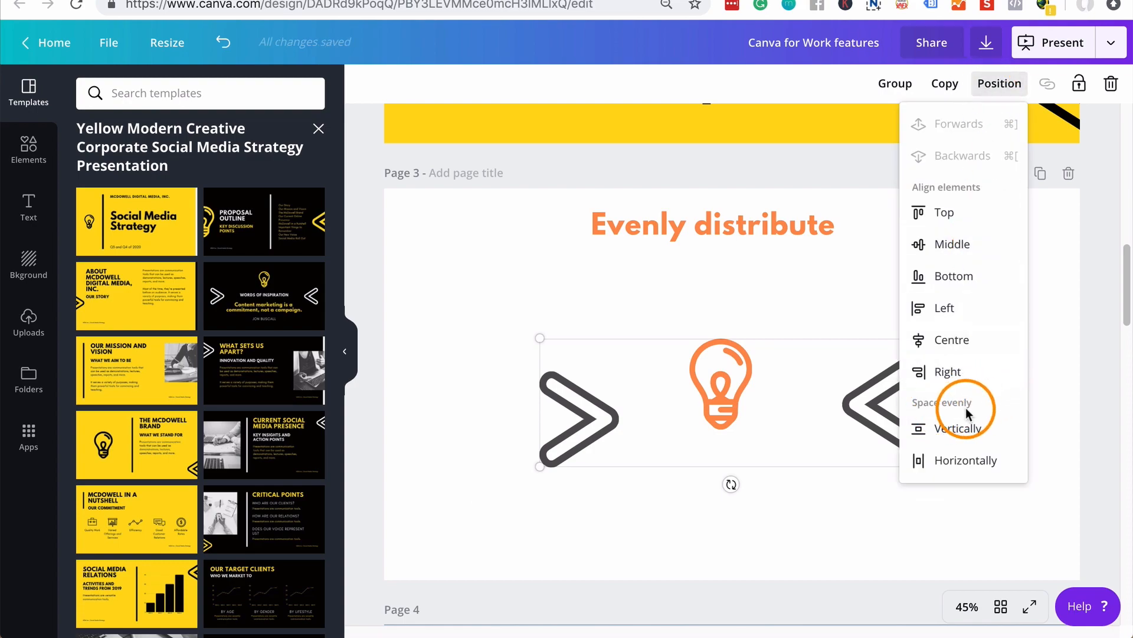
mouse_move(967, 461)
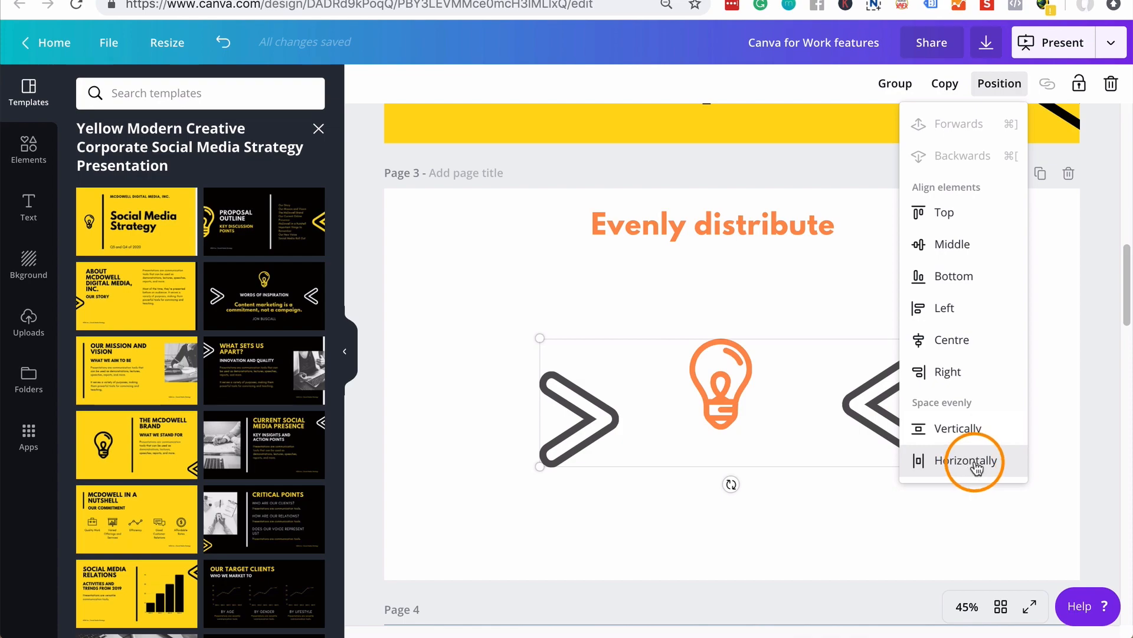
left_click(965, 461)
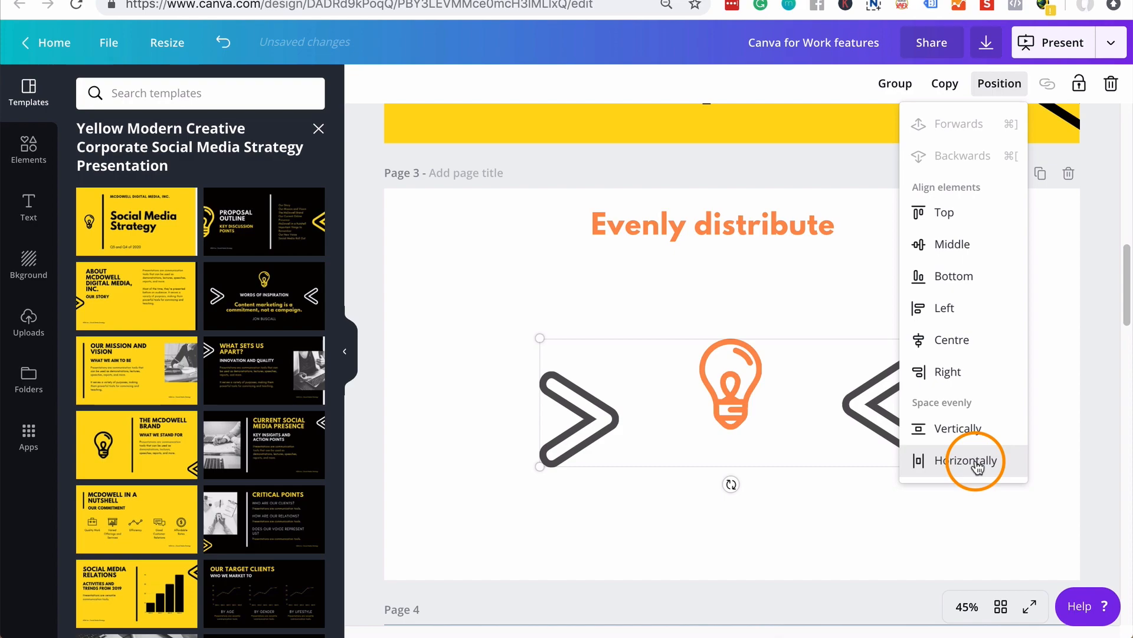
left_click(966, 460)
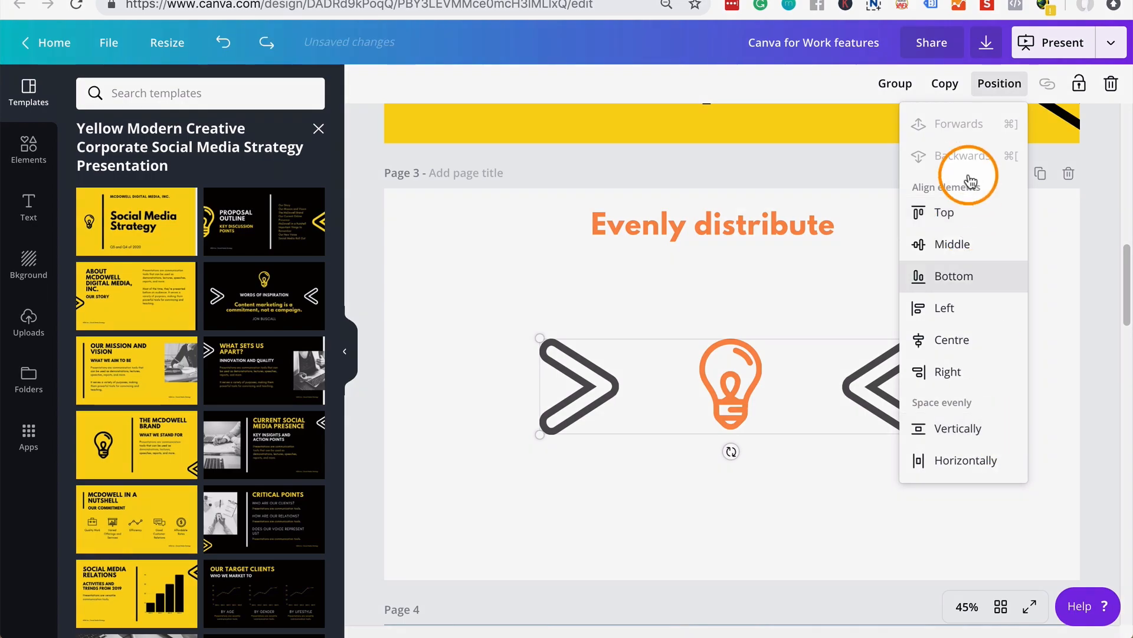
mouse_move(1004, 428)
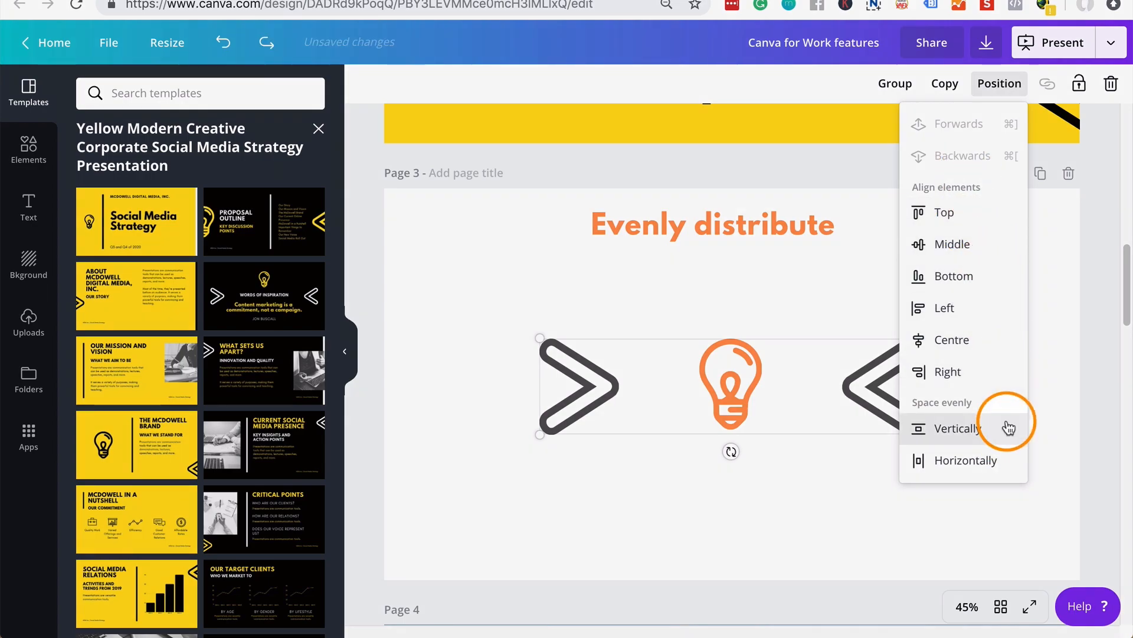
left_click(947, 427)
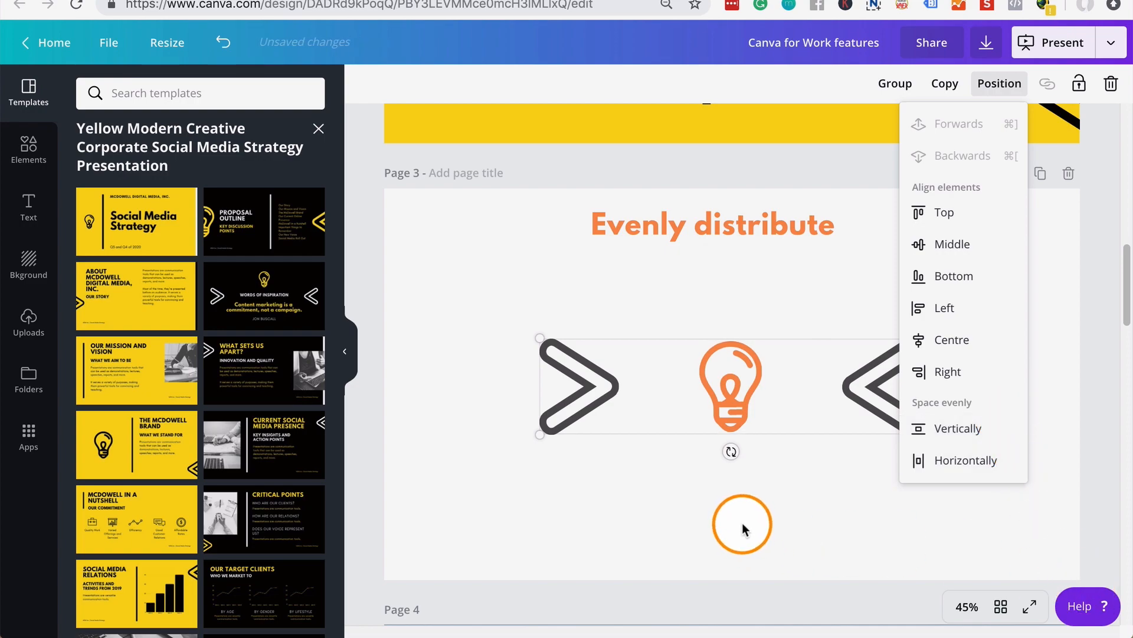
left_click_drag(741, 524, 568, 419)
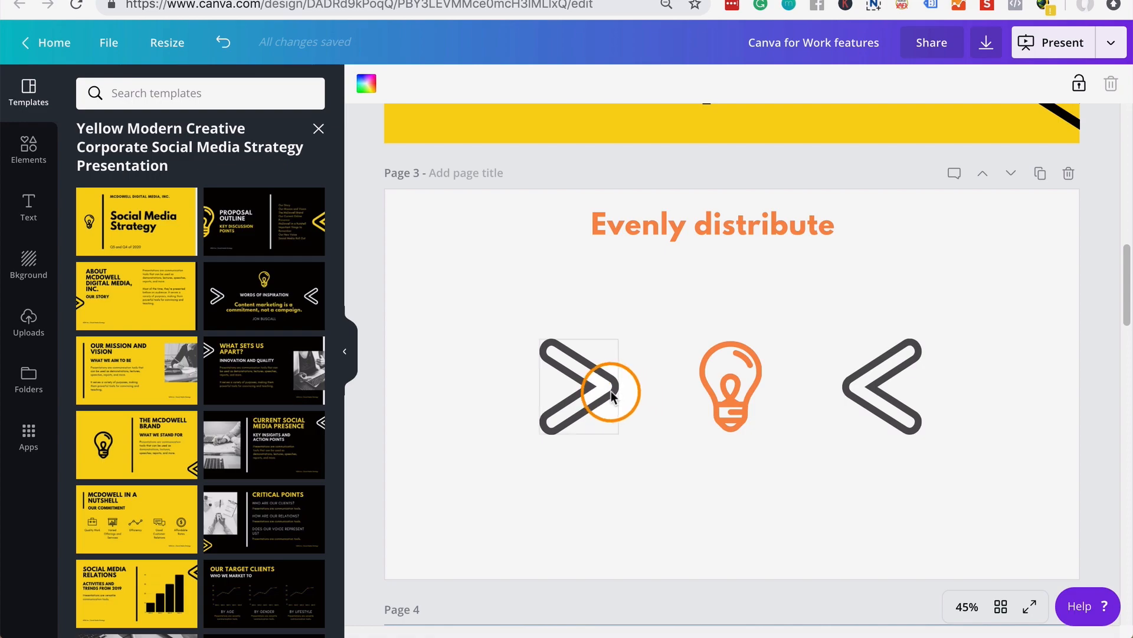
mouse_move(831, 354)
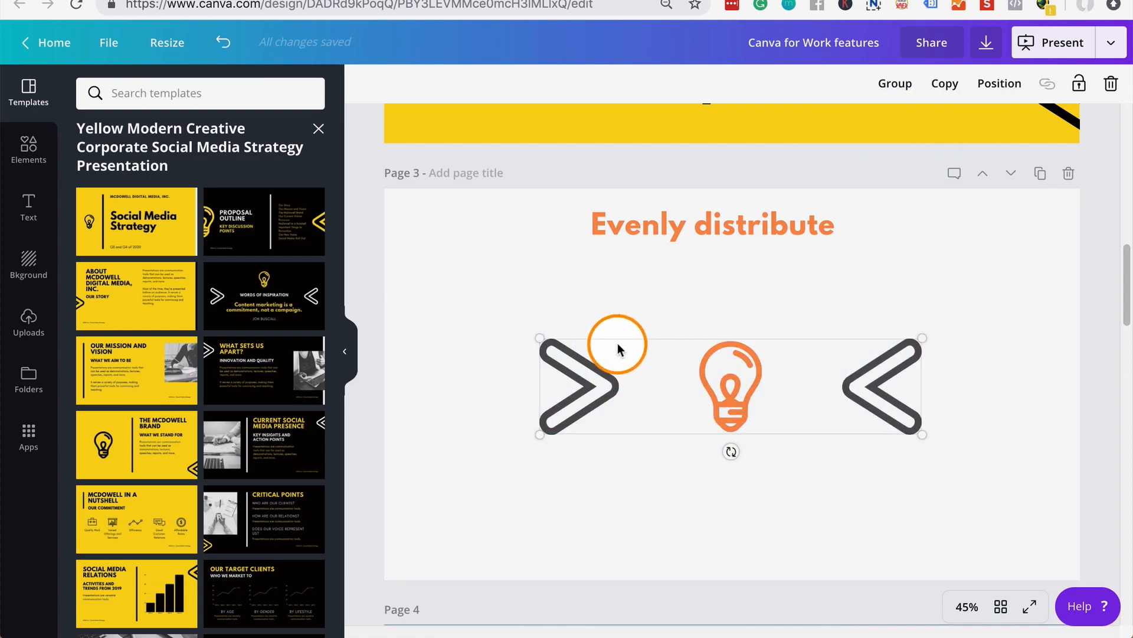
left_click(999, 83)
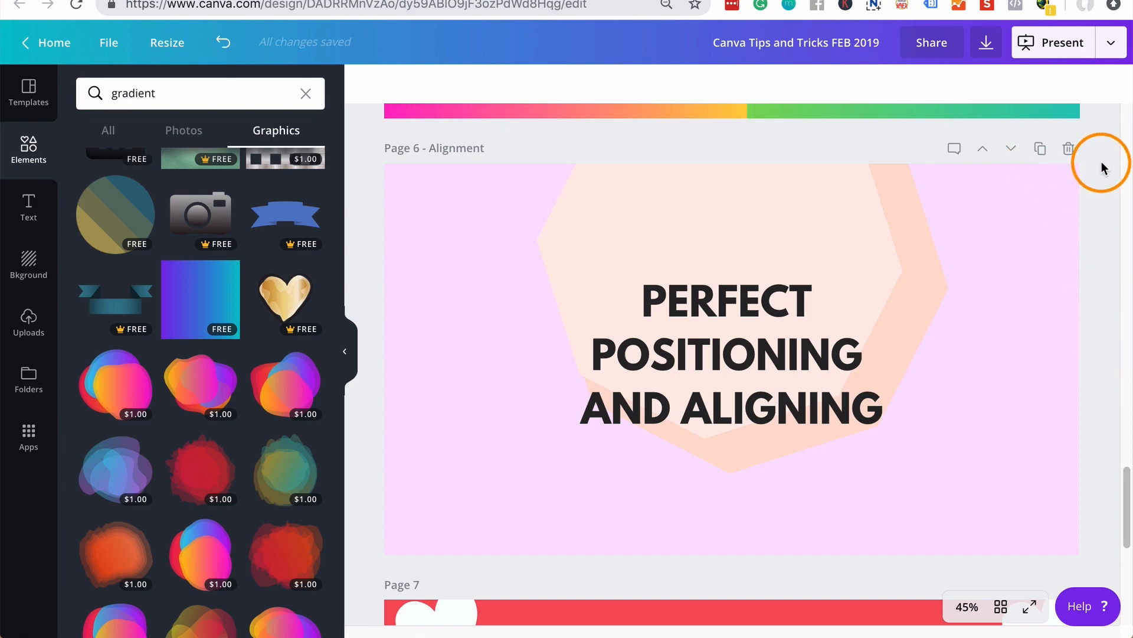
mouse_move(1040, 149)
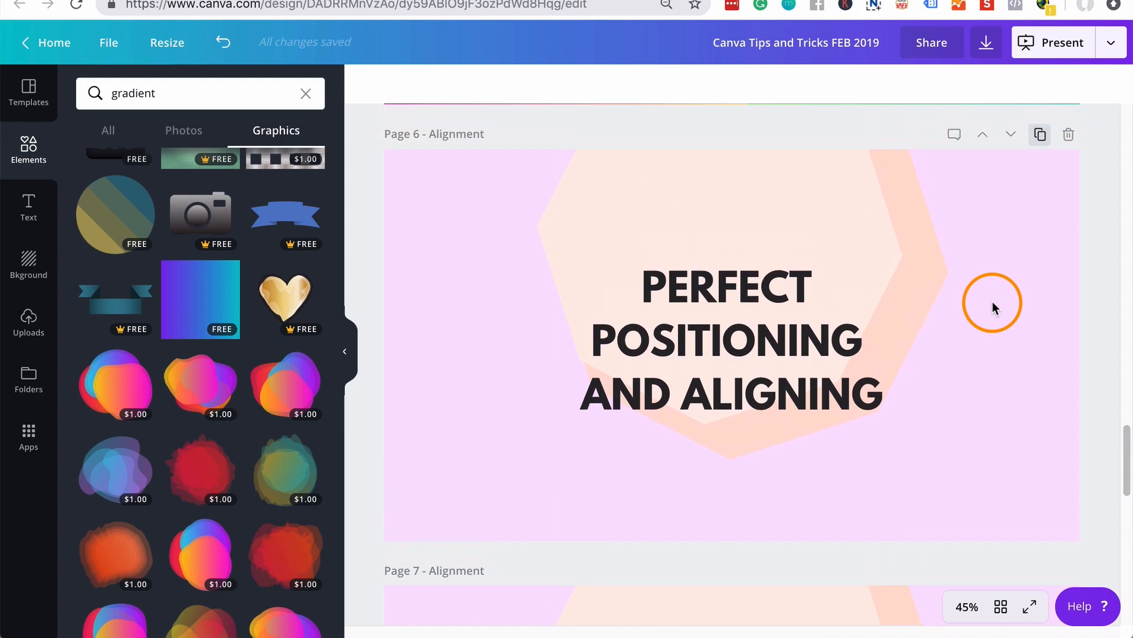
- Scroll down past page 6 and its duplicate page 7 to page 8
scroll("down", 3)
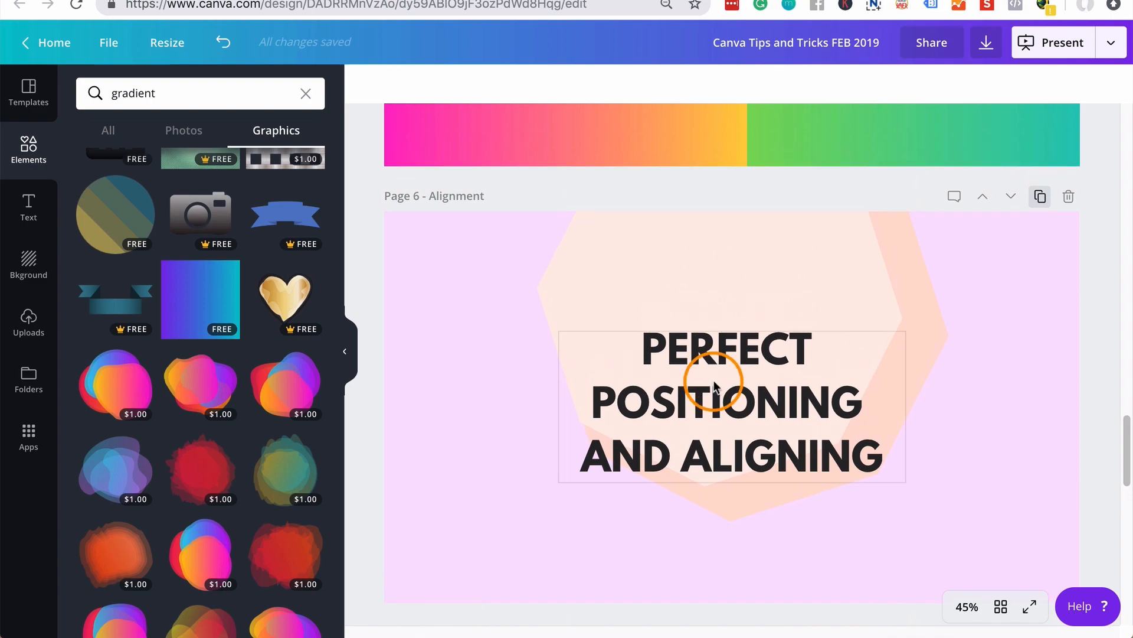
scroll("down", 3)
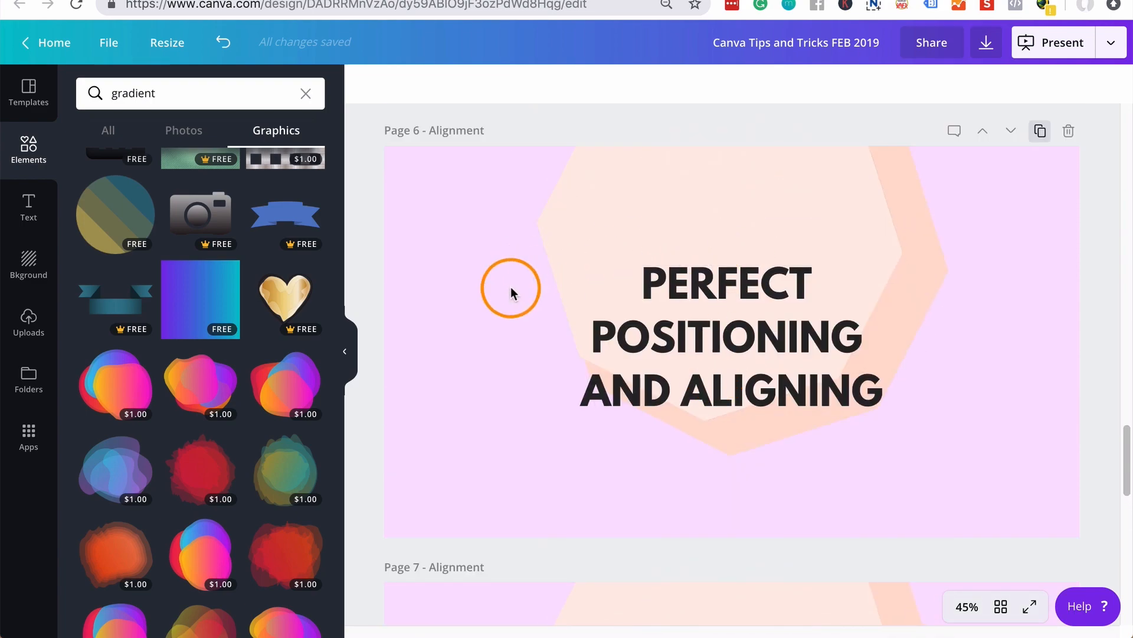
mouse_move(1113, 321)
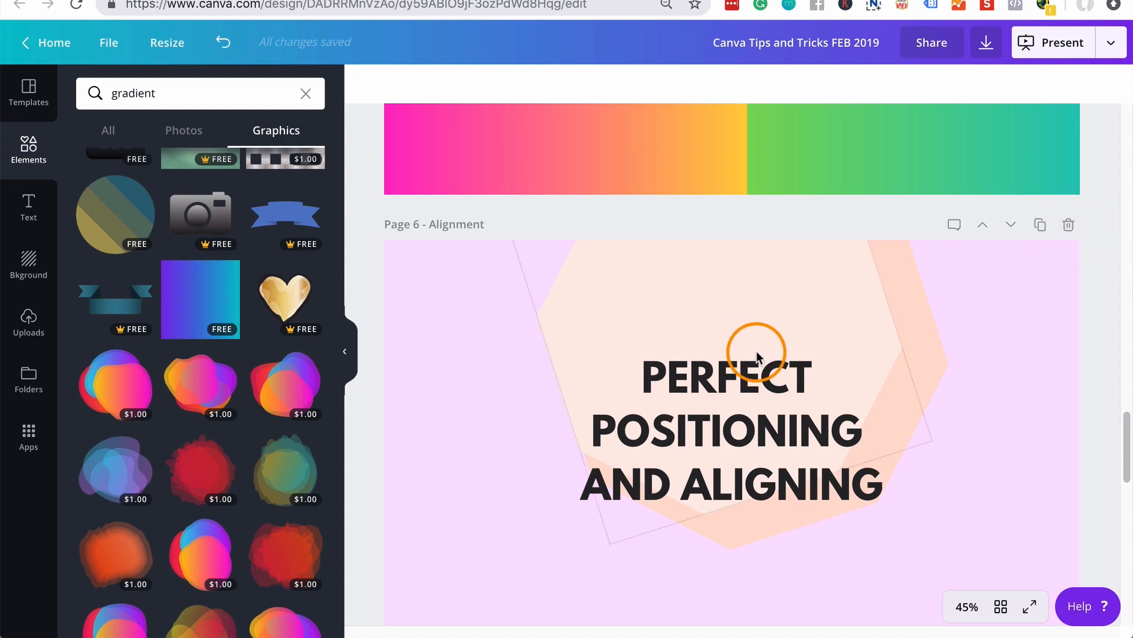
scroll("down", 3)
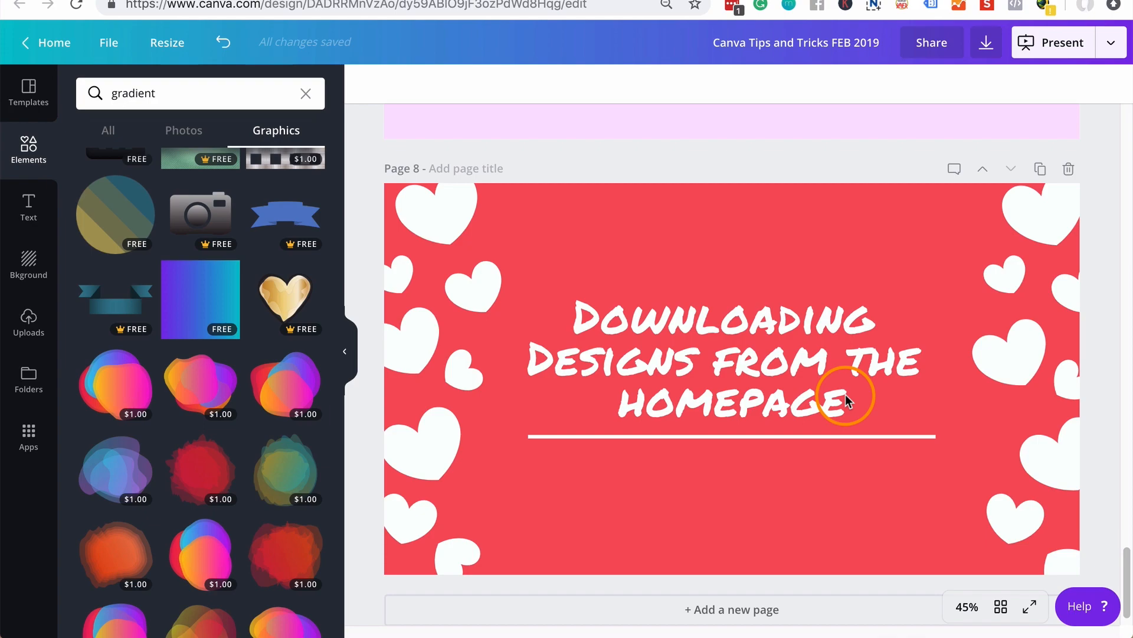
mouse_move(728, 373)
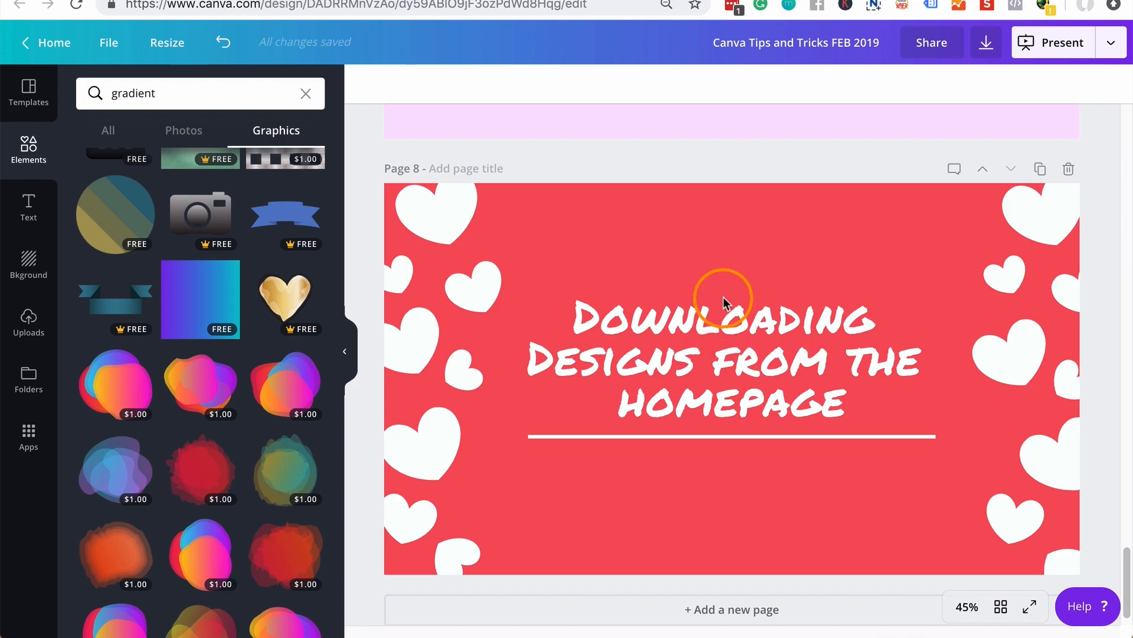
left_click(986, 42)
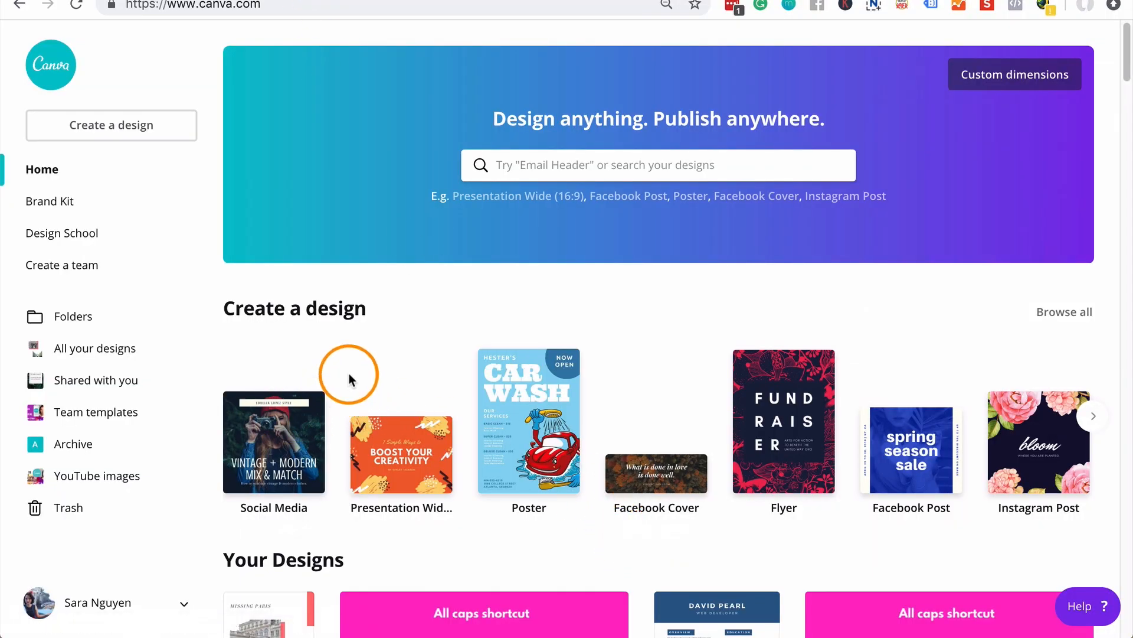
- Download the David Resume design from the homepage as a PDF Standard file
scroll("down", 3)
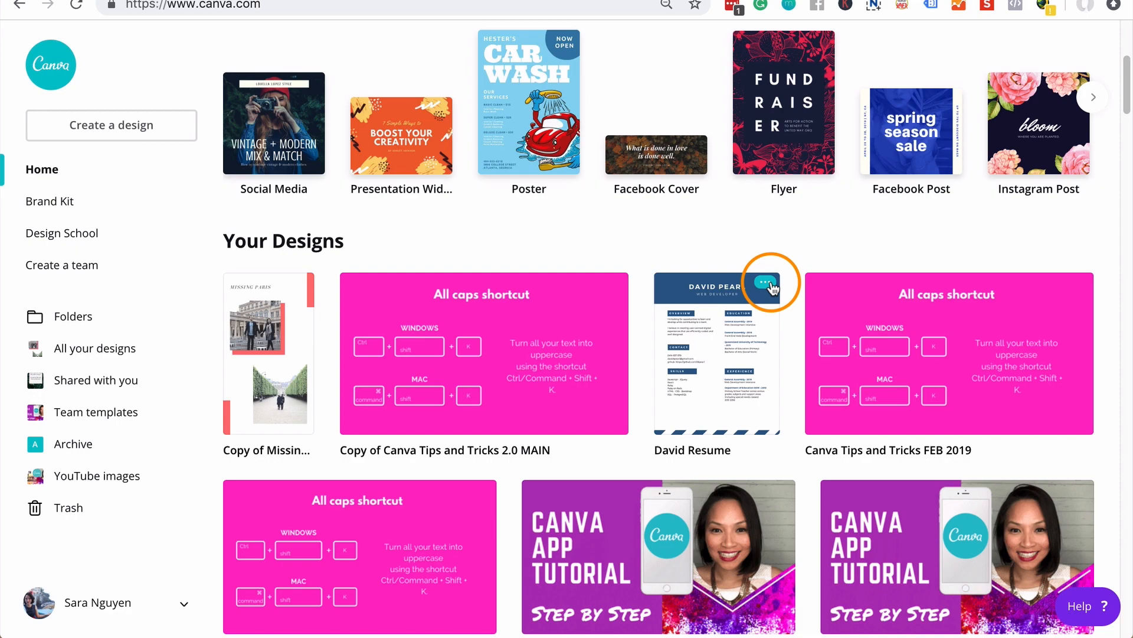
left_click(745, 282)
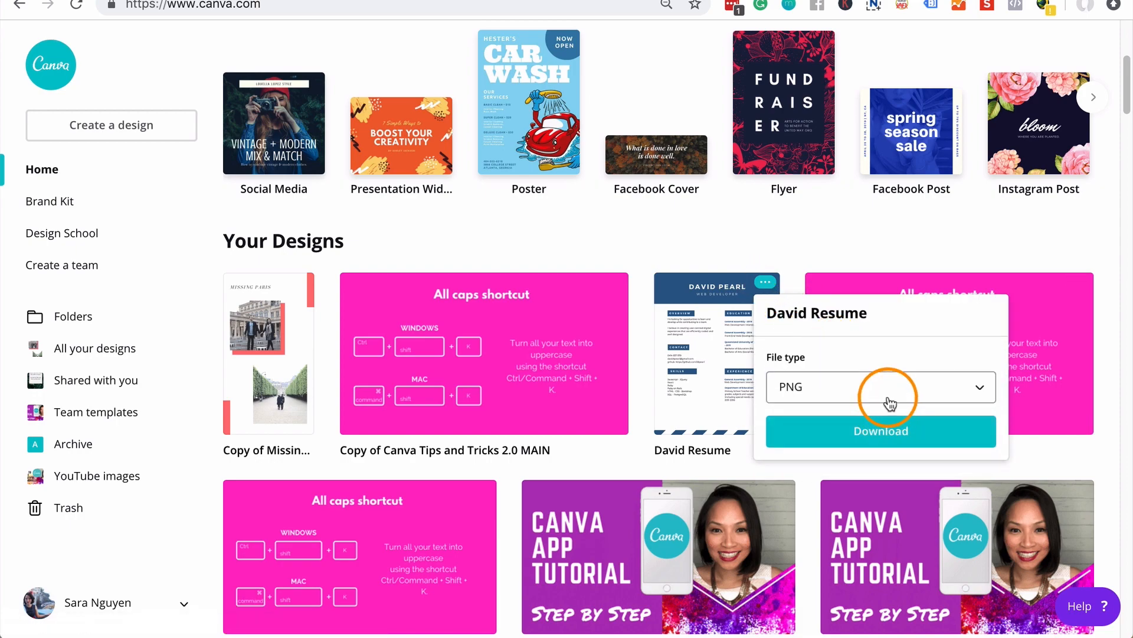
left_click(880, 386)
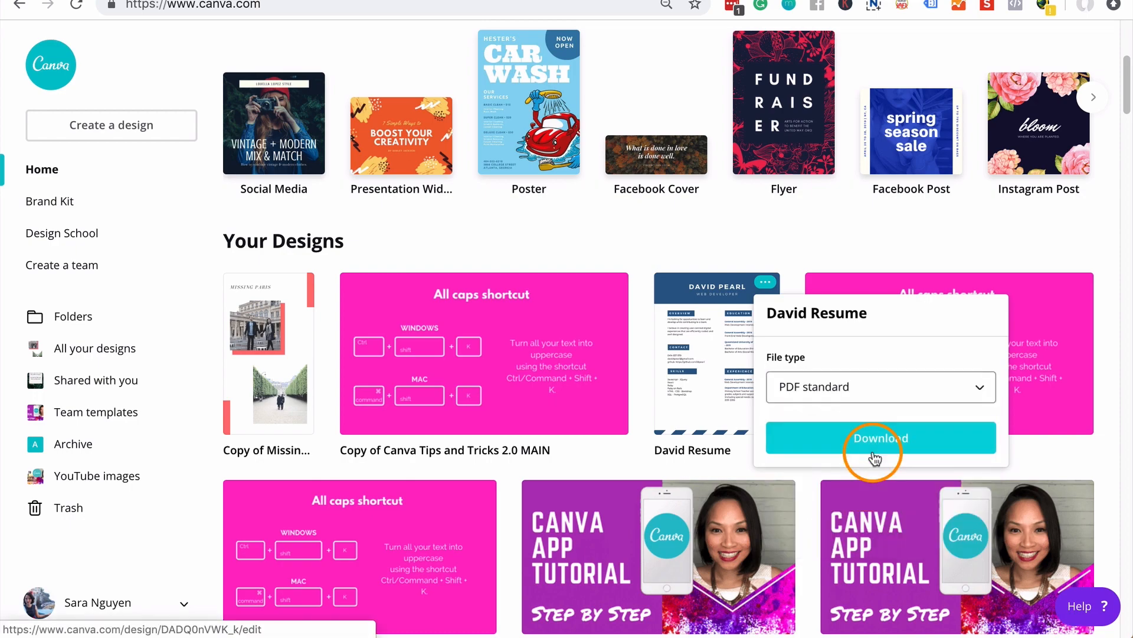
left_click(880, 438)
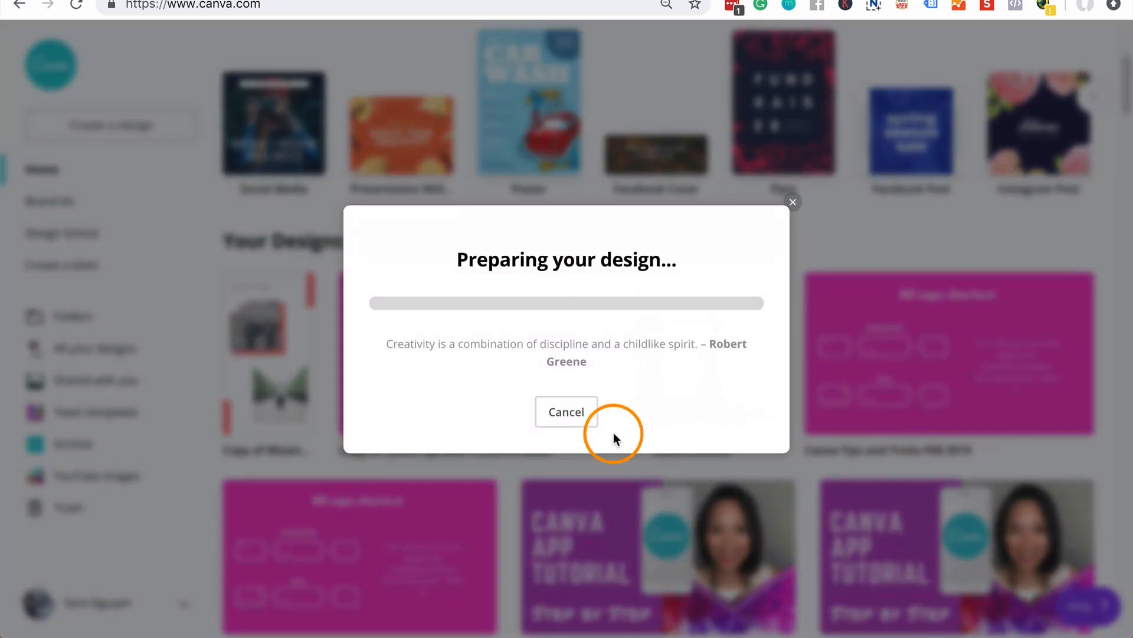